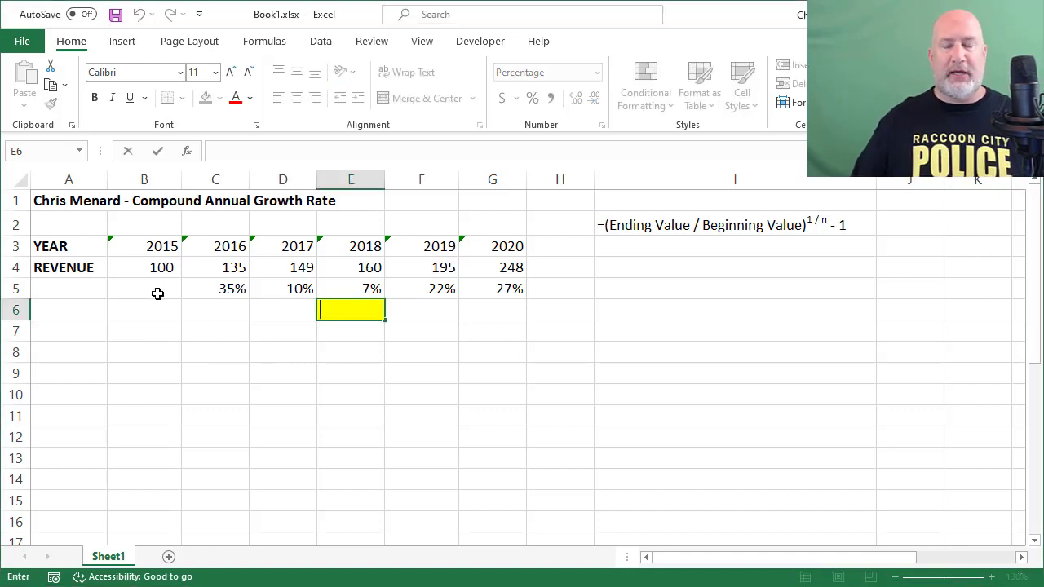
Step: Review the 2015 and 2020 revenue cells and the existing growth formulas
key(Escape)
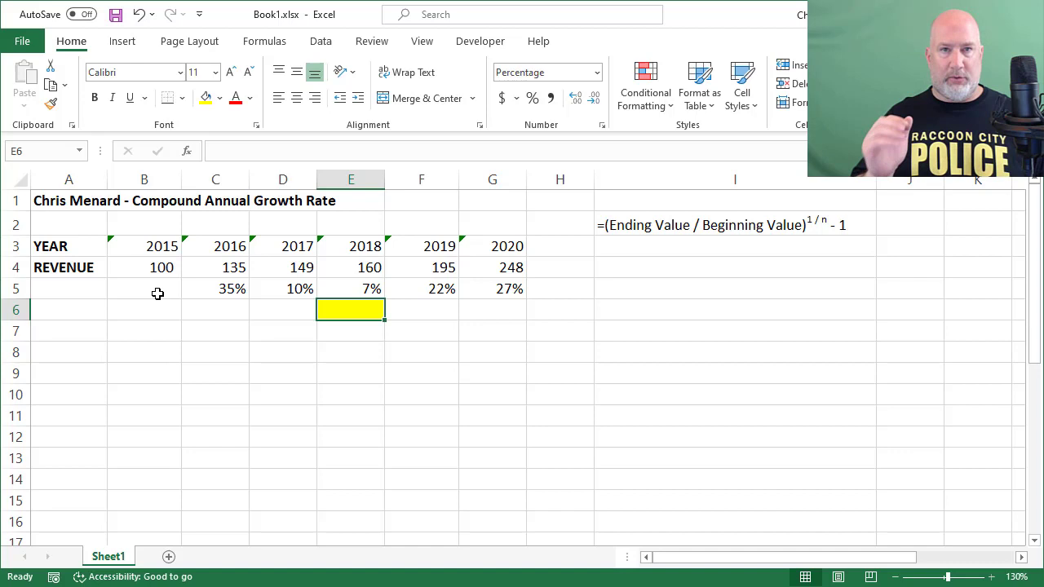
click(145, 289)
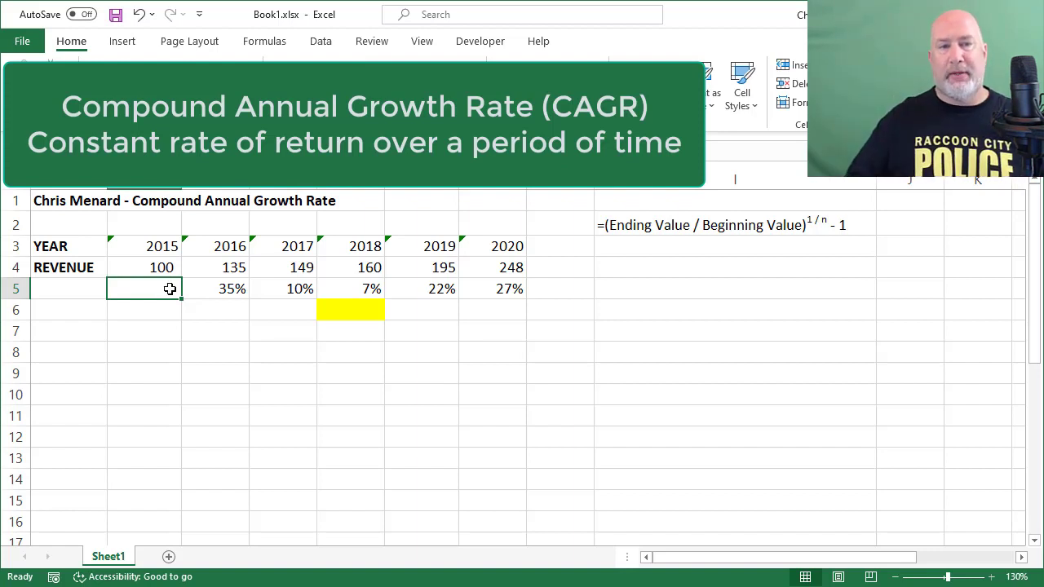
click(162, 245)
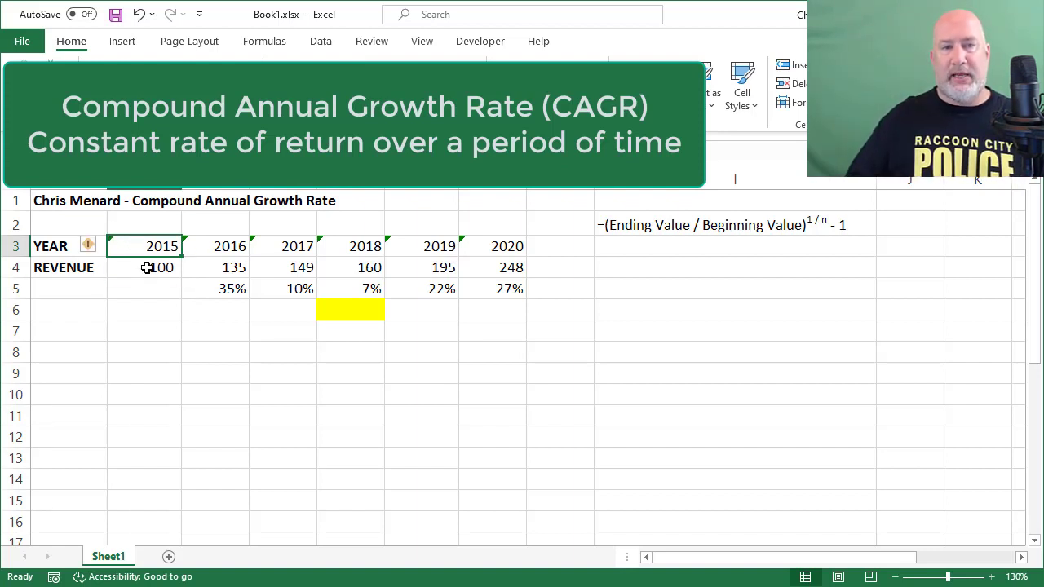
click(161, 267)
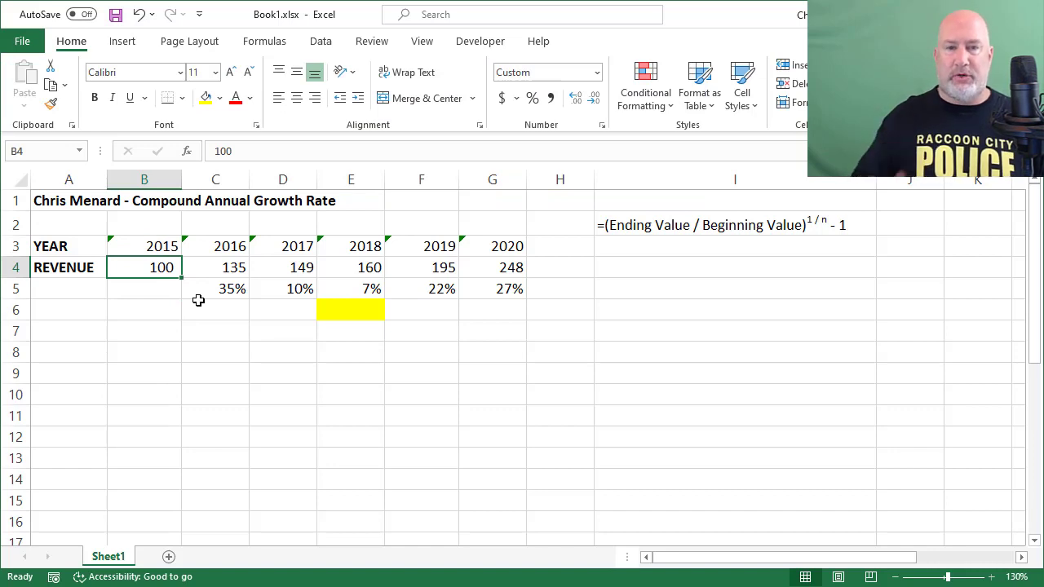
click(492, 246)
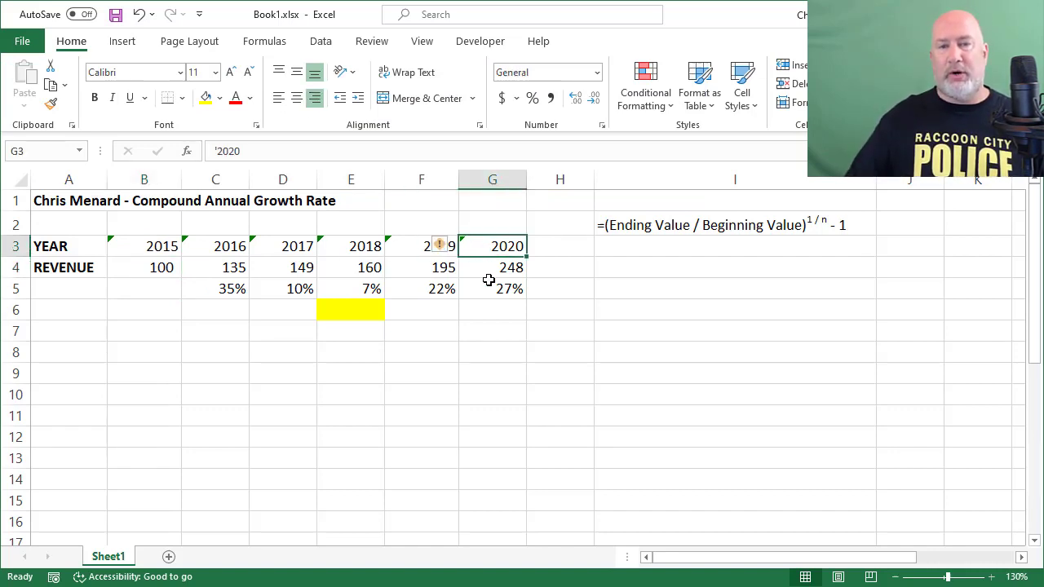
click(491, 266)
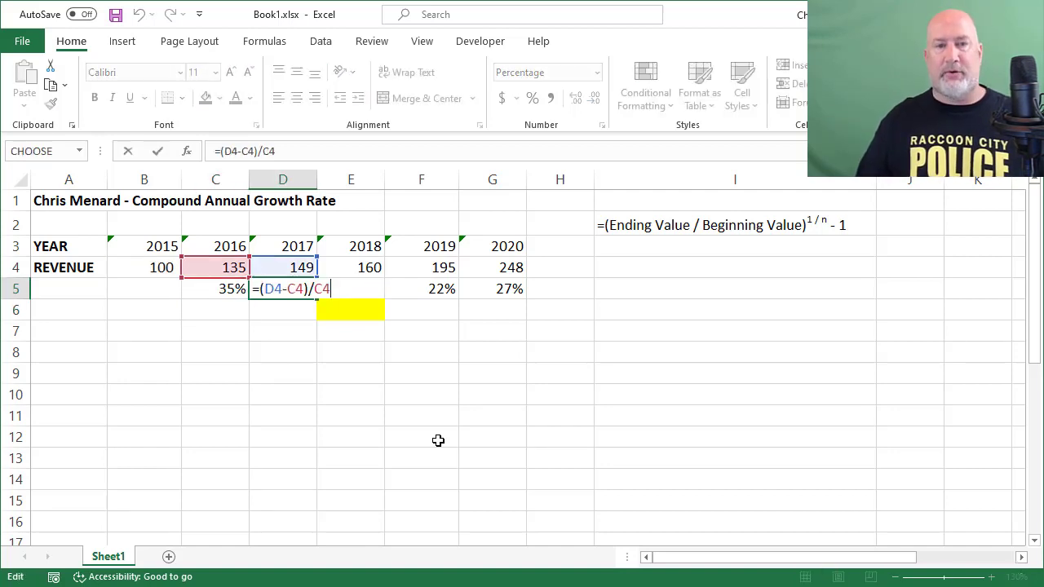
key(Return)
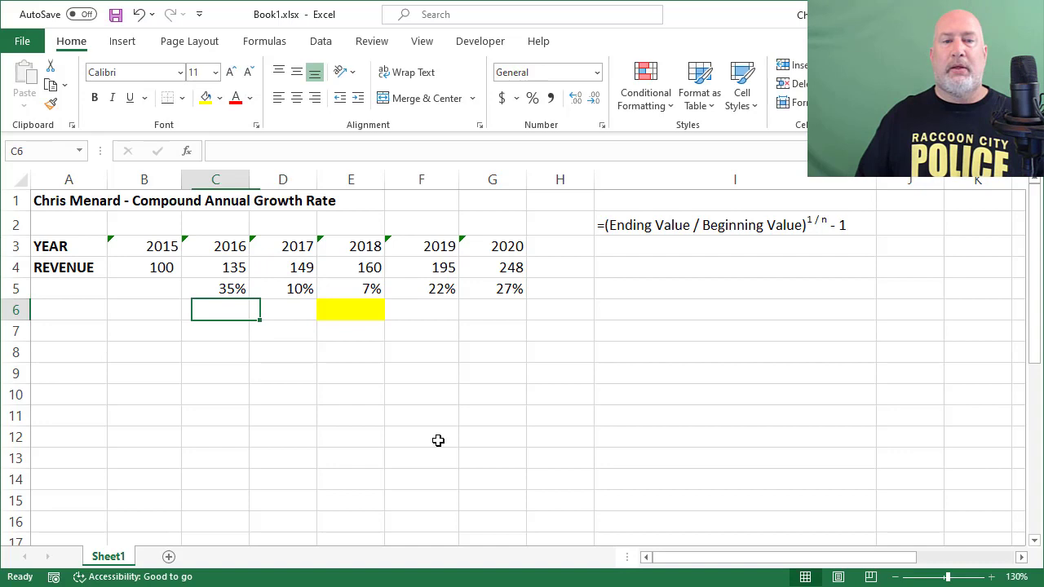
click(215, 289)
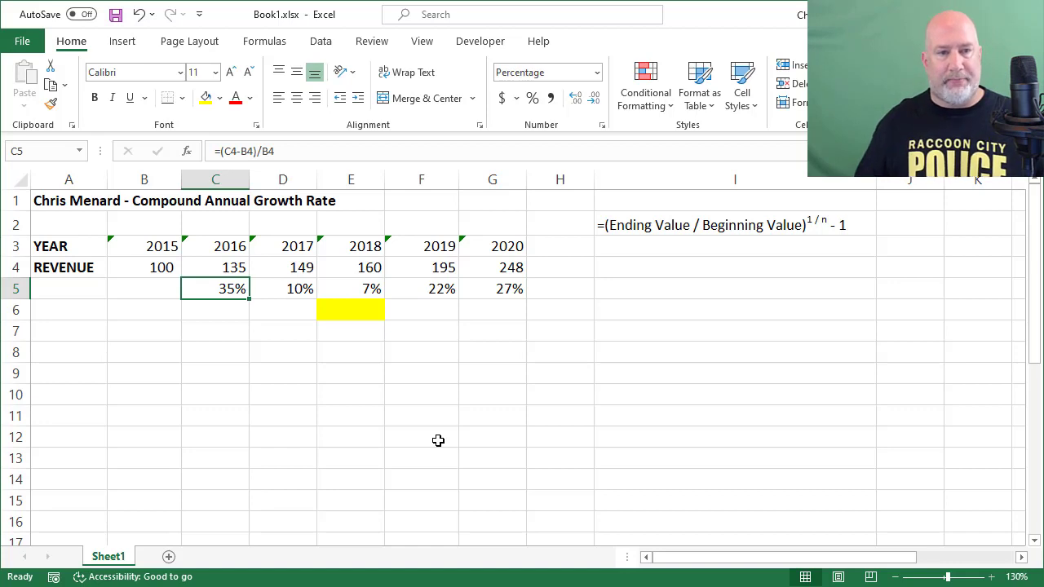
Step: Enter =G4/B4 in B6 (2.48) and =1/5 in C6 (0.2)
click(144, 310)
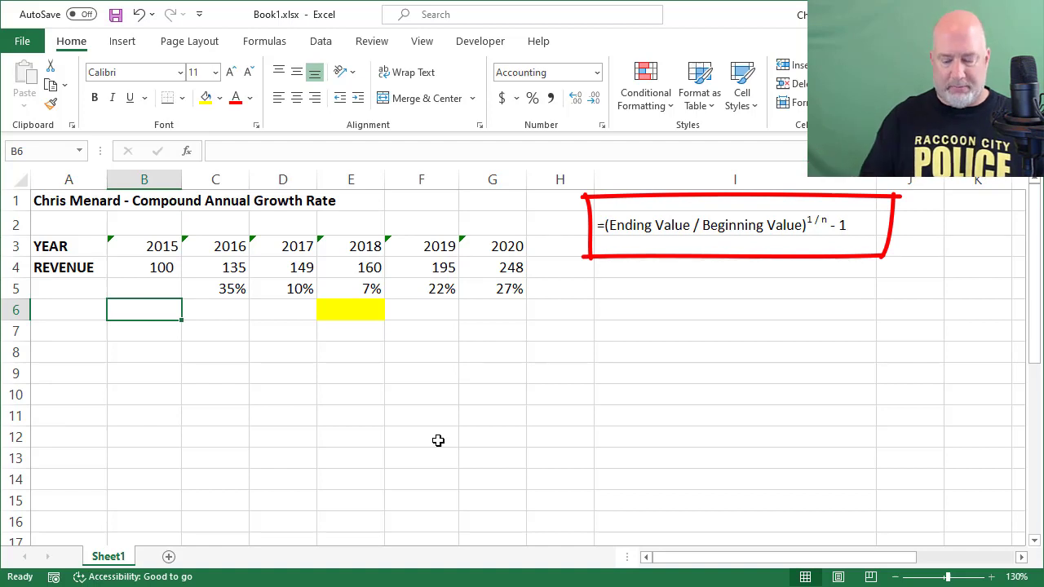
text(=)
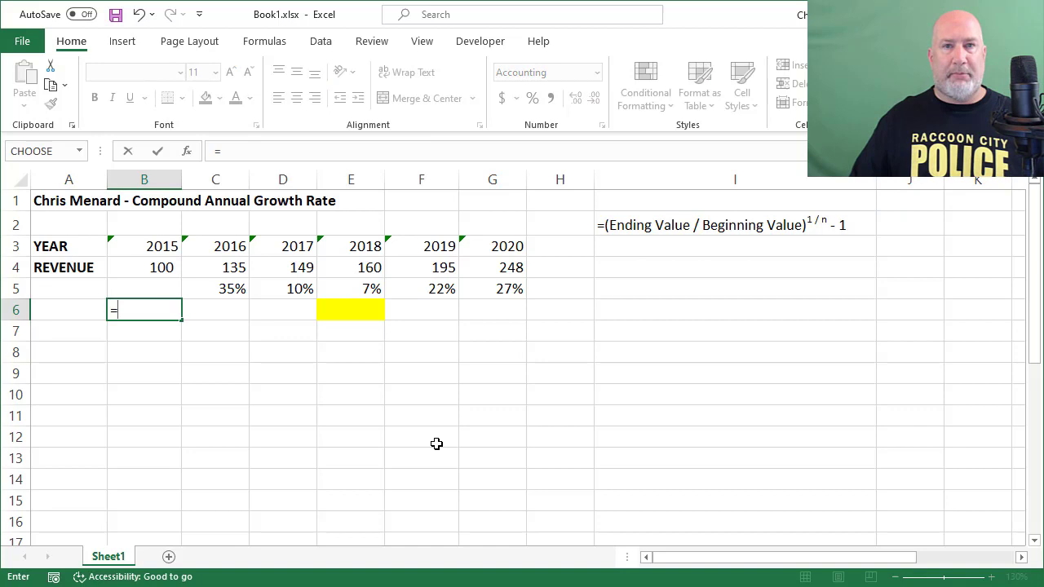
mouse_move(637, 242)
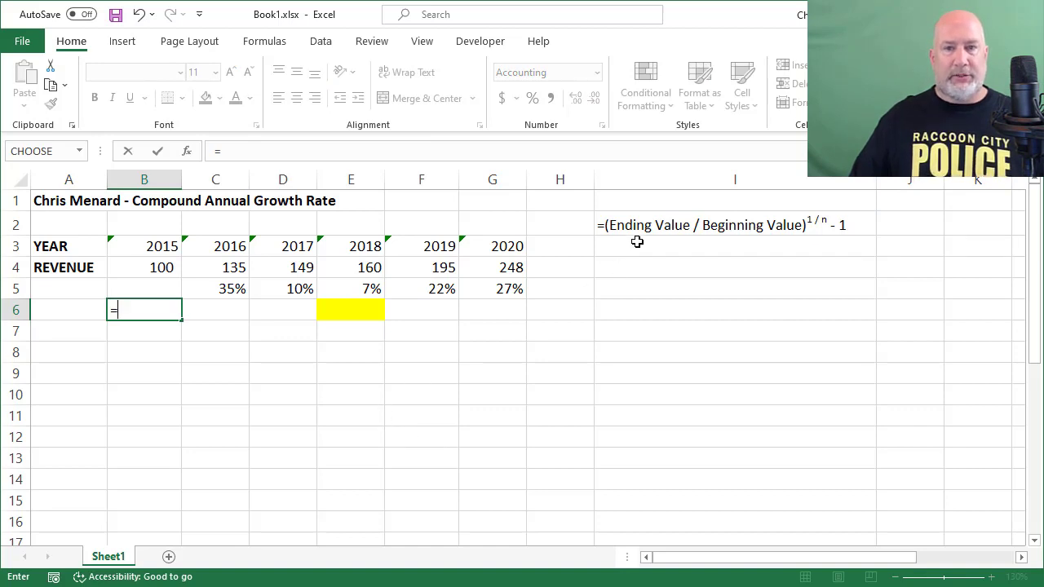
mouse_move(743, 234)
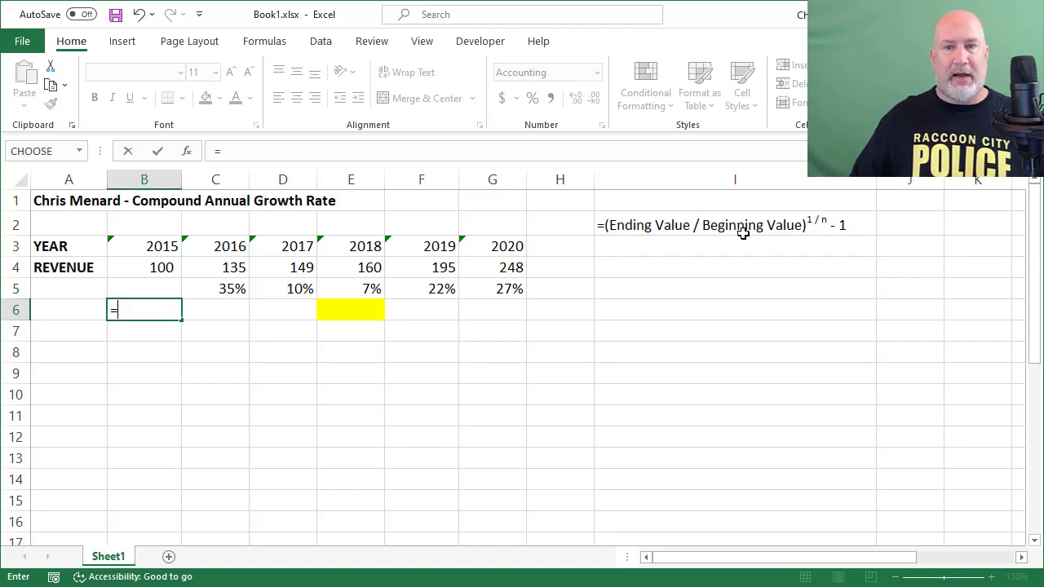
click(491, 267)
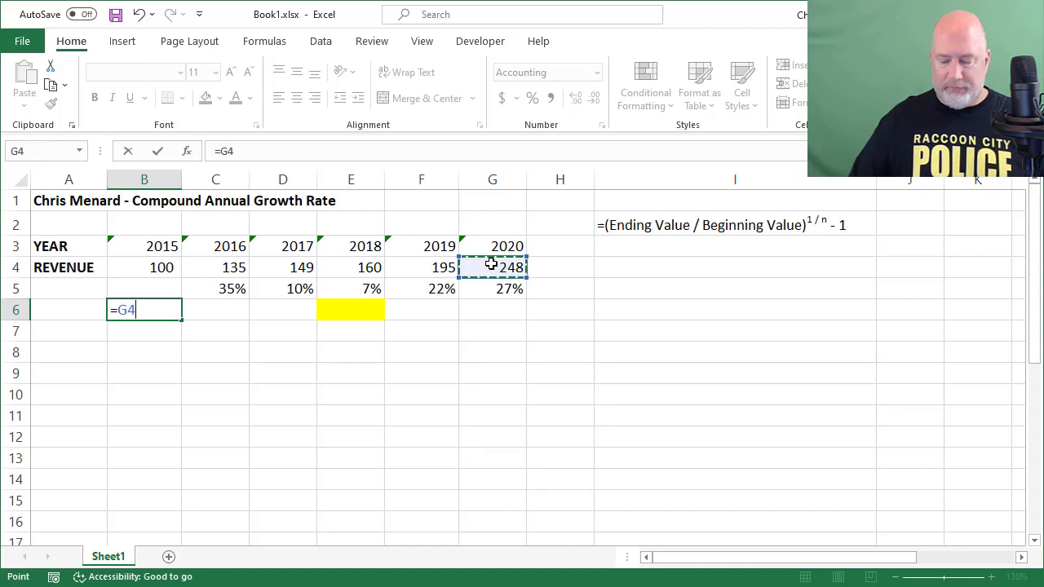
text(/B4)
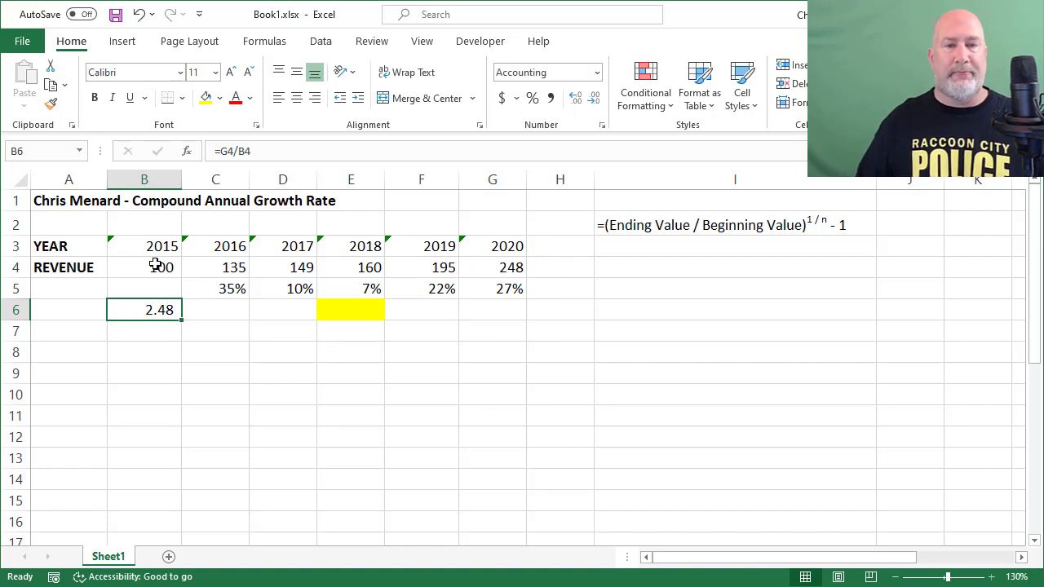
click(215, 309)
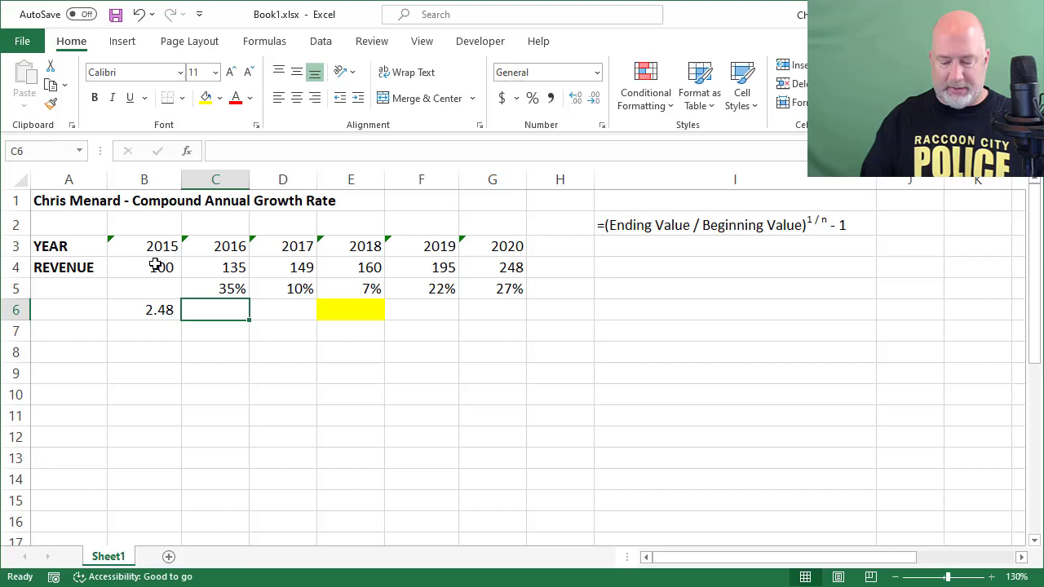
text(=1/)
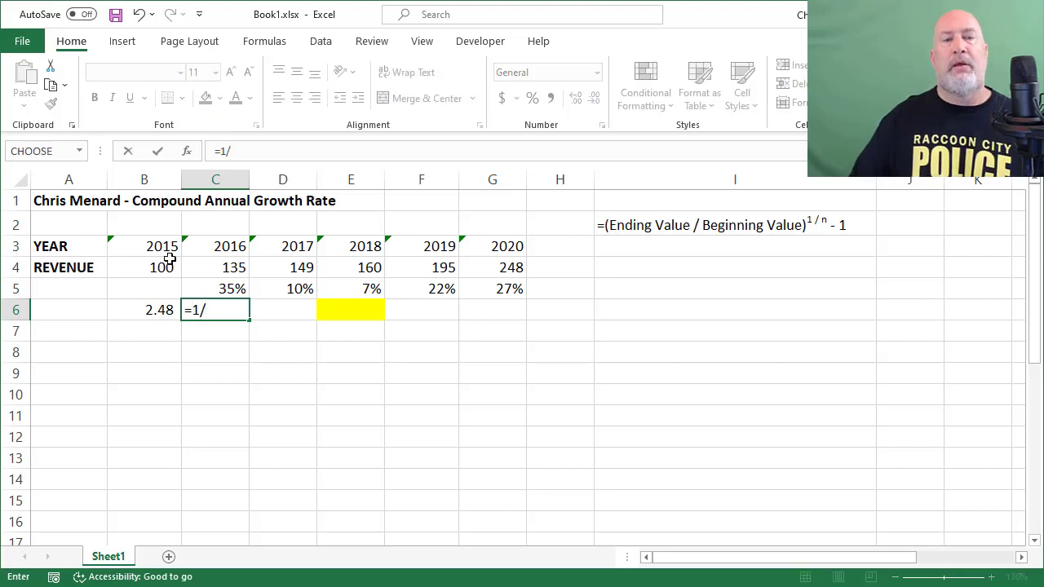
mouse_move(152, 246)
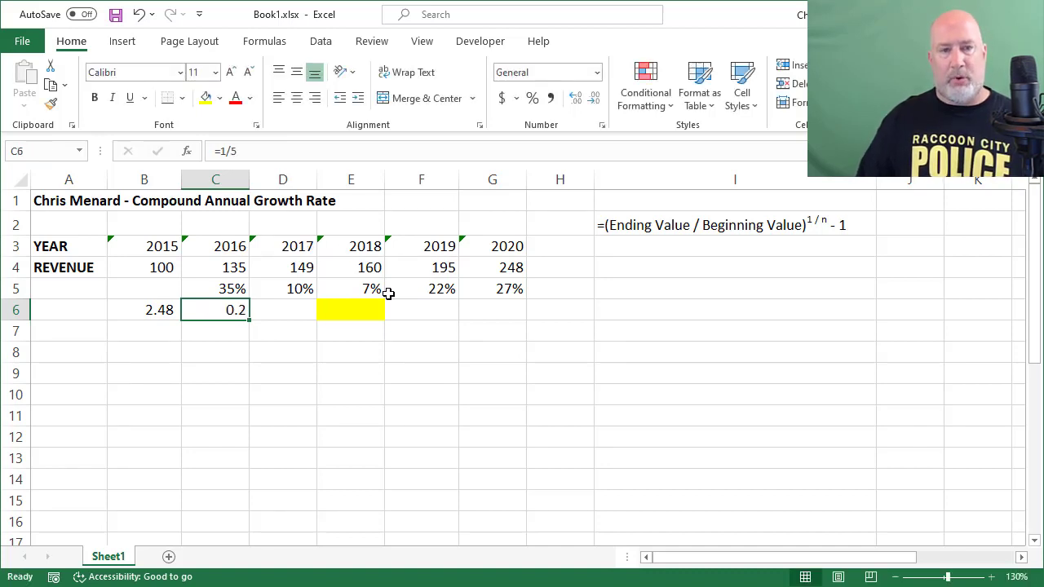
click(283, 309)
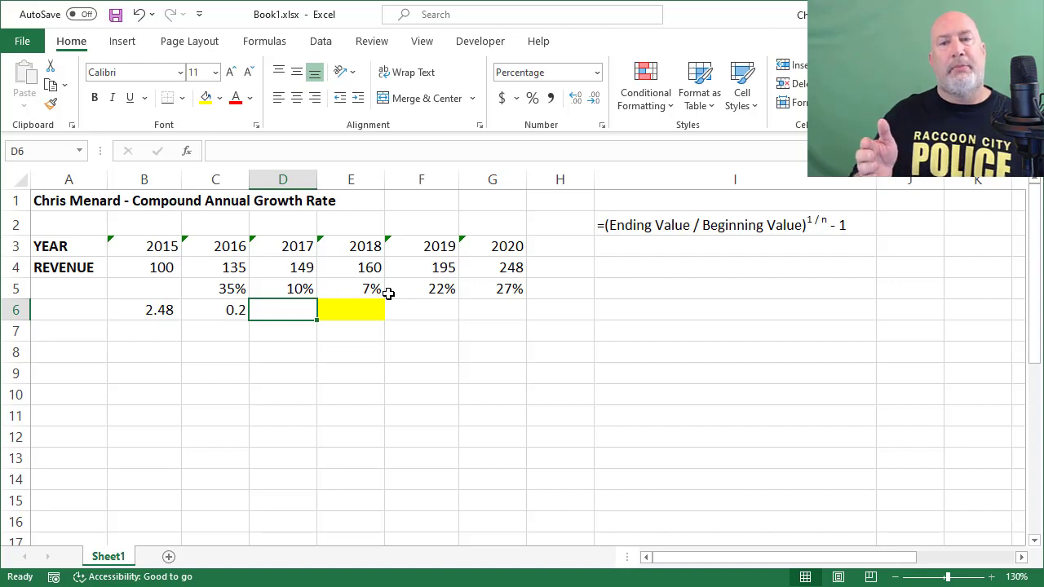
Step: Raise the 2.48 ratio to the 0.2 power in D6, giving 120%
text(=)
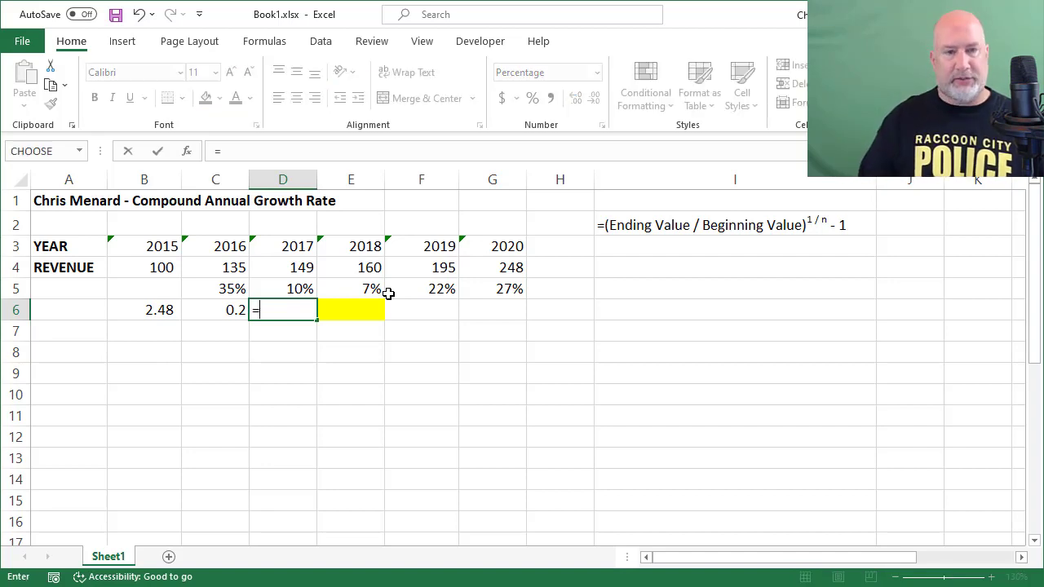
click(145, 309)
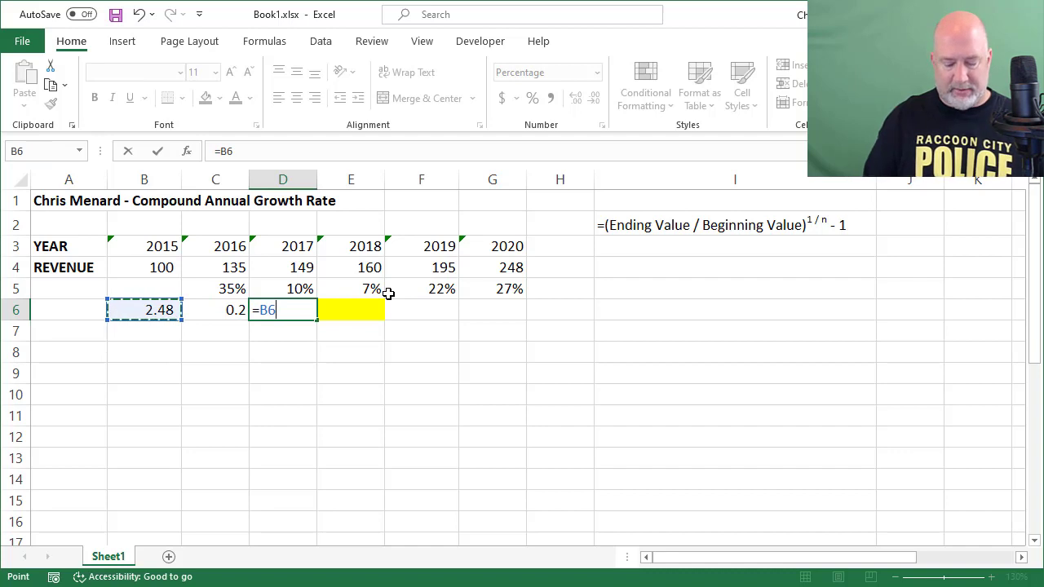
text(^)
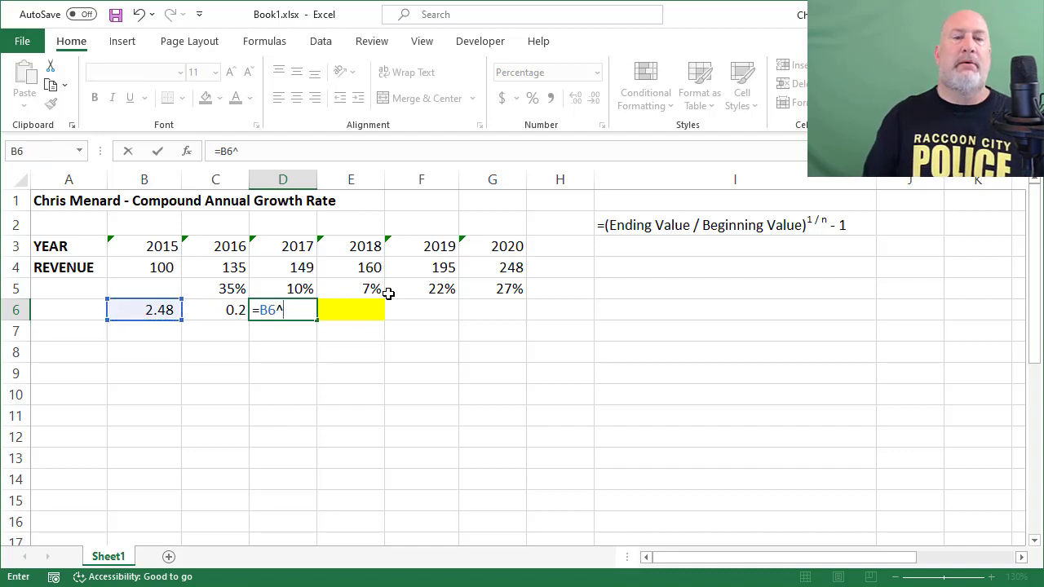
key(shift+6)
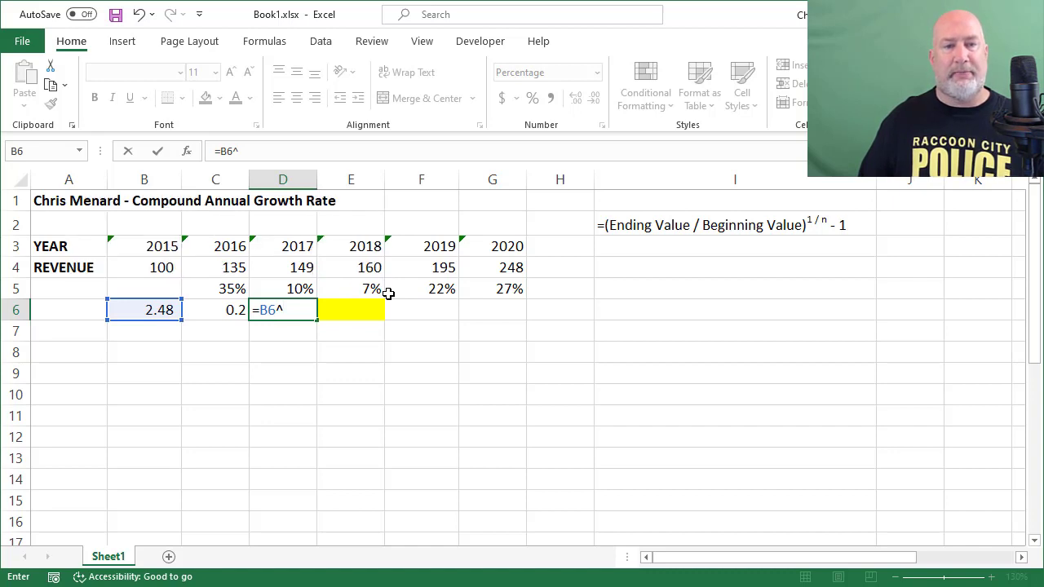
click(214, 309)
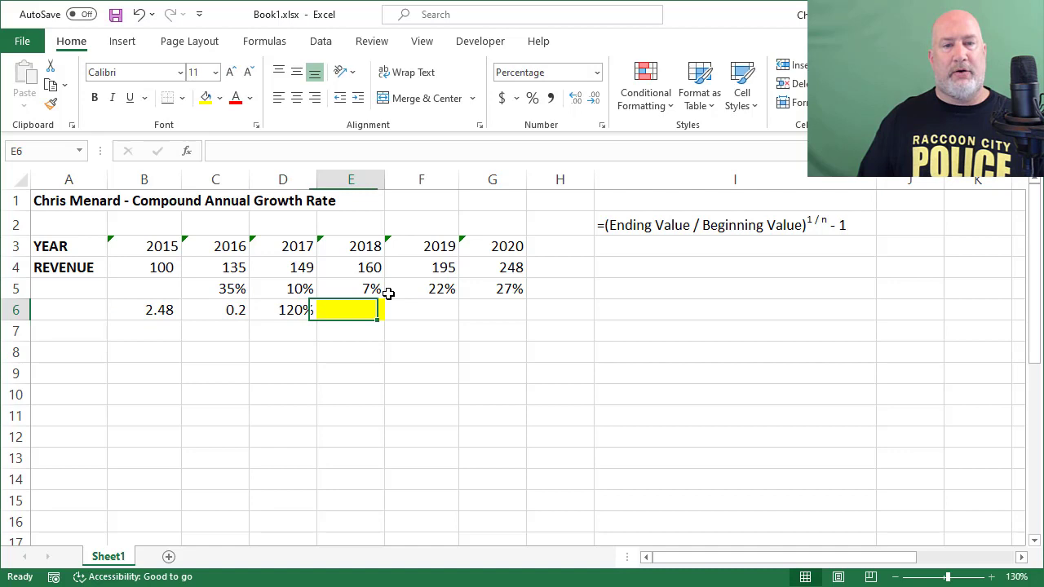
click(282, 309)
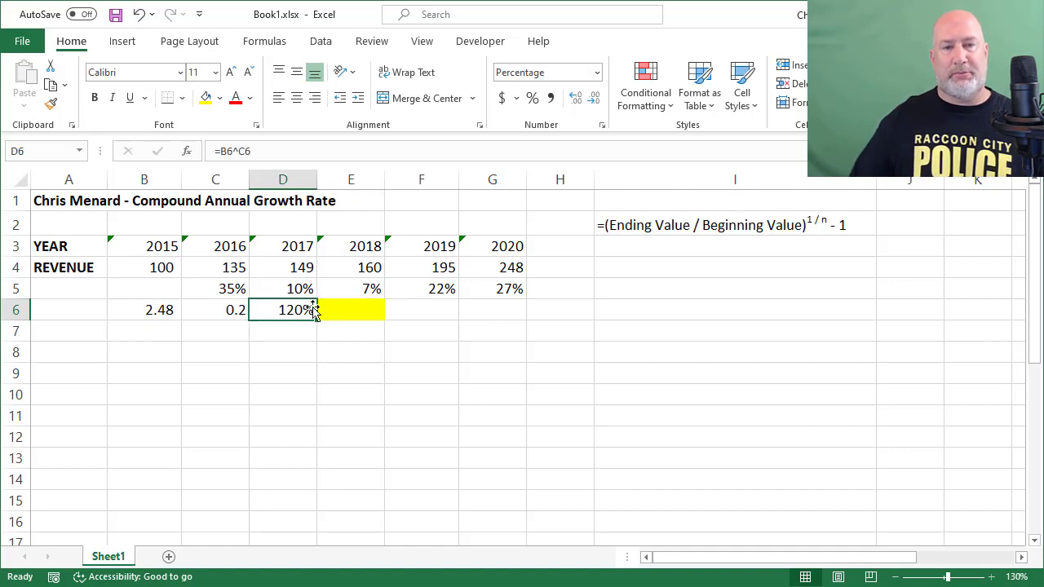
Step: Subtract 1 in E6 and adjust decimals so the growth rate shows 20%
click(545, 72)
text(=D6)
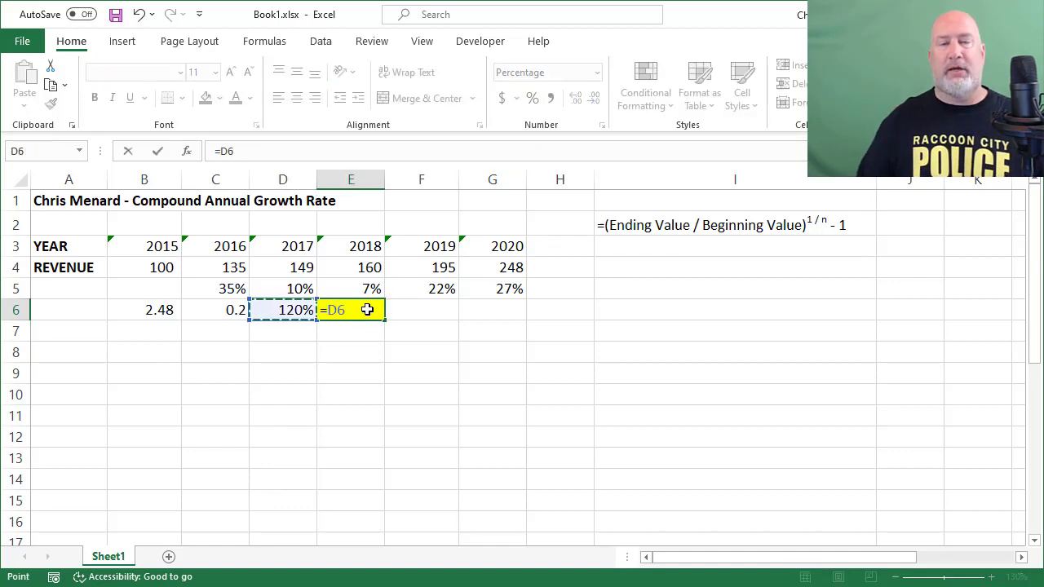
text(-1)
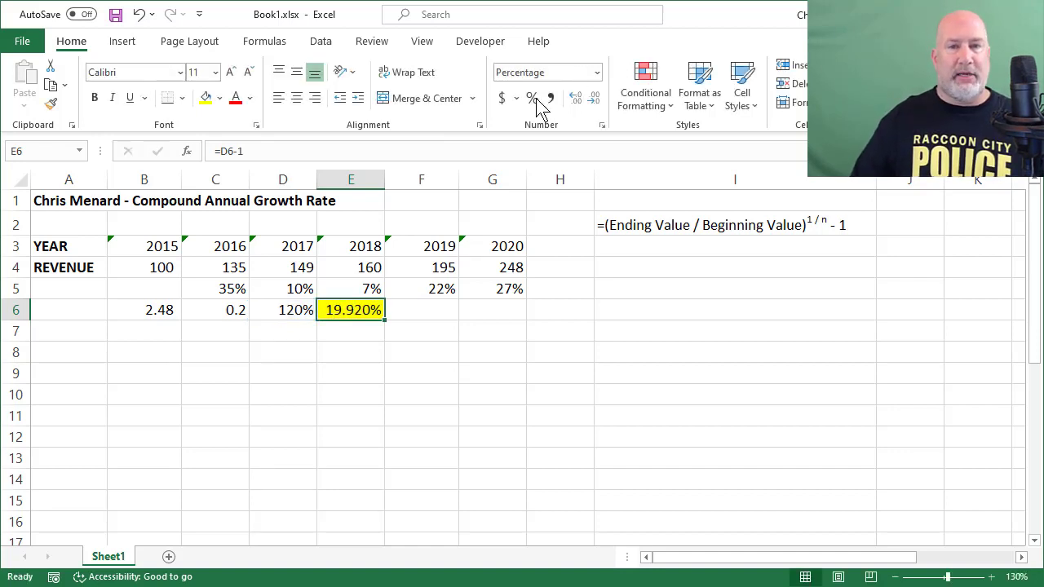
click(575, 98)
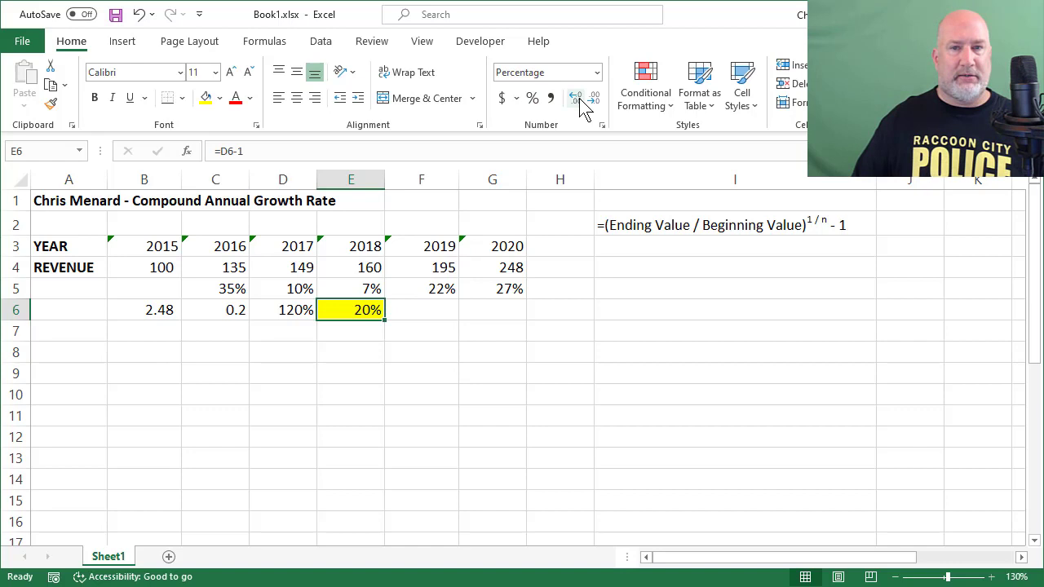
click(575, 98)
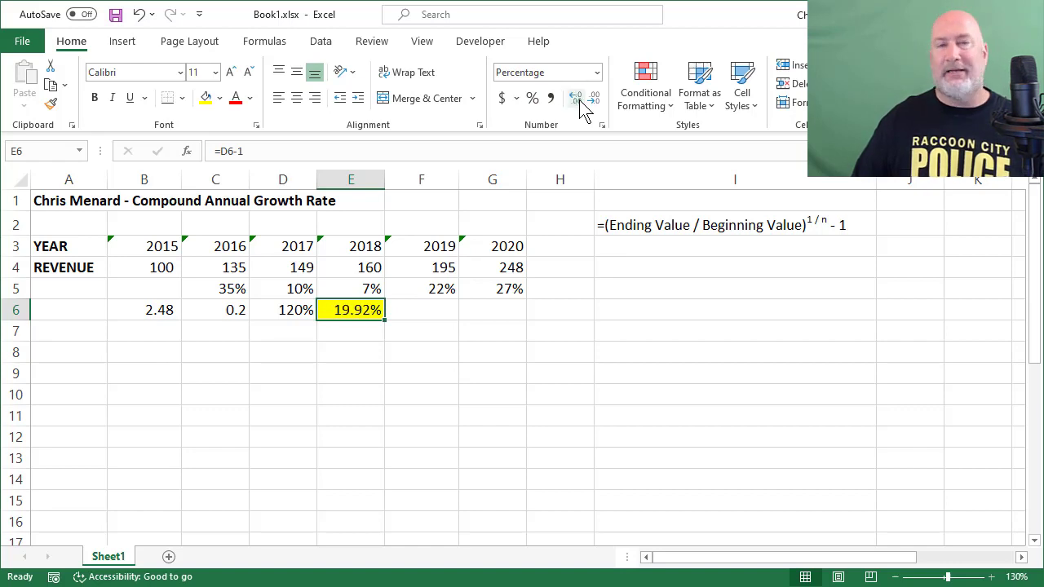
click(576, 98)
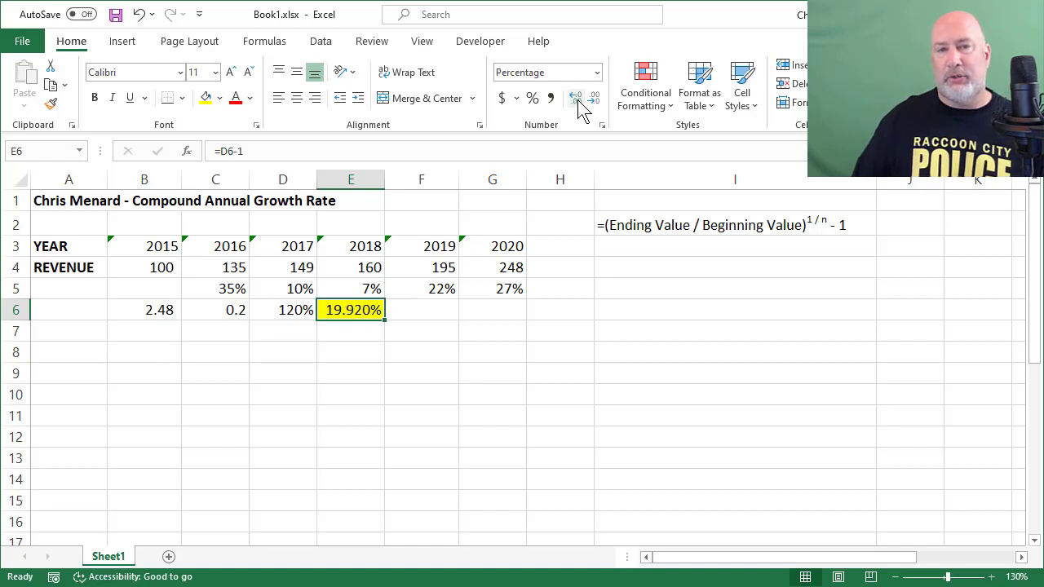
click(575, 98)
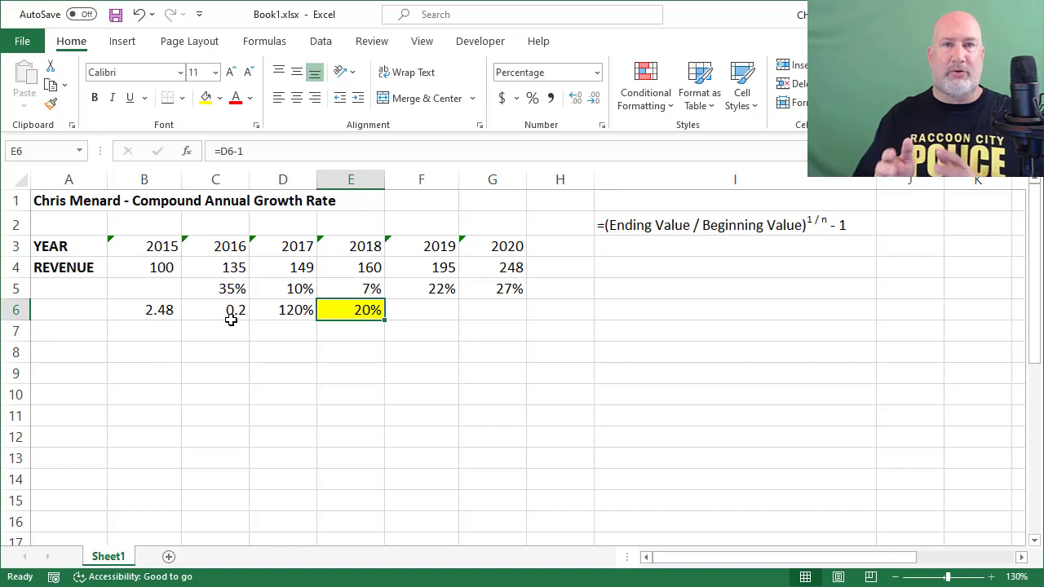
mouse_move(193, 238)
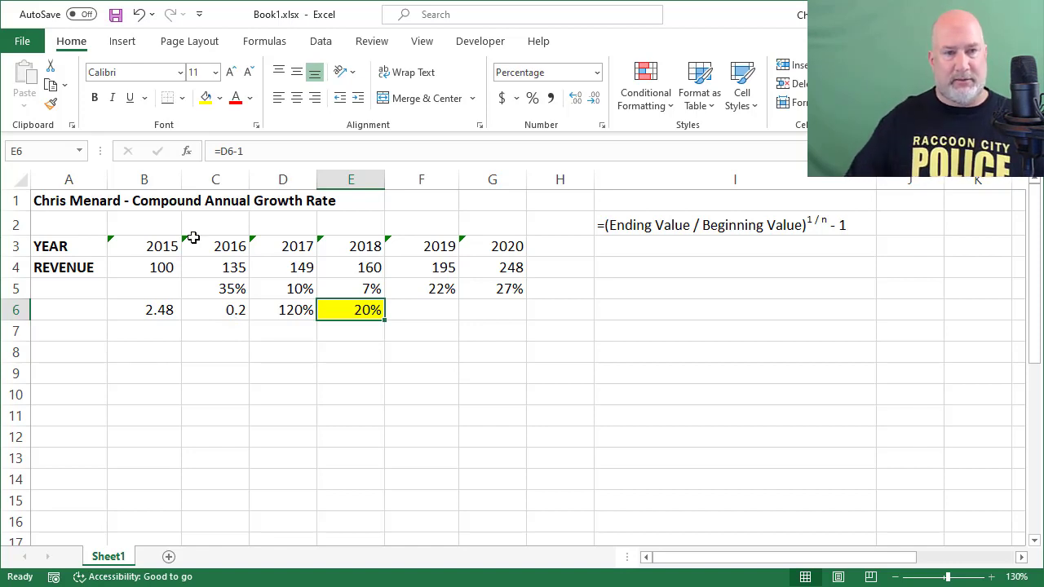
Step: Add YEAR/REVENUE rows 8–9 with =B9*1.2 filled across, reaching 248.8
drag(68, 245, 492, 266)
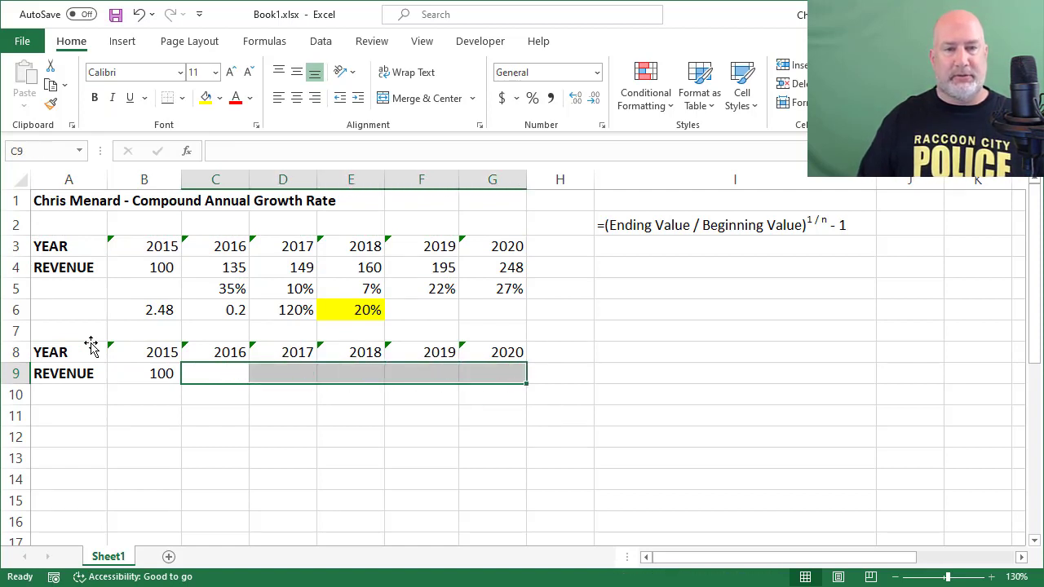
text(=B9)
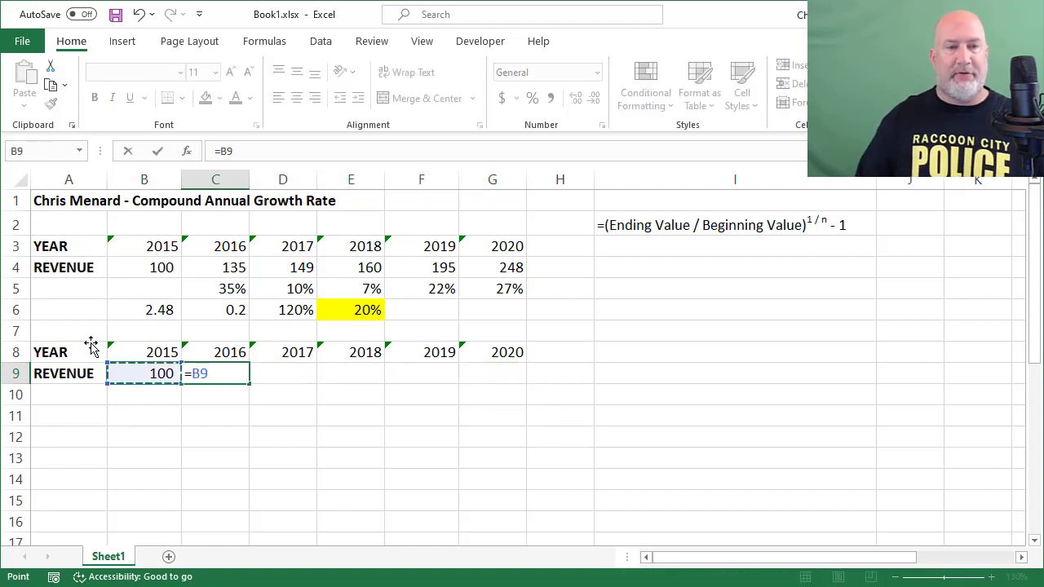
text(*1.2)
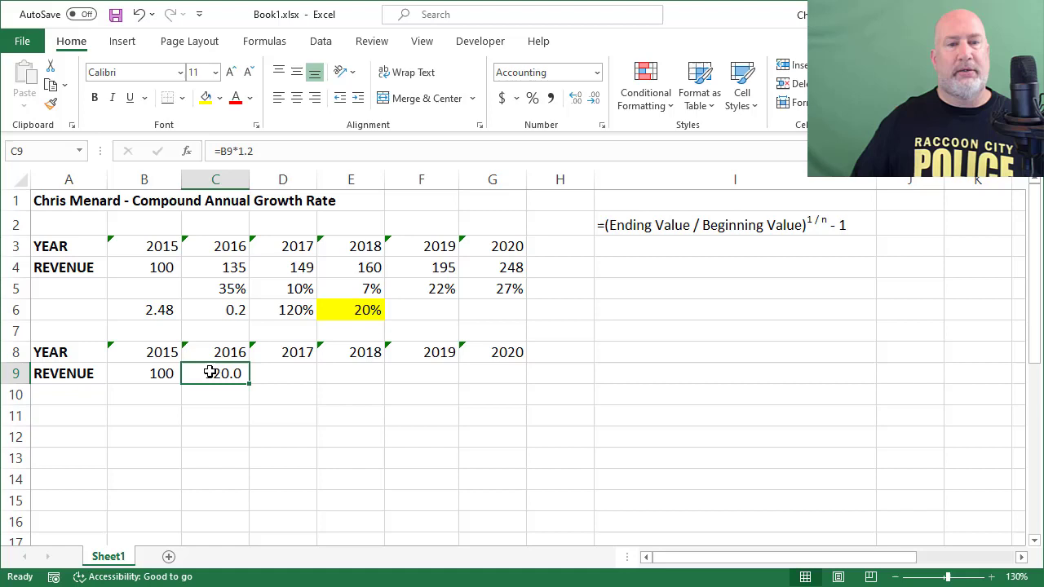
drag(249, 373, 283, 373)
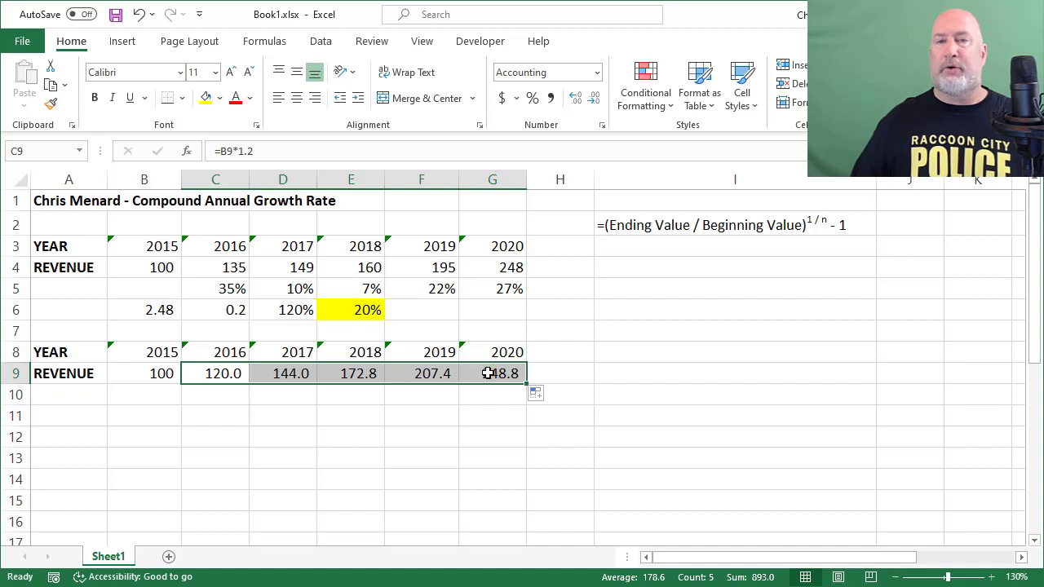
mouse_move(527, 363)
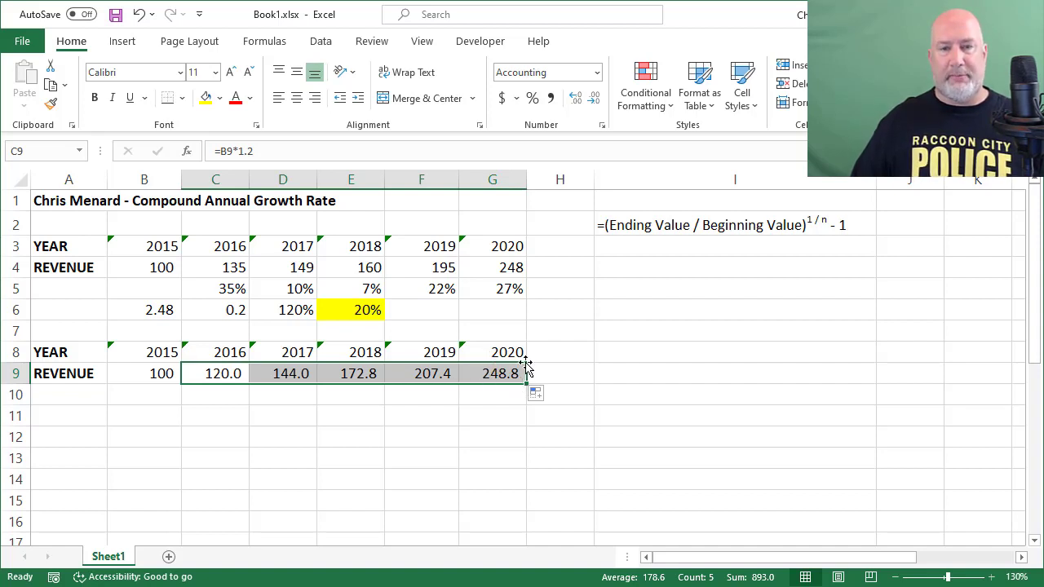
Step: Compare against actual 2020 revenue of 248 and show E6 as 19.92%
click(492, 266)
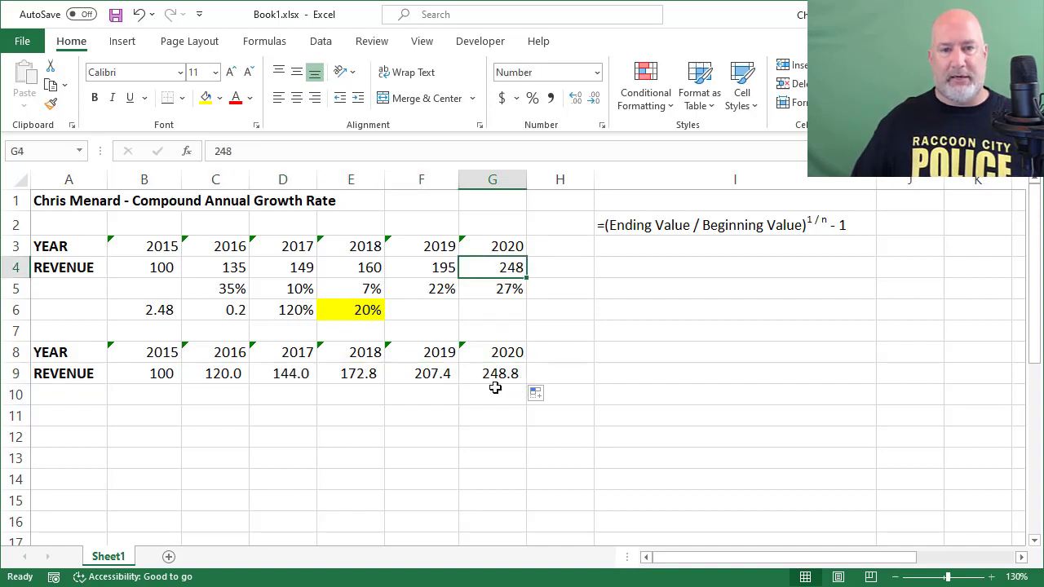
click(351, 310)
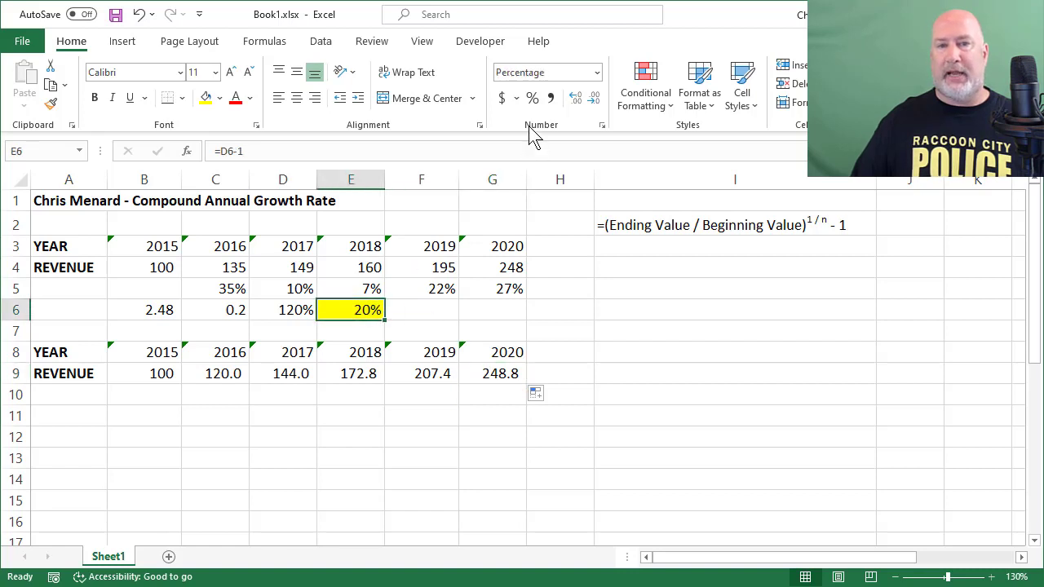
click(576, 97)
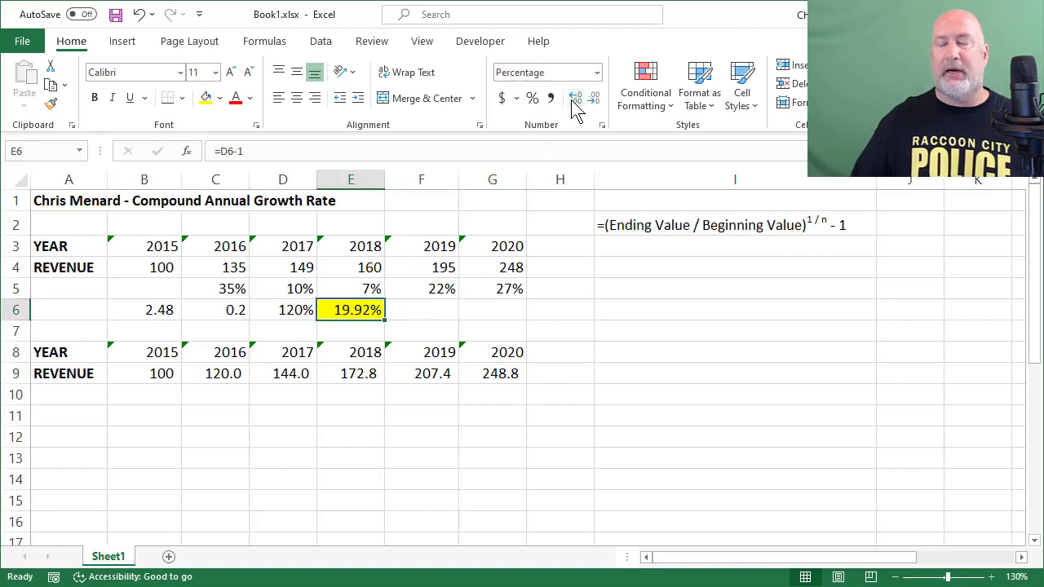
click(215, 373)
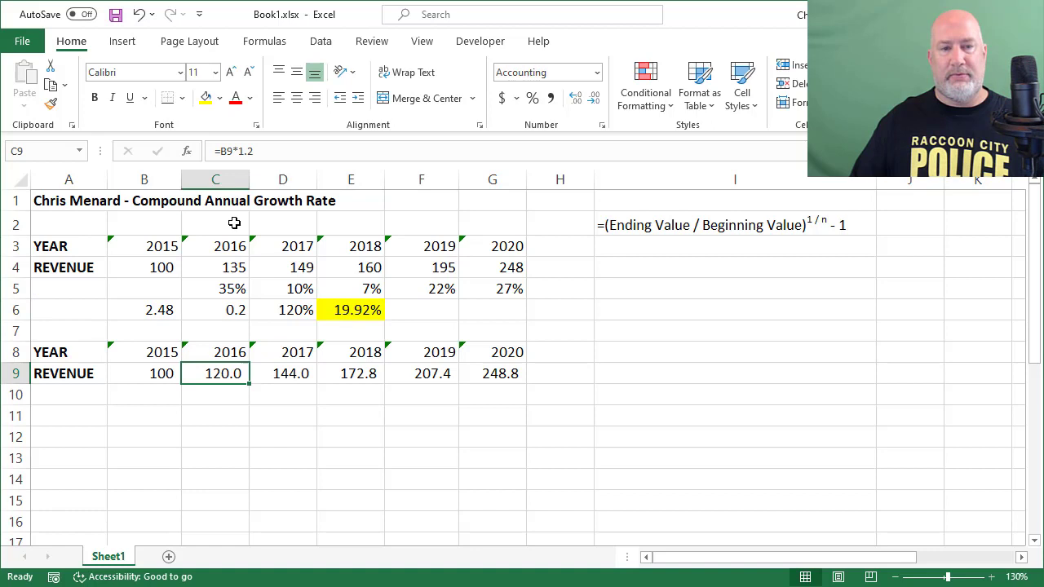
Step: Change the C9 formula to =B9*1.1992 and refill so 2020 shows 248.0
double_click(215, 373)
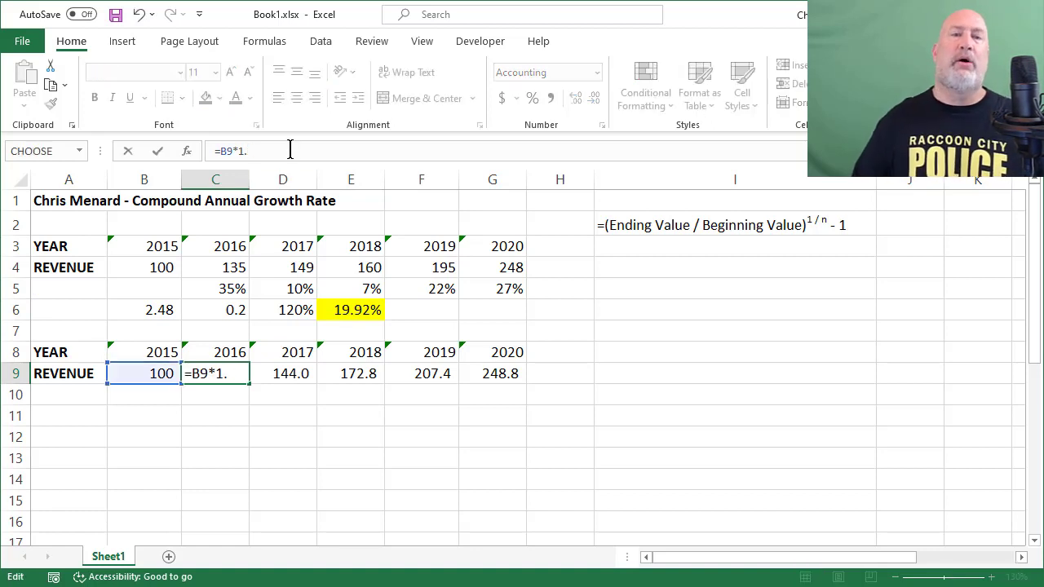
text(1992)
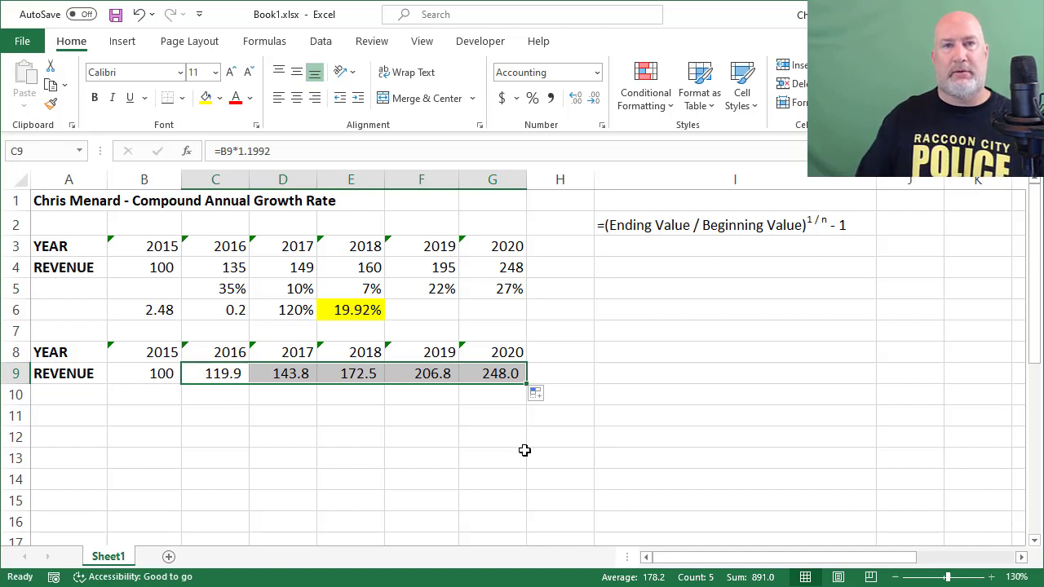
mouse_move(500, 330)
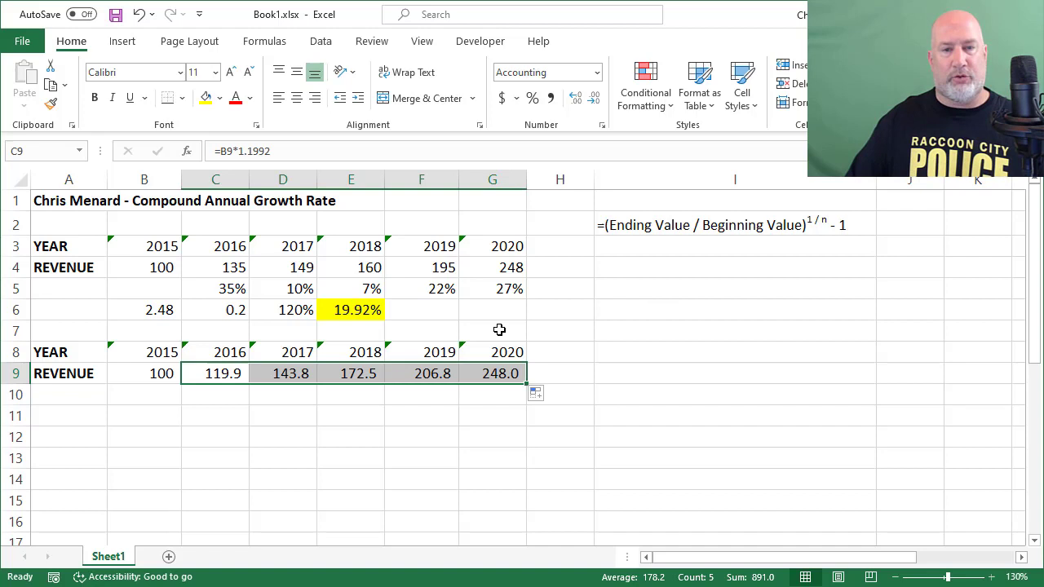
click(492, 330)
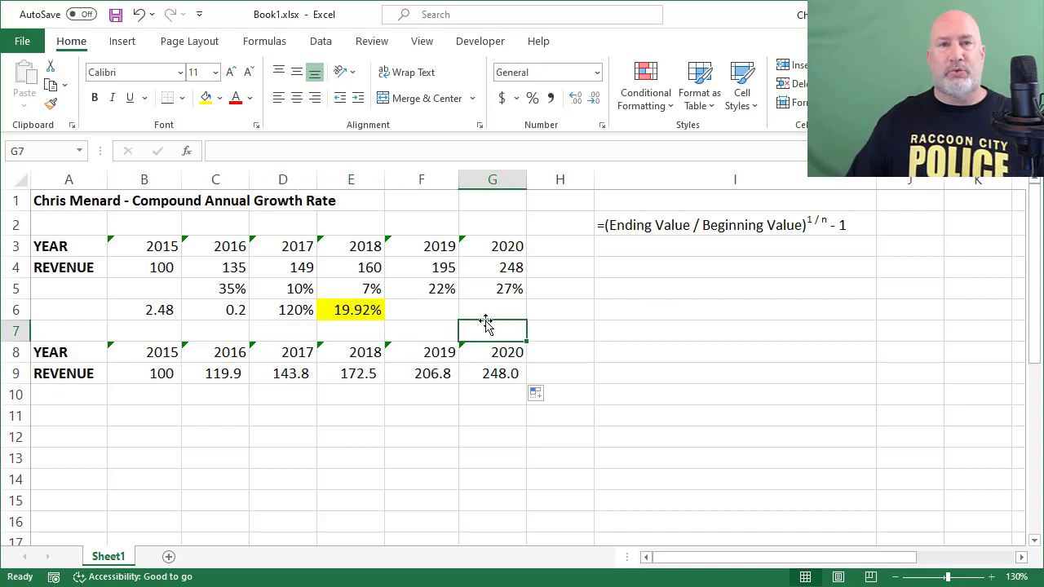
mouse_move(671, 399)
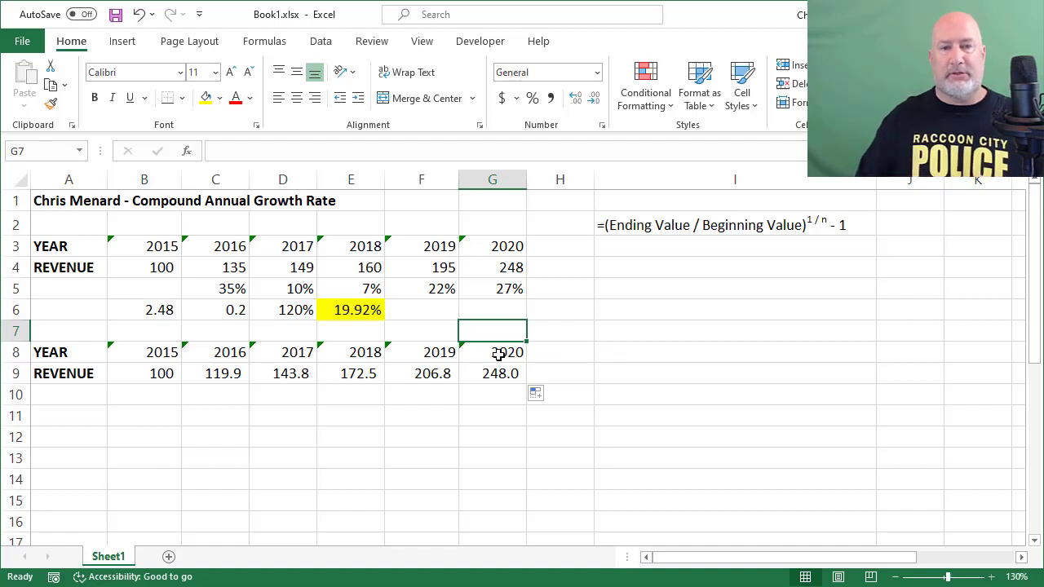
click(421, 309)
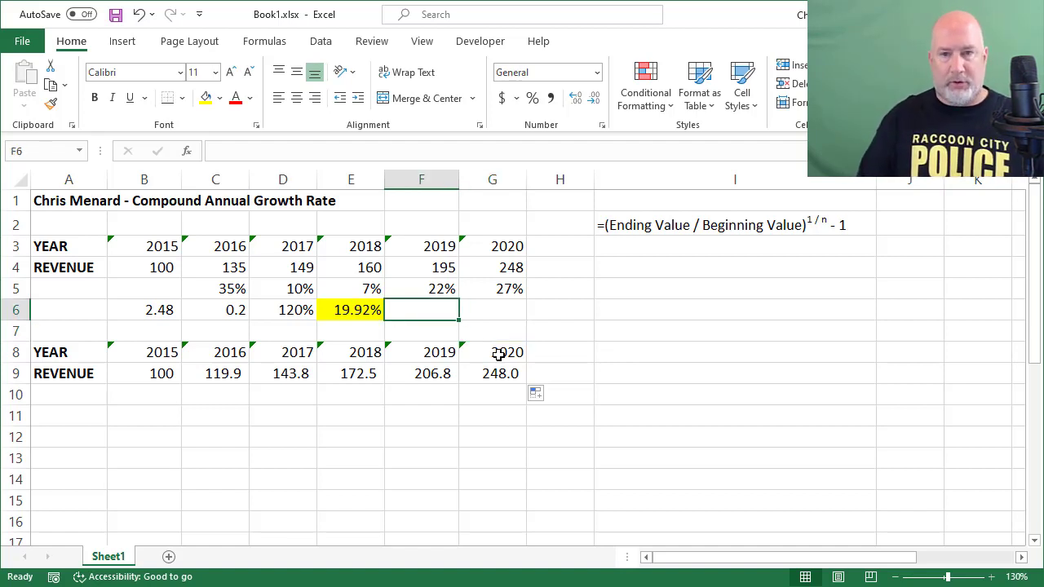
click(734, 267)
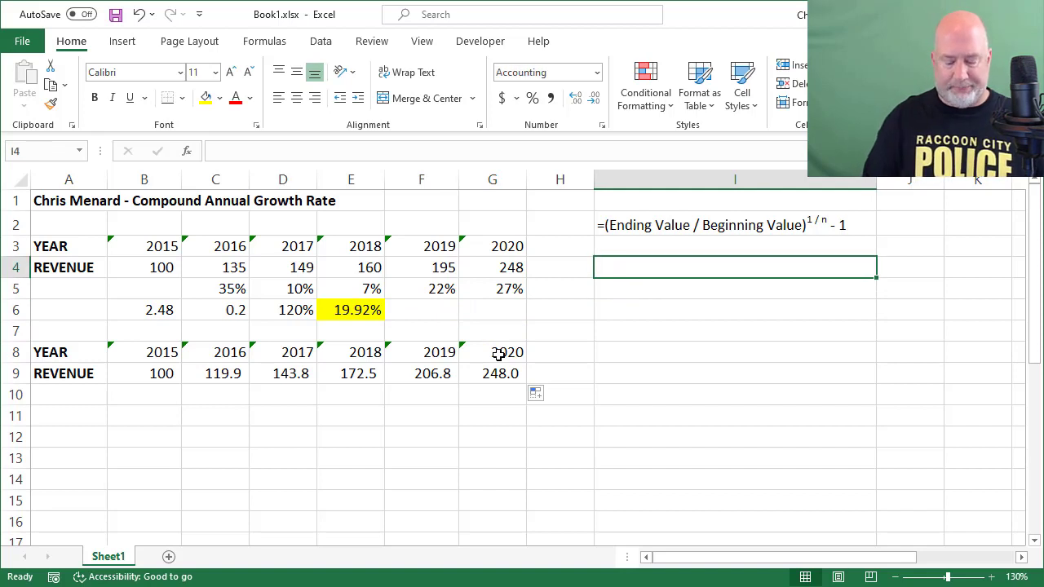
Step: Start I4 with =(G4/B4)^, the ending-over-beginning revenue ratio
text(=)
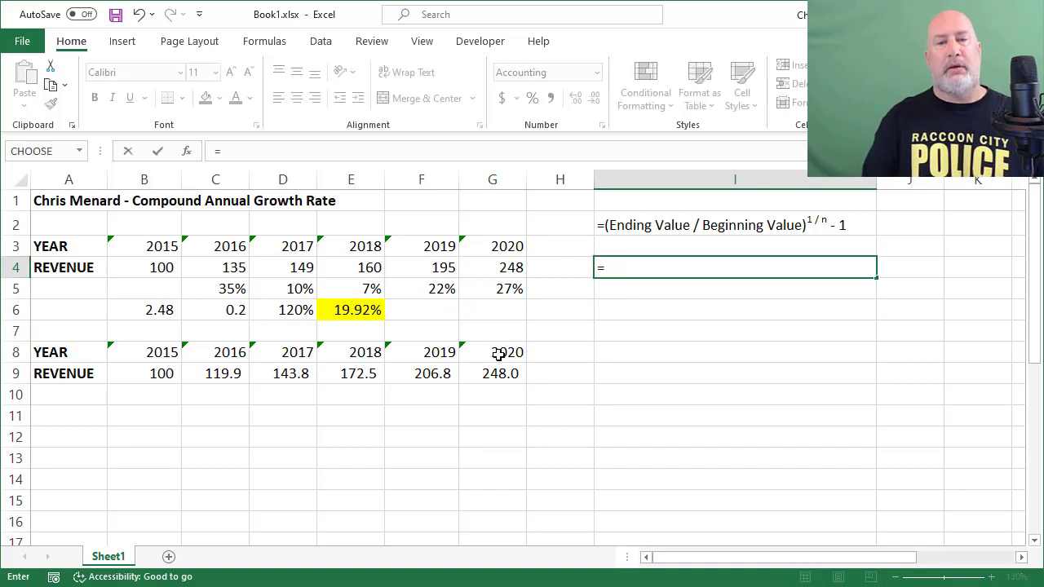
text(()
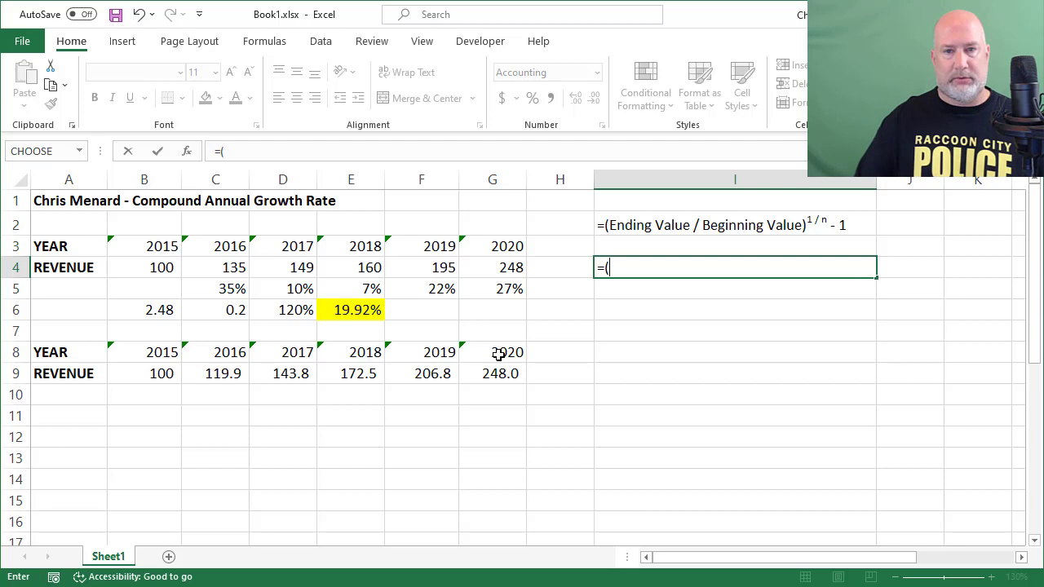
click(492, 266)
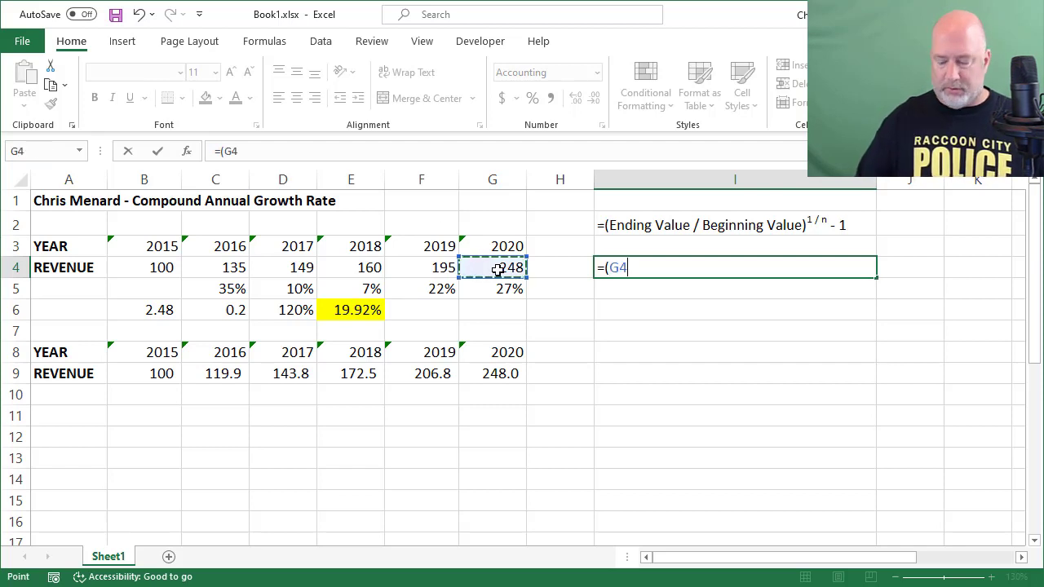
text(/)
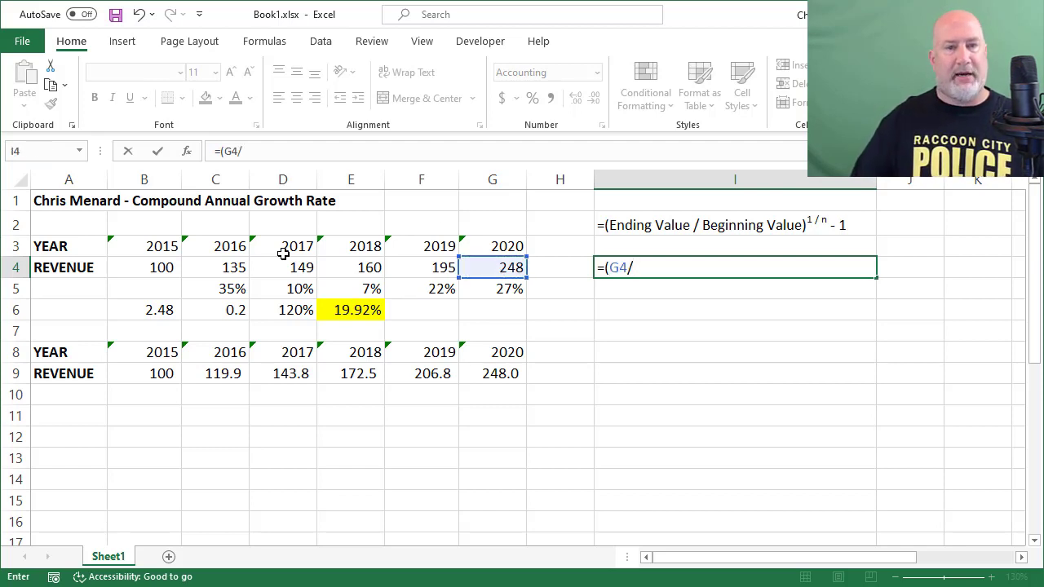
click(144, 267)
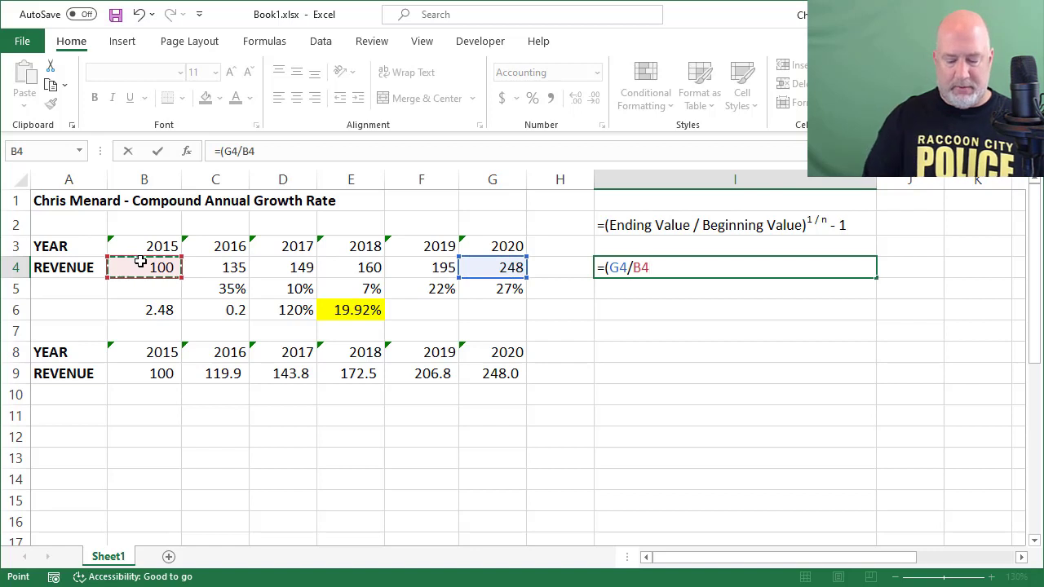
text())
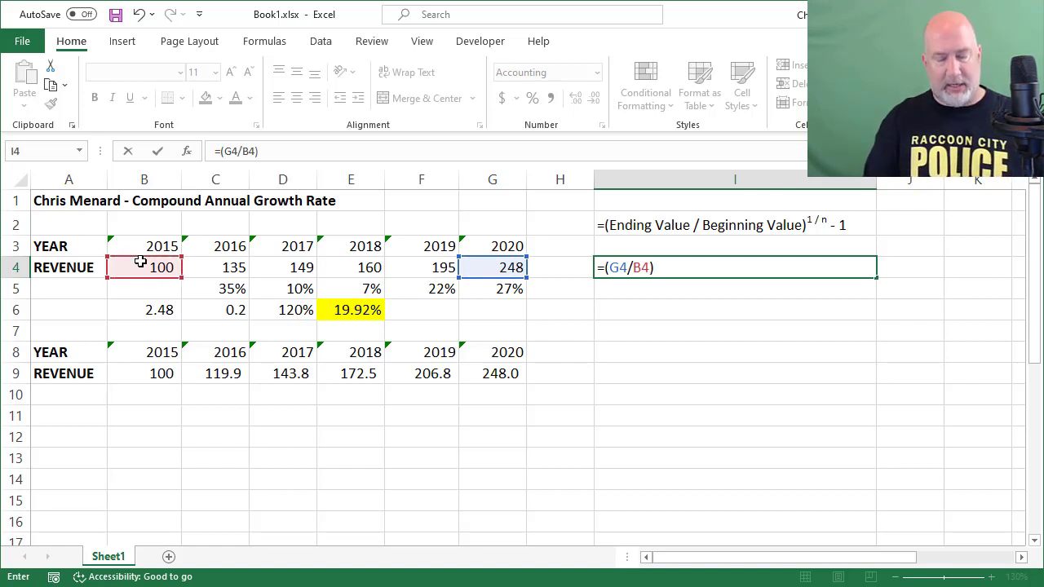
text(^)
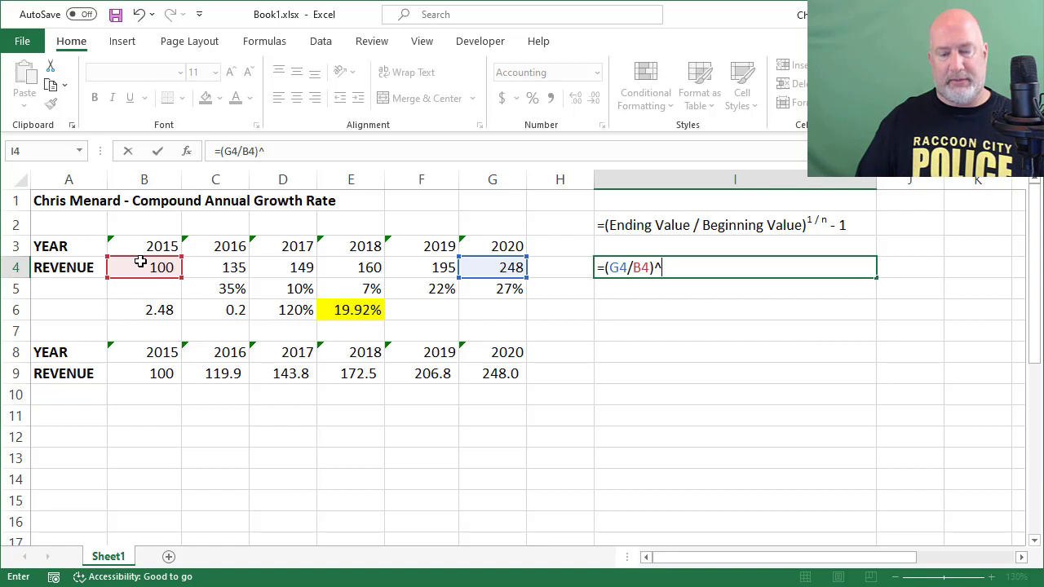
Step: Add the exponent (1/(COUNT(B4:G4)-1)) and the final -1, fixing parentheses
text((1)
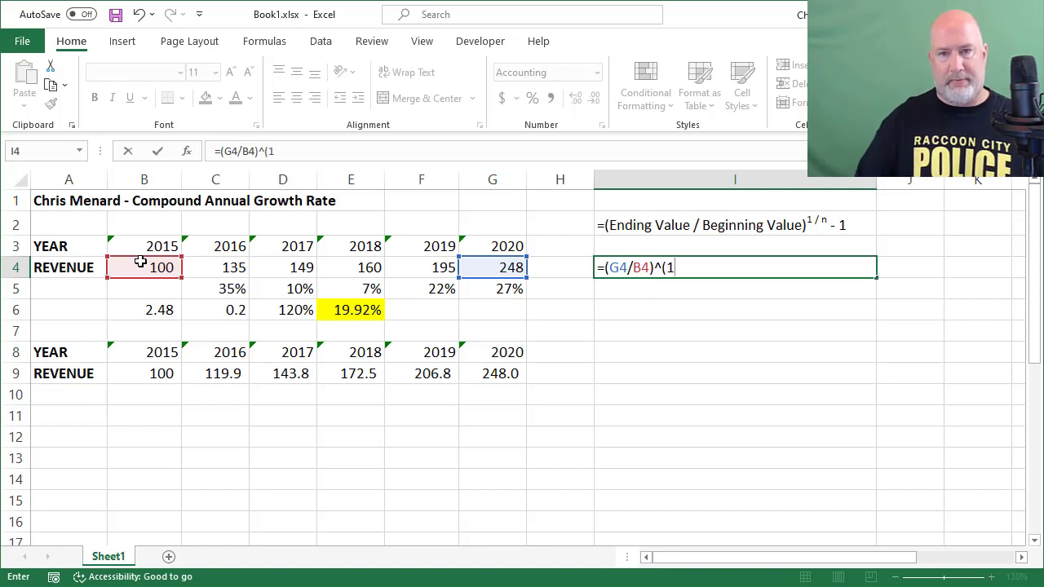
text(/co)
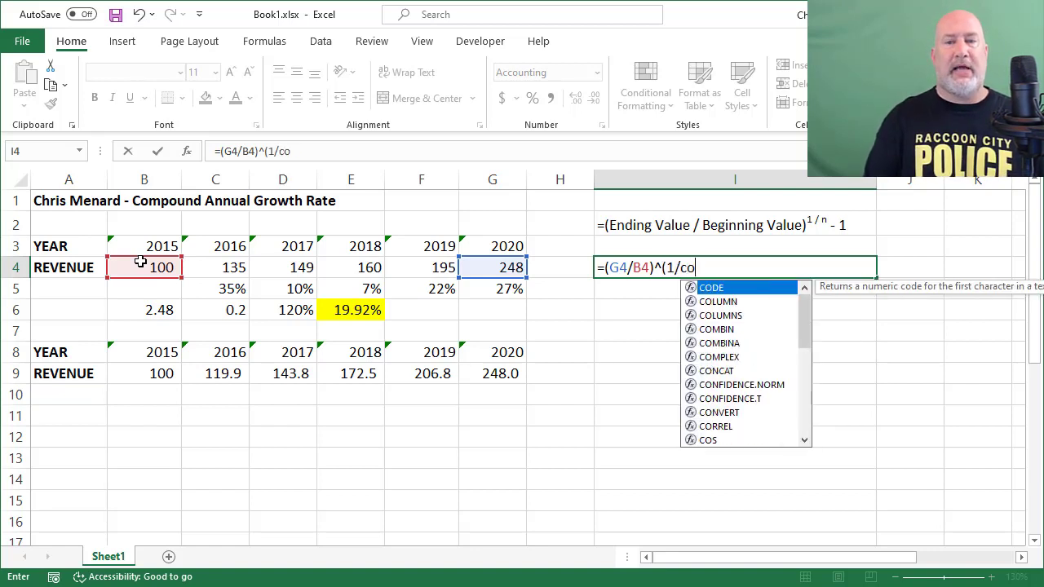
text(unt)
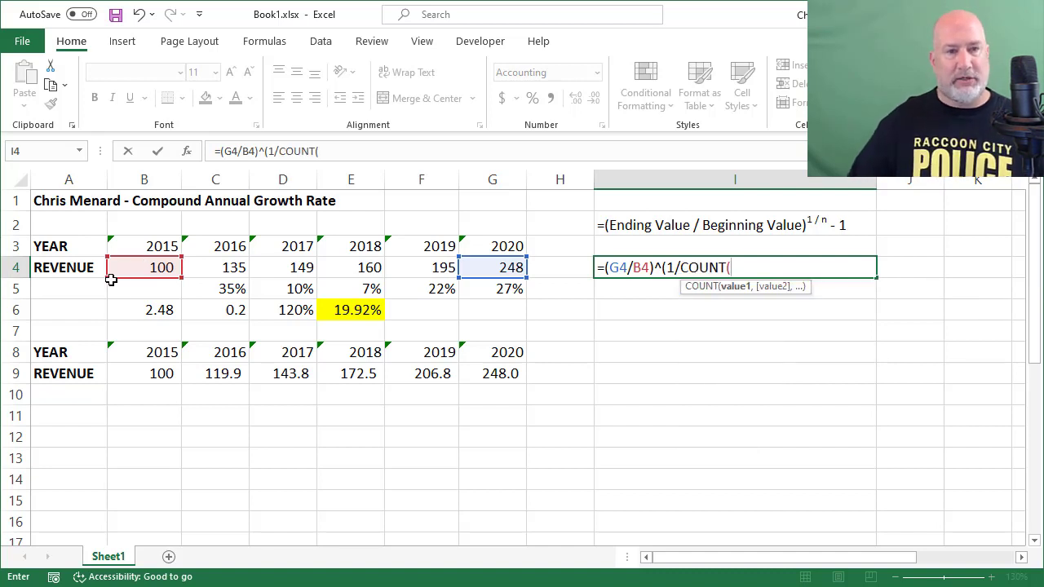
drag(145, 267, 282, 267)
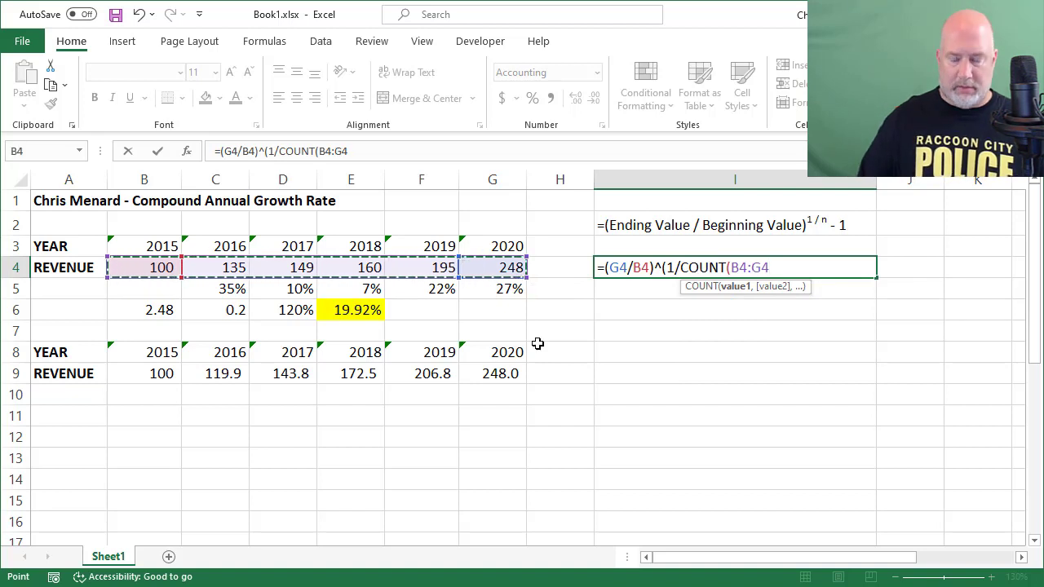
text())
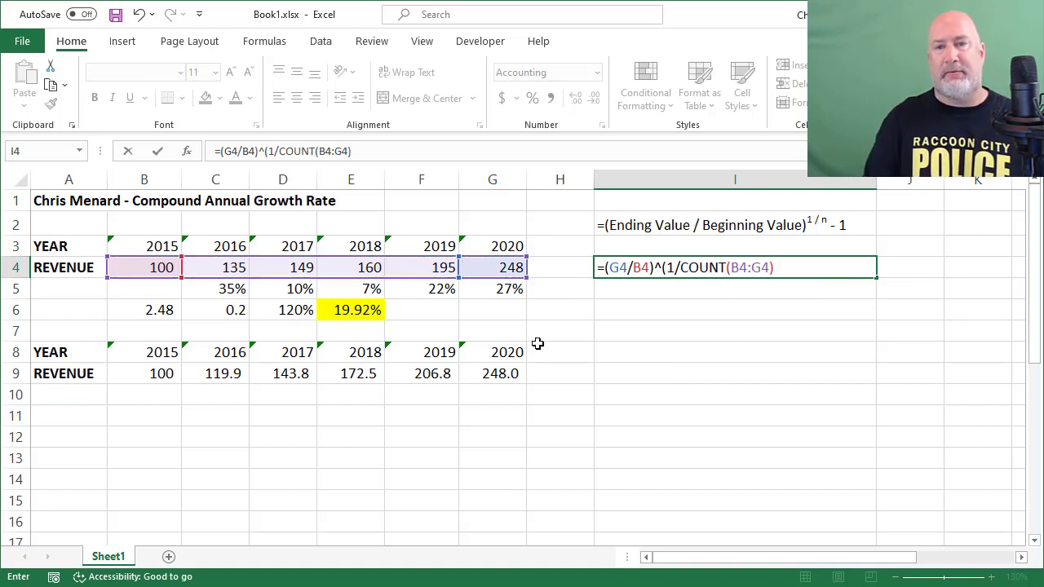
text(-1)
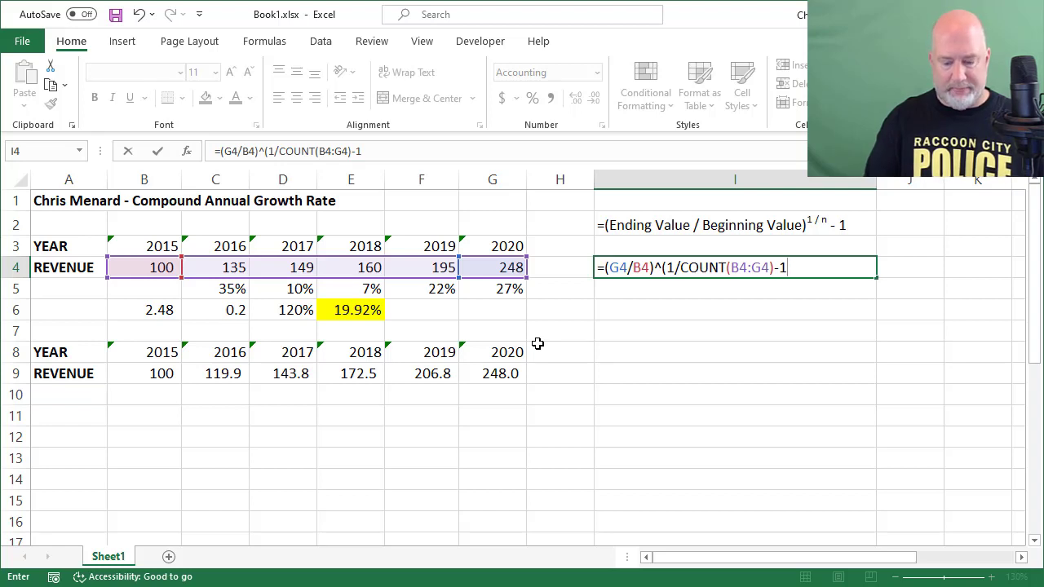
text())
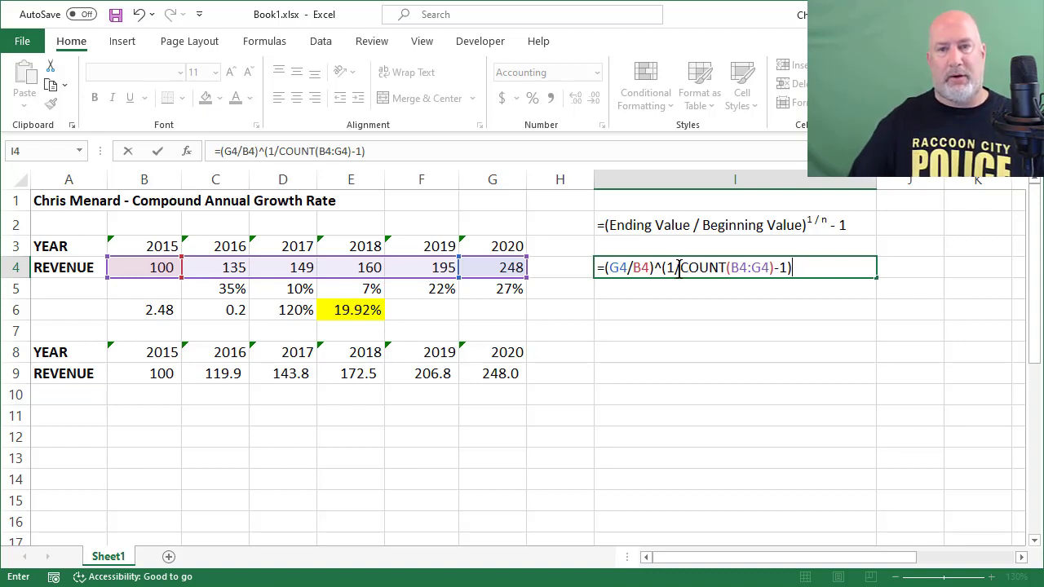
text(()
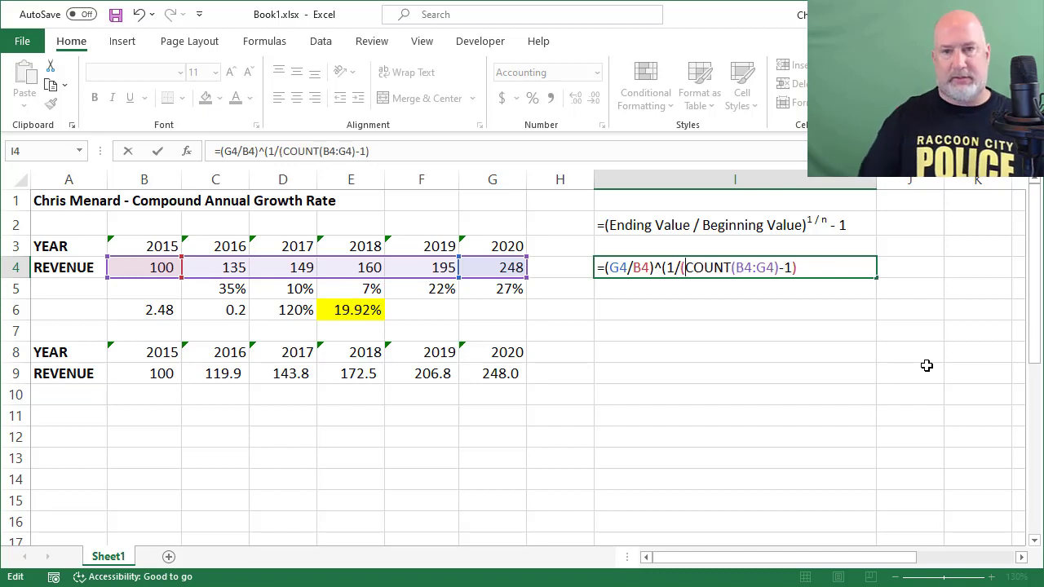
click(804, 267)
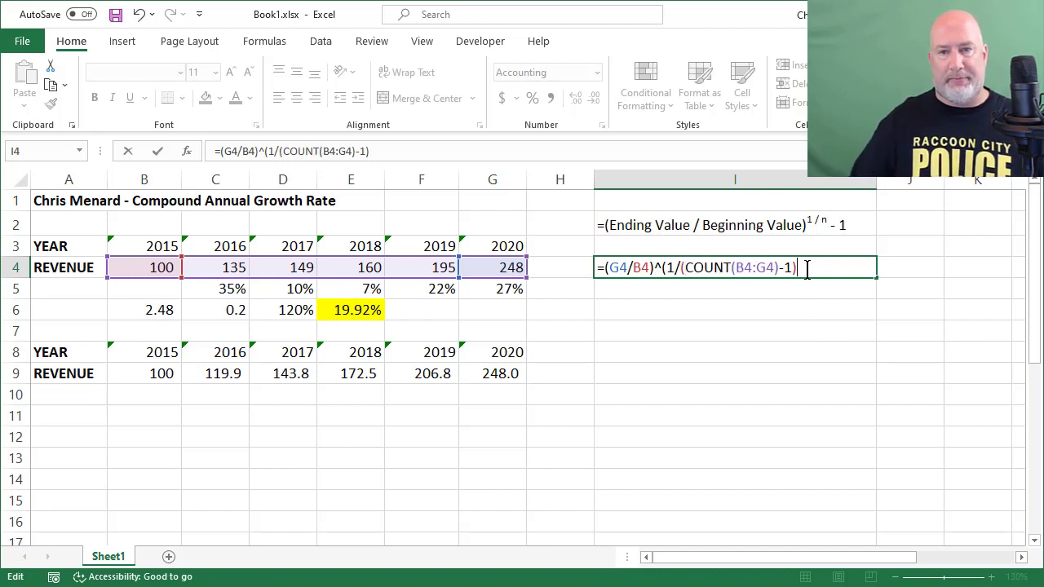
text()-)
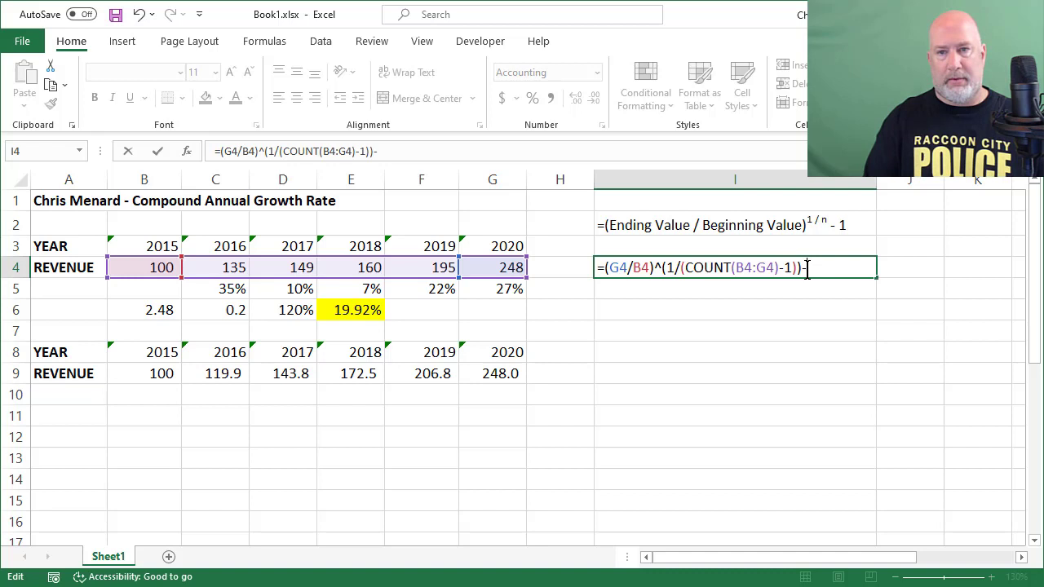
text(-1)
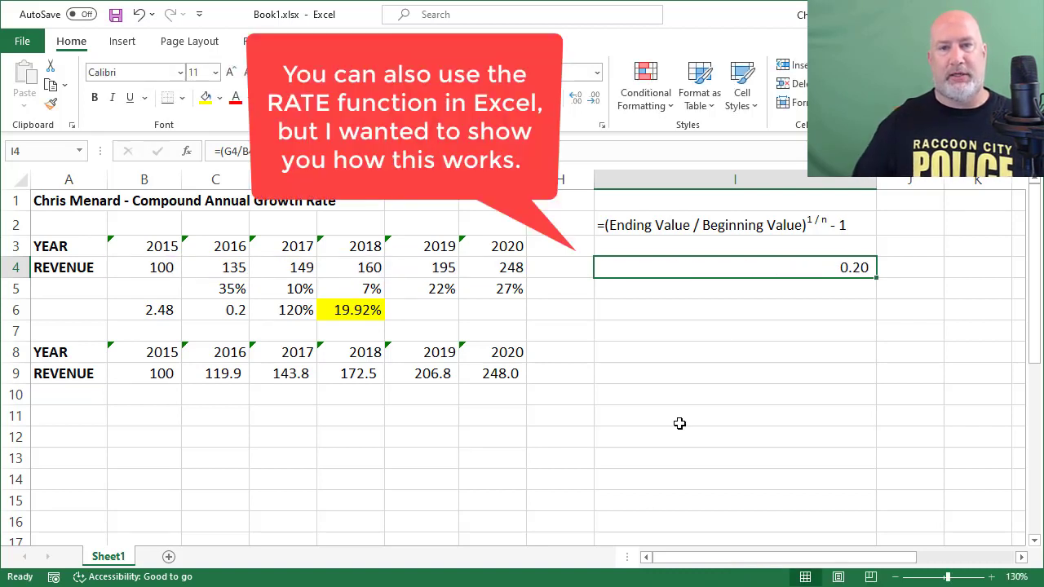
Step: Check I4's CAGR as 0.19920 with more decimals, then display it as 20%
click(577, 96)
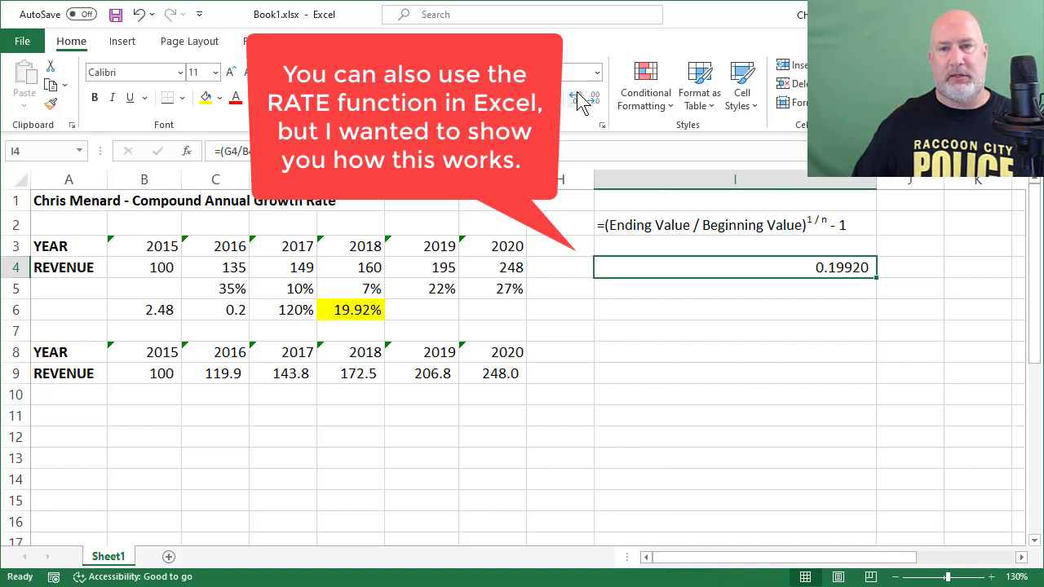
click(579, 98)
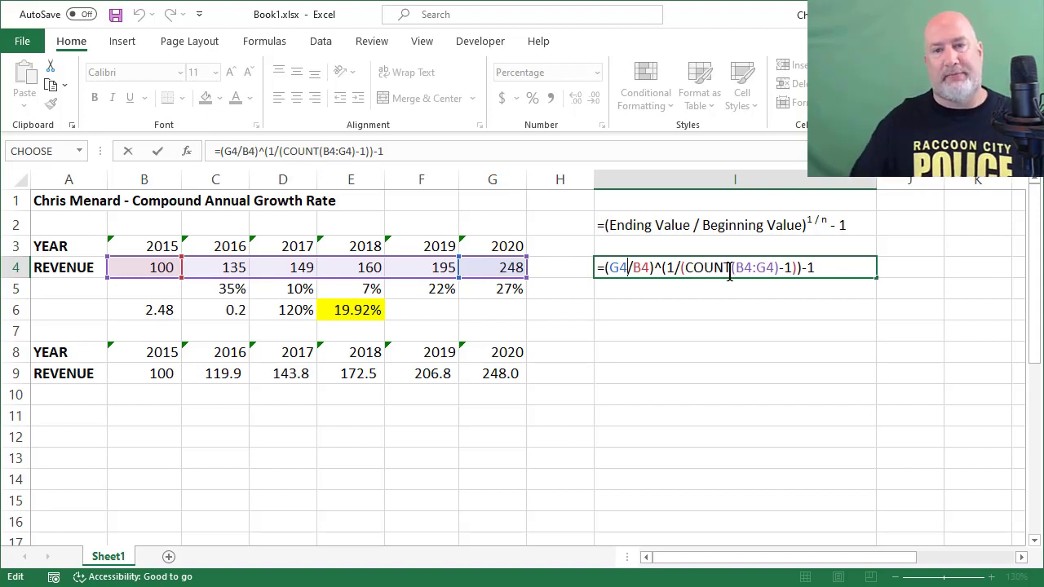
mouse_move(769, 264)
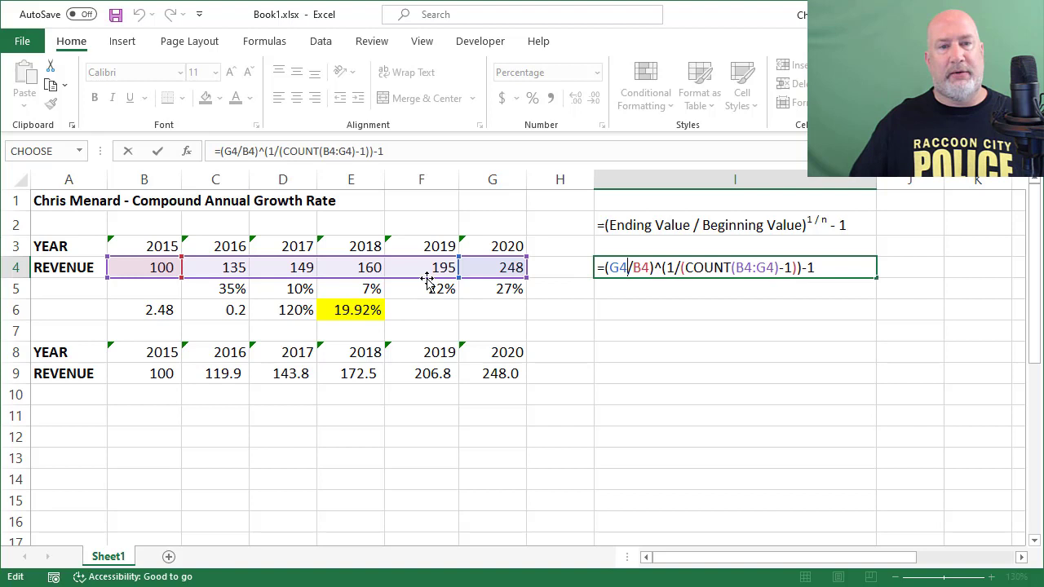
mouse_move(498, 267)
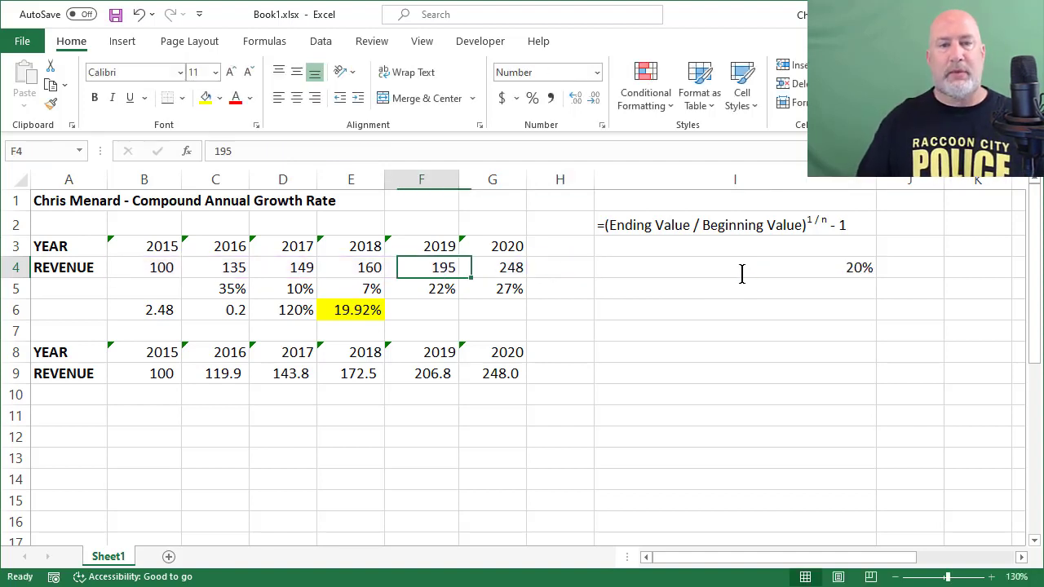
click(282, 267)
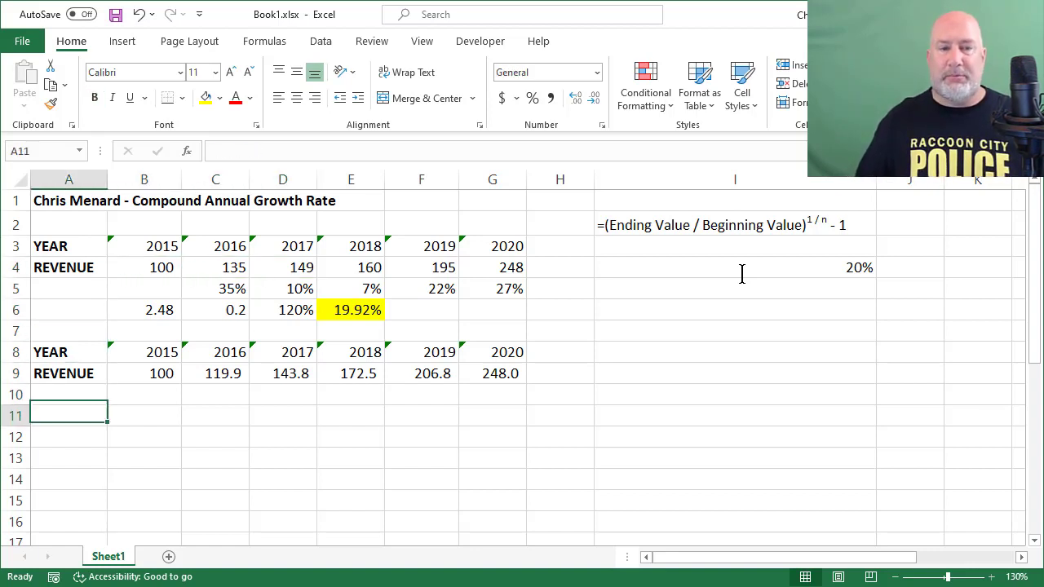
Step: Enter 248 in B12 and growth factor =(1+.1992) in C12
click(145, 415)
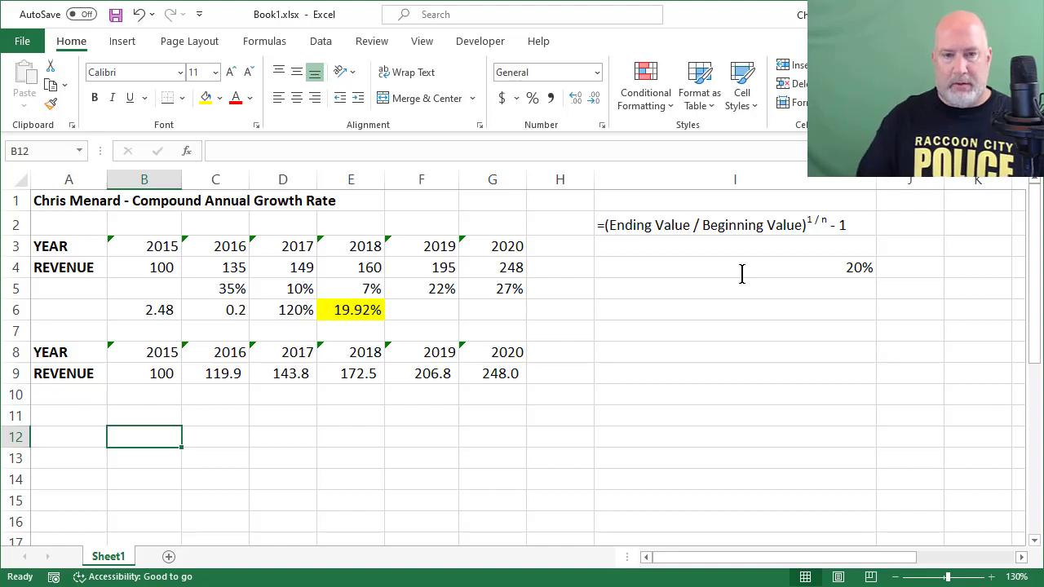
text(248)
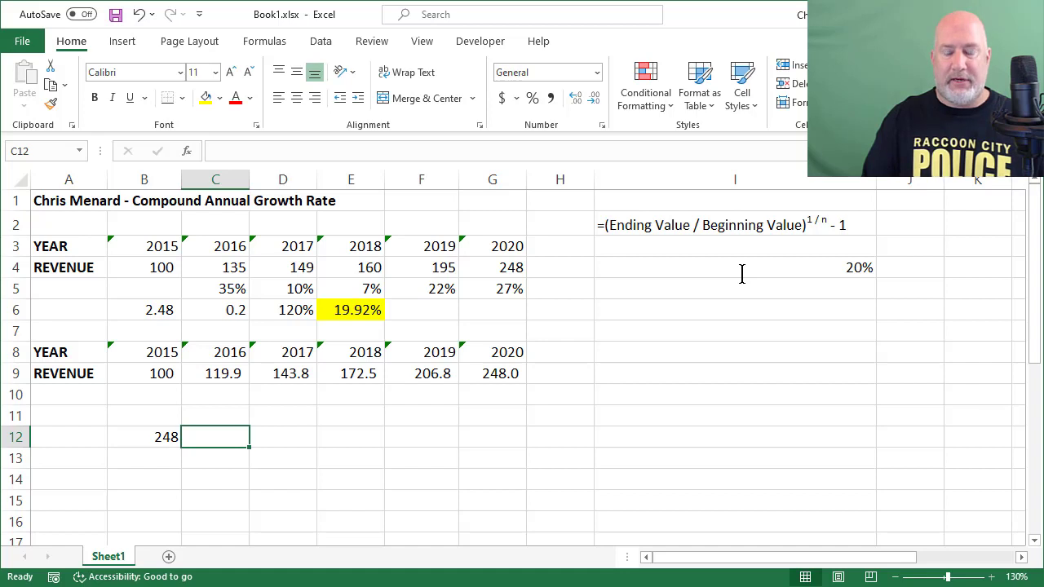
text(=)
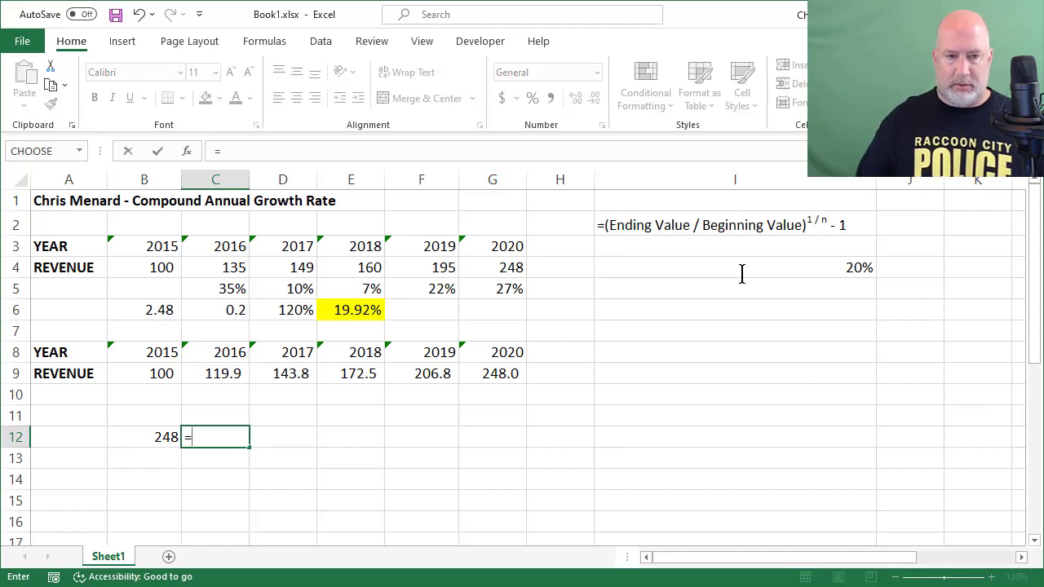
text((1)
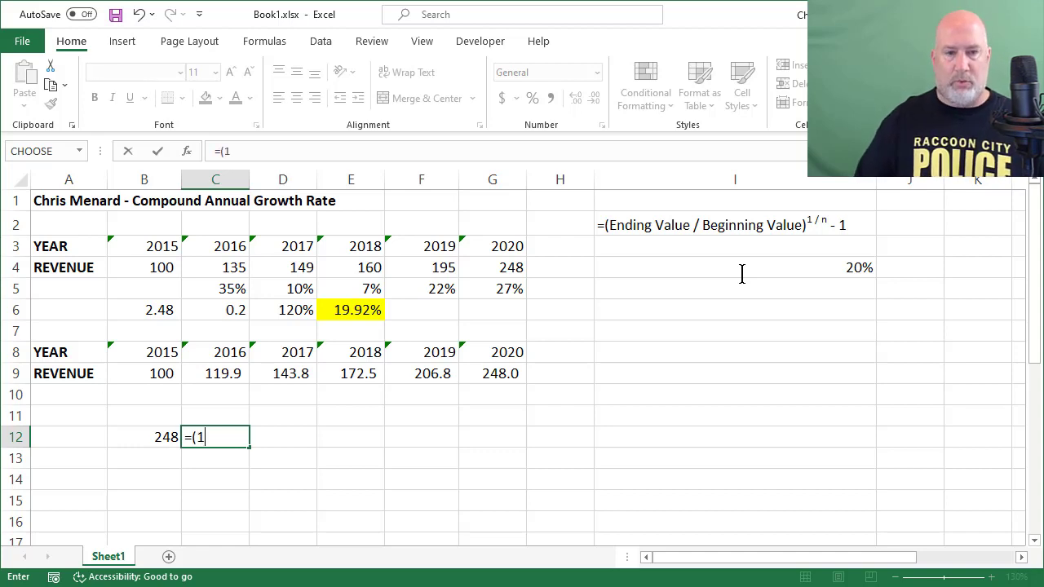
text(+.)
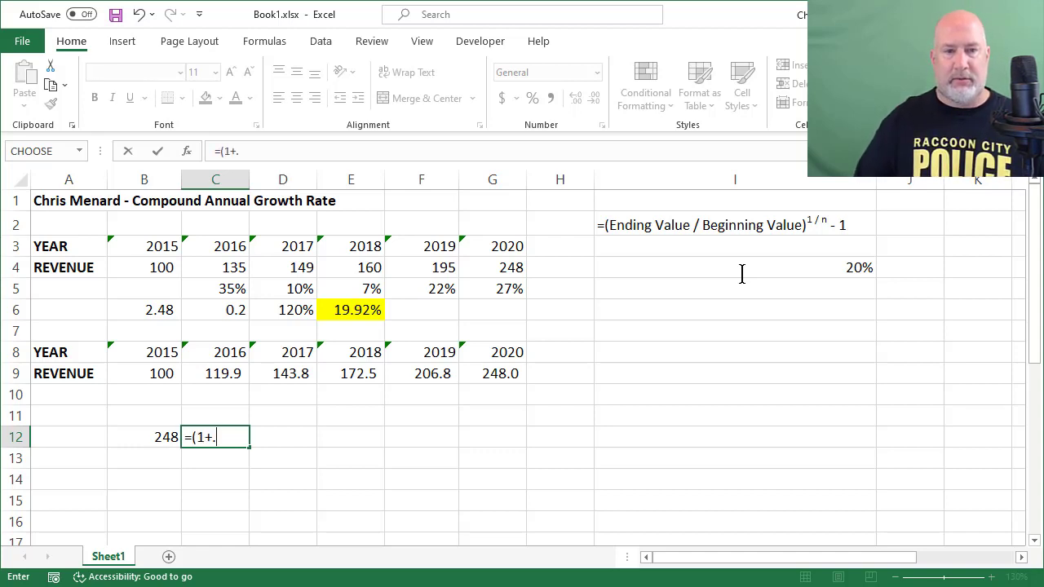
text(1992)
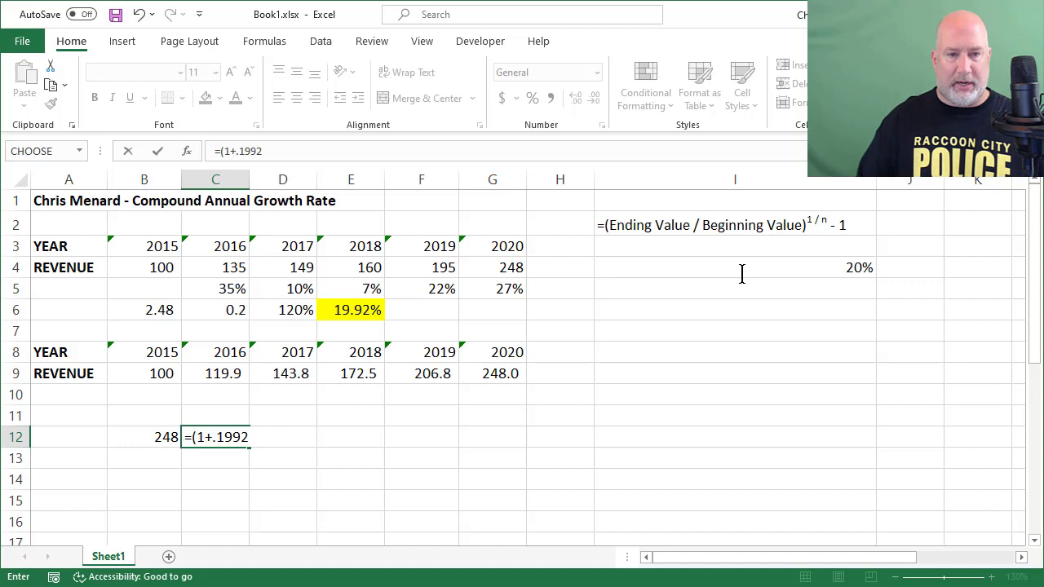
key(Return)
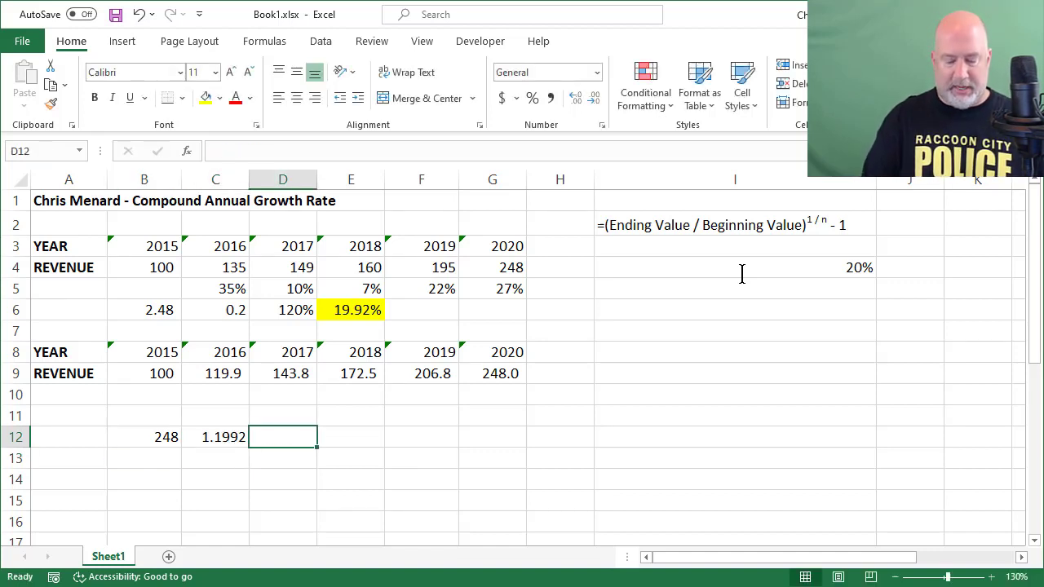
Step: Compute =C12^5 (2.48004) in D12 and =B12*D12 (615.049) in E12
text(=C12)
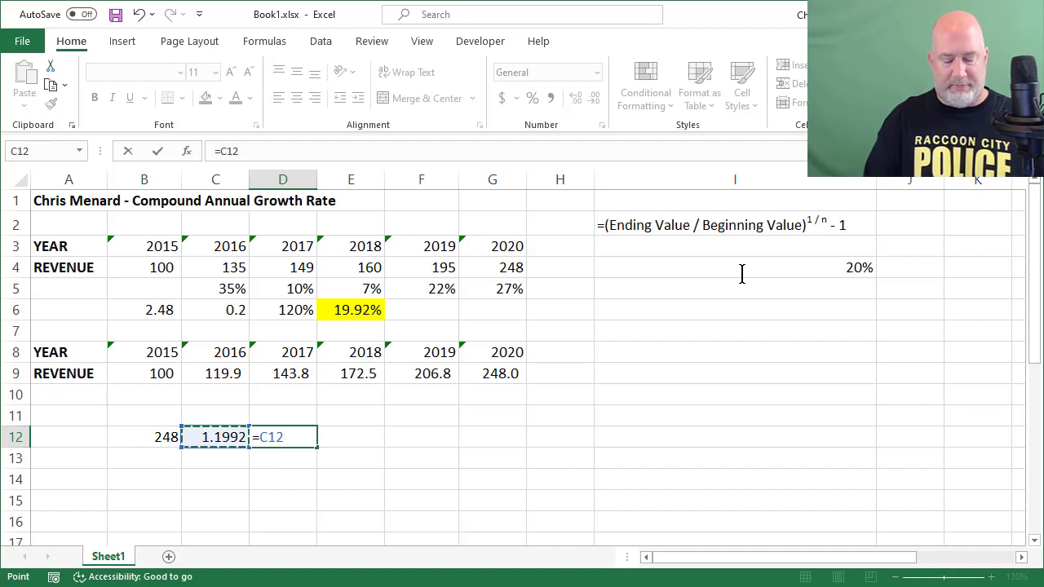
text(^5)
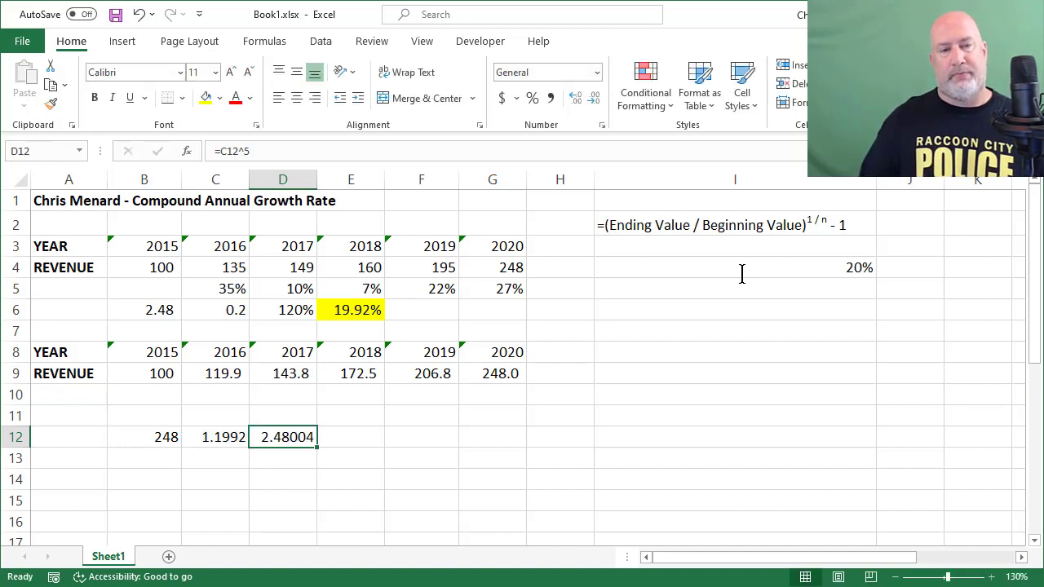
text(=B12)
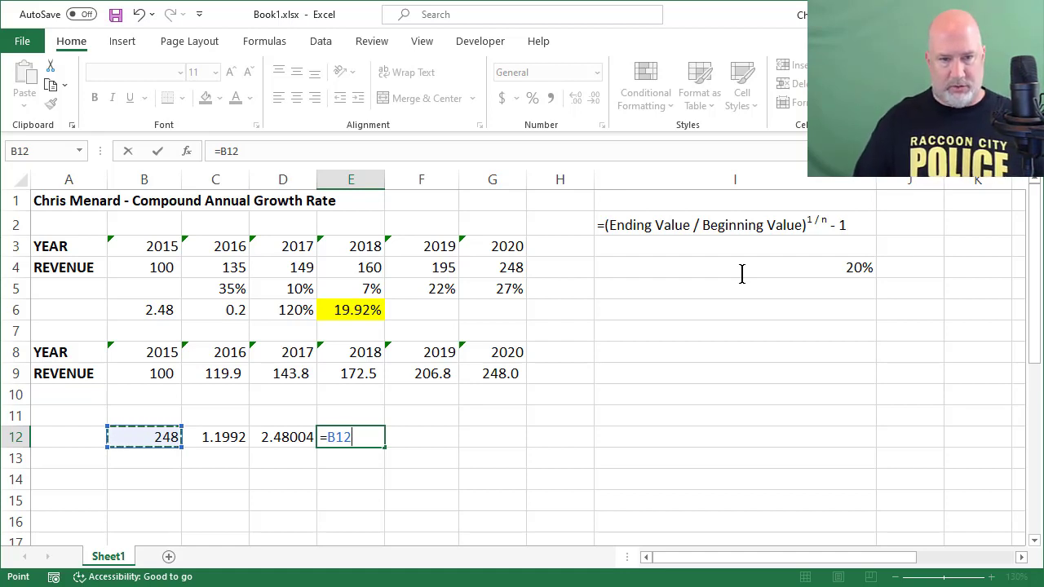
key(Return)
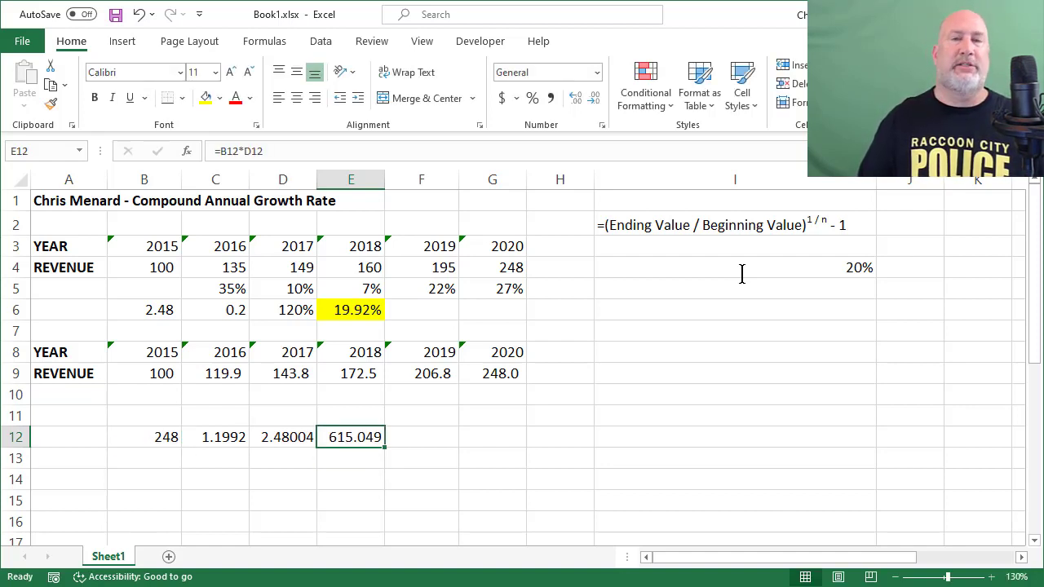
click(69, 458)
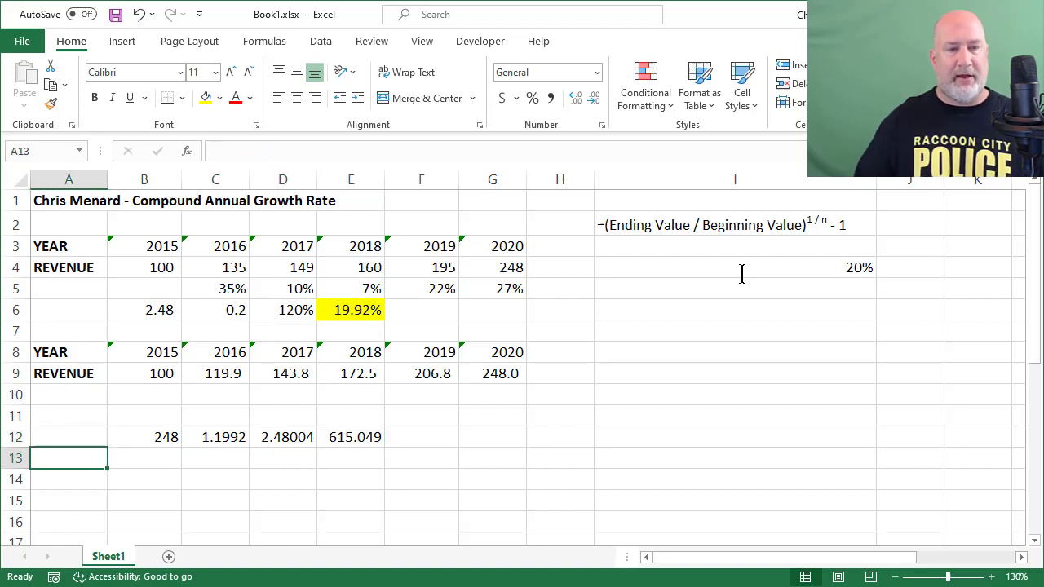
Step: List the forecast years 2021 through 2025 in A13:A17
text(20)
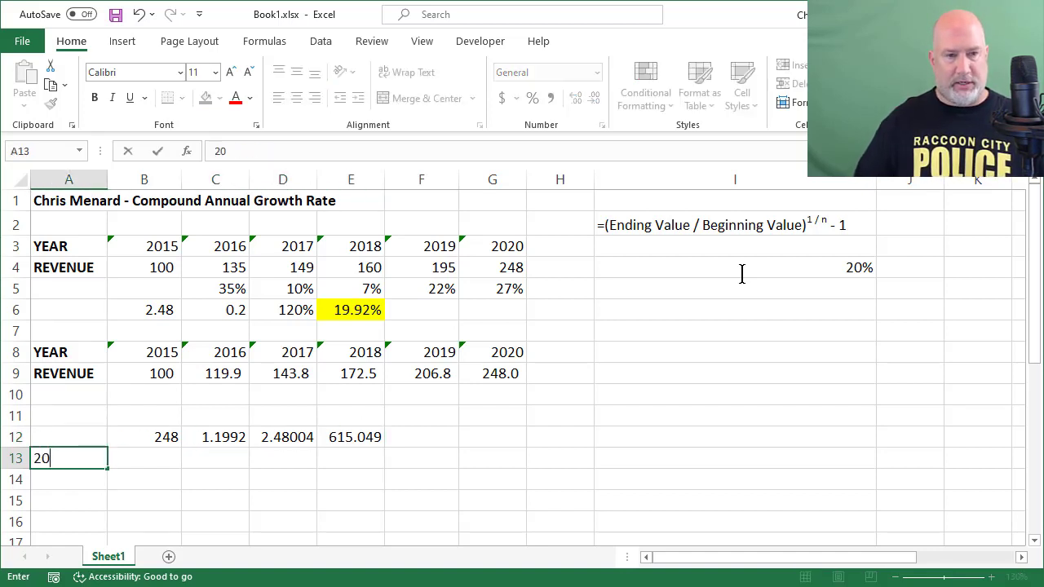
key(Return)
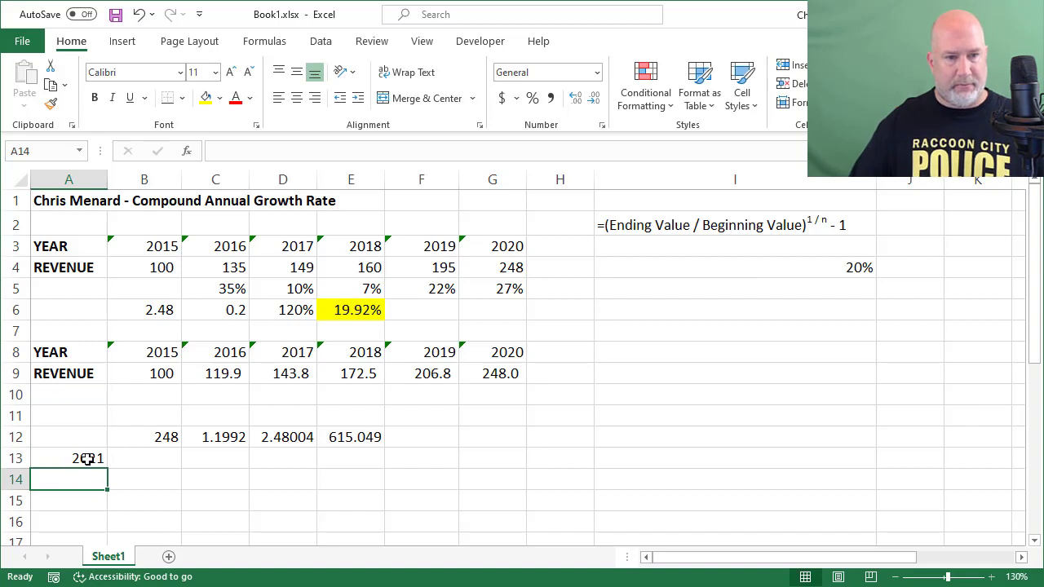
click(68, 458)
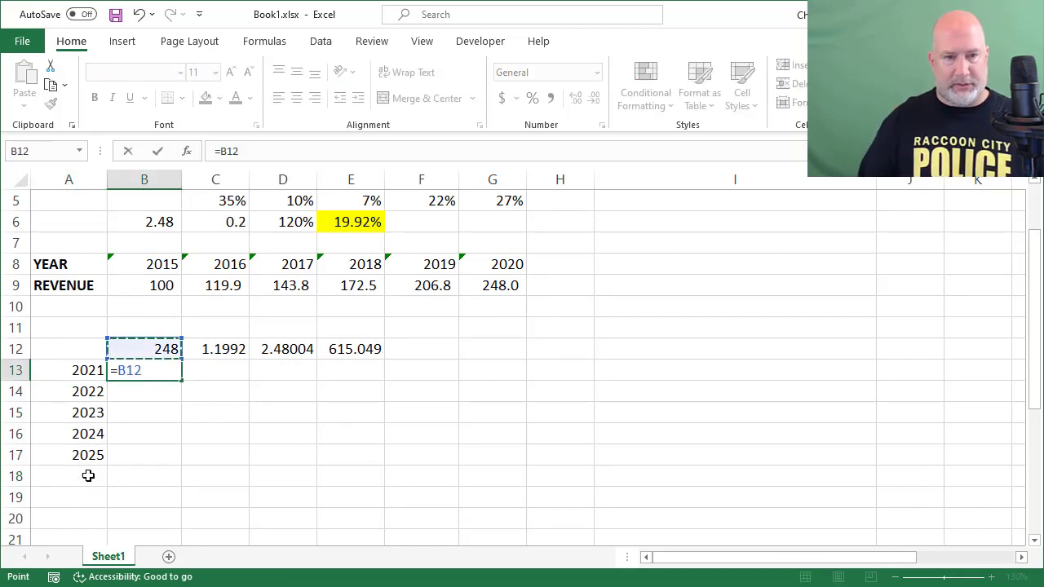
Step: Forecast 2021–2025 revenue with =B12+(B12*.1992) filled down, shown as whole numbers
text(+)
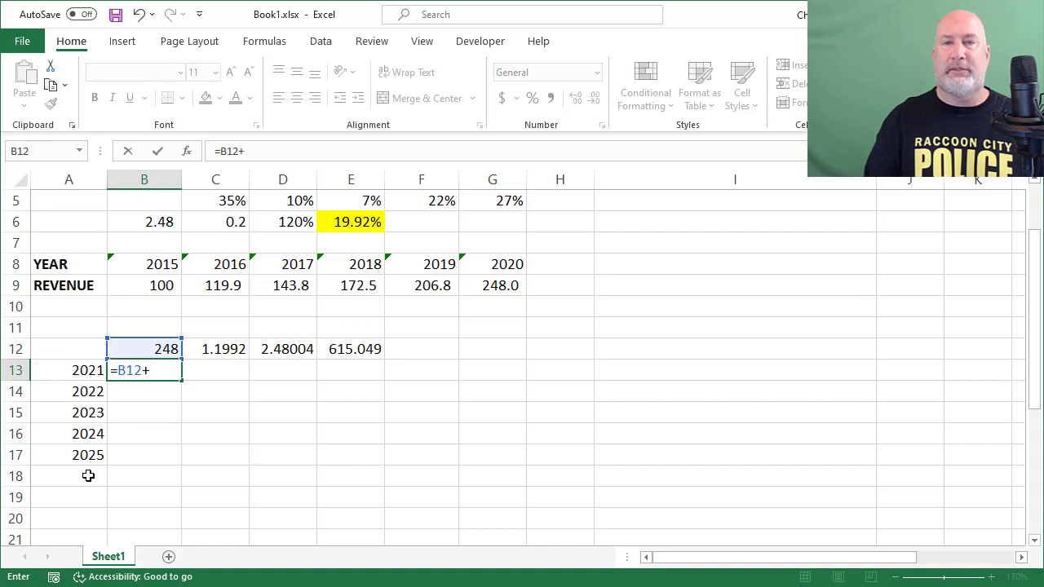
click(144, 348)
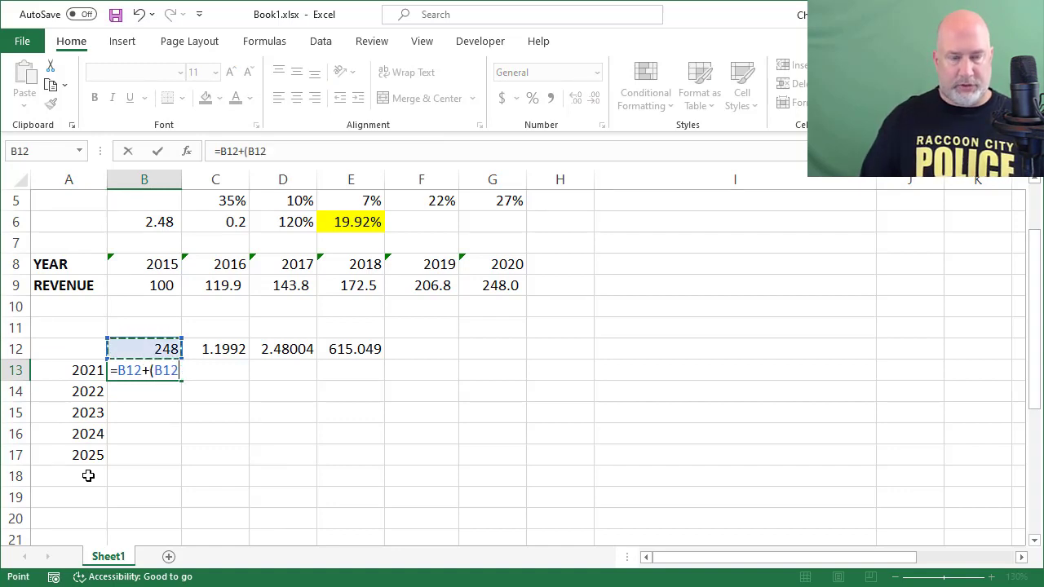
text(*)
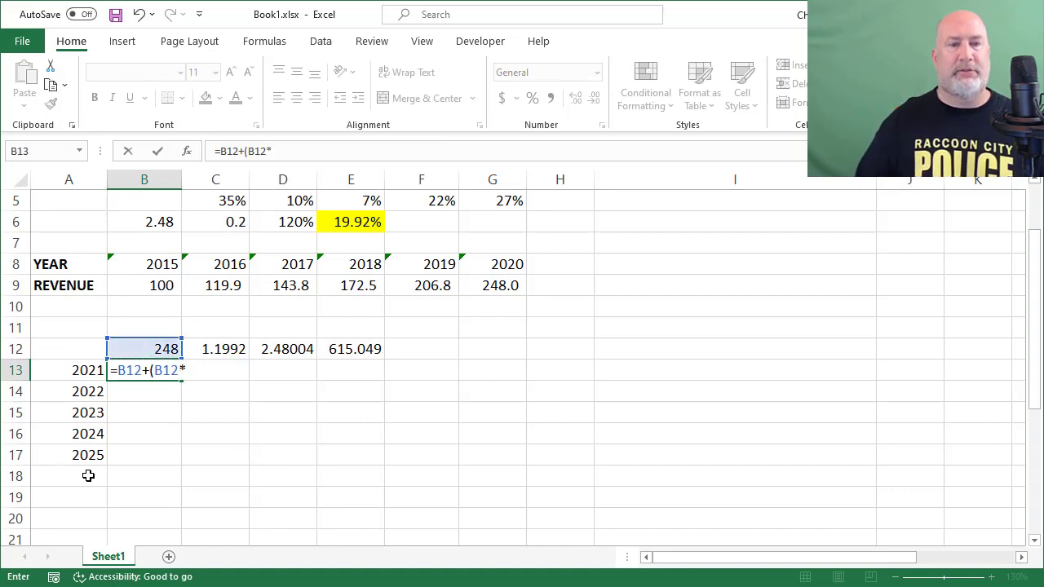
text(.199)
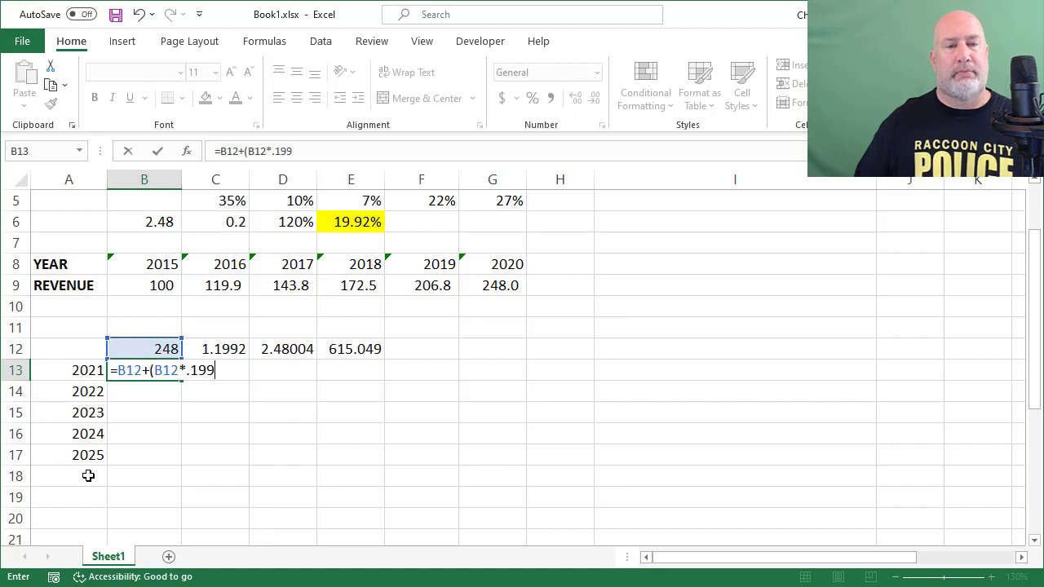
text(2))
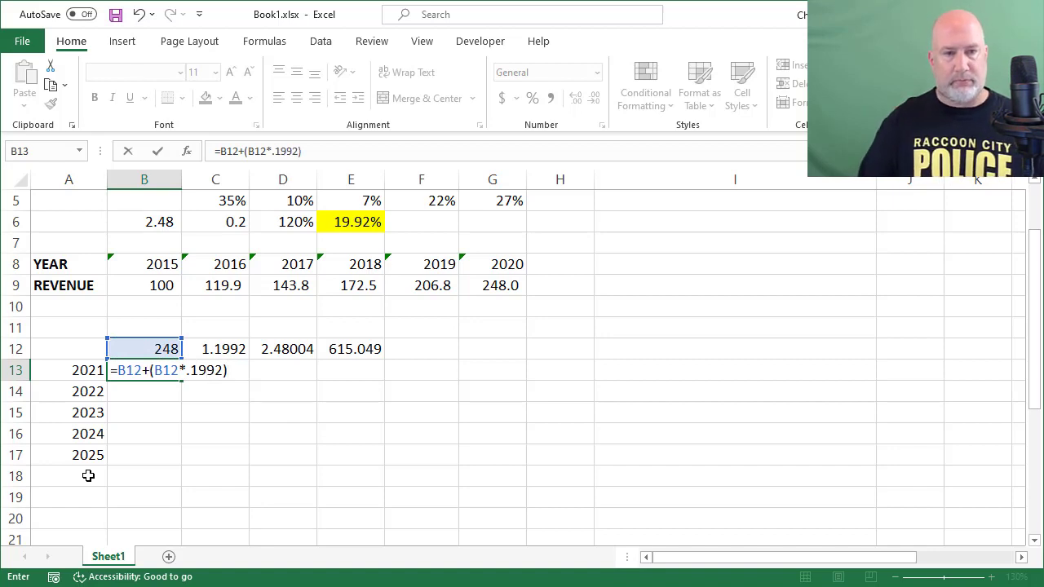
key(Return)
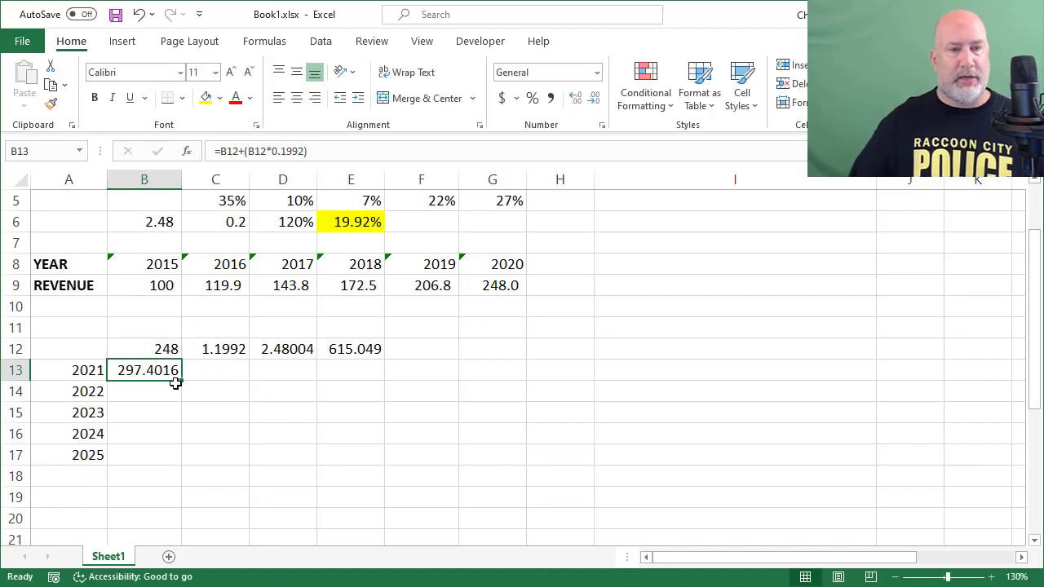
drag(176, 380, 198, 471)
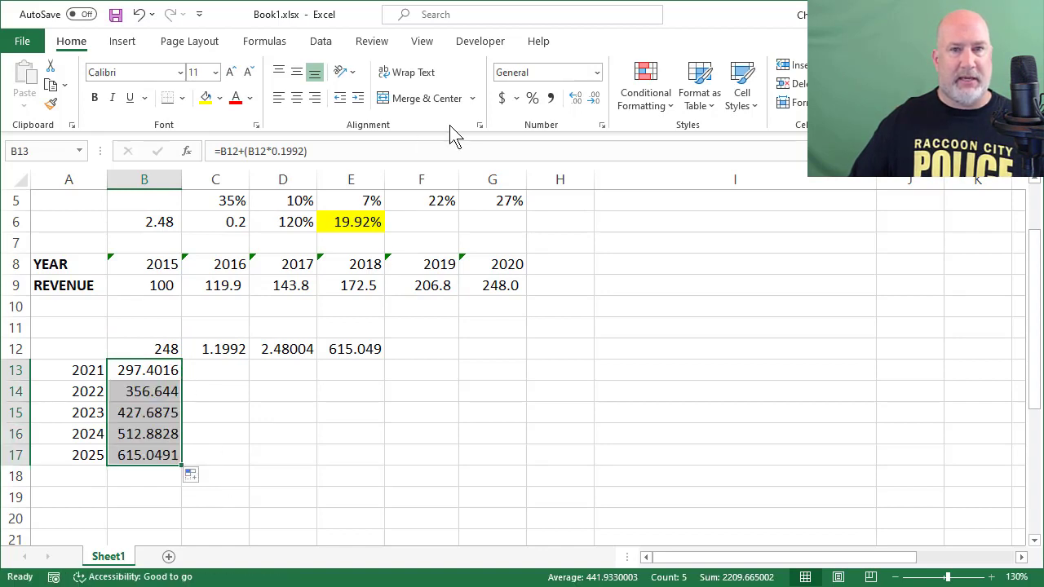
click(595, 98)
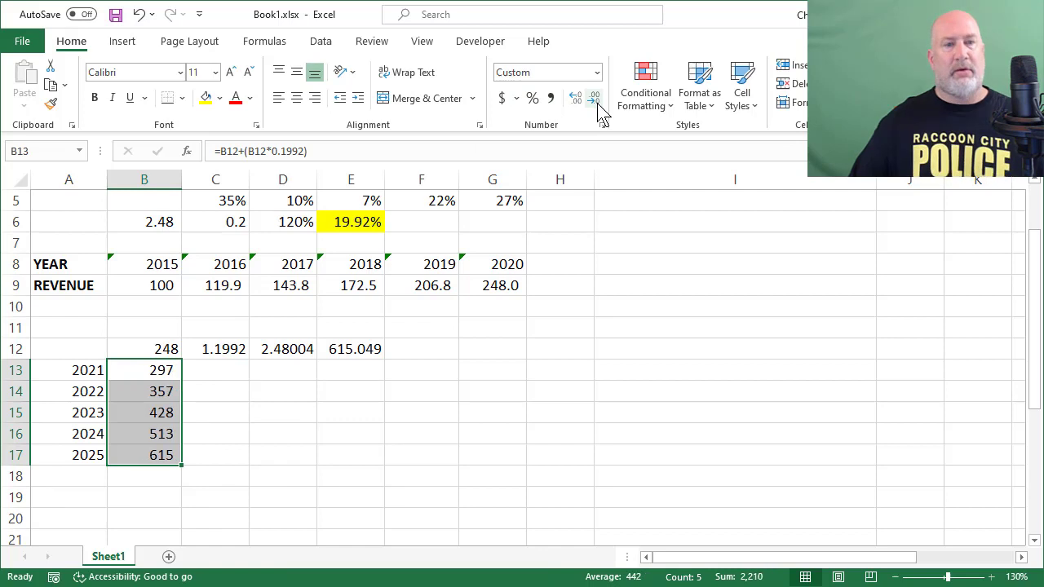
mouse_move(382, 318)
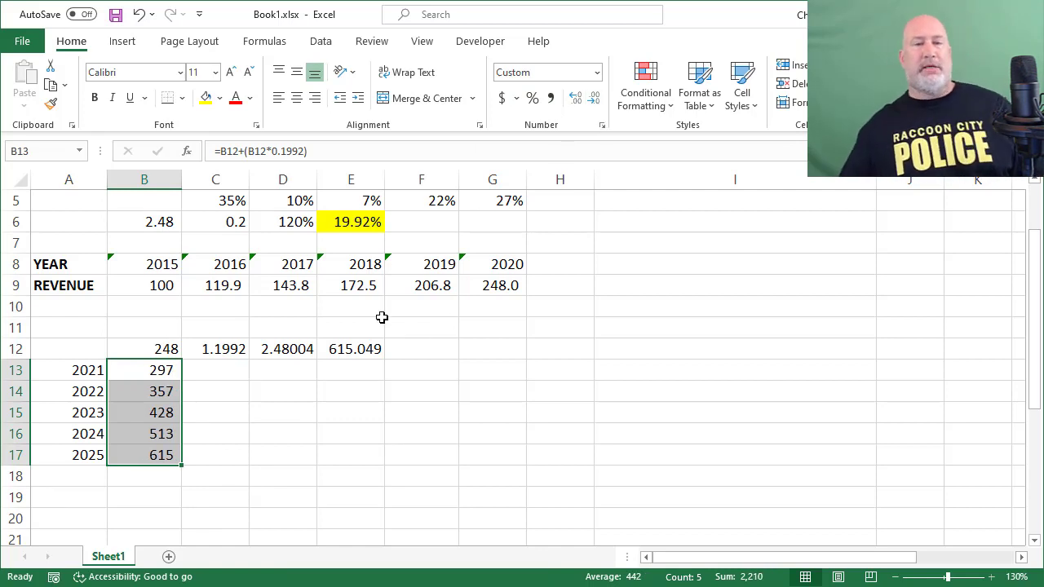
Step: Show the row 12 formulas as text with =FORMULATEXT in row 11, and widen columns C–F
double_click(351, 349)
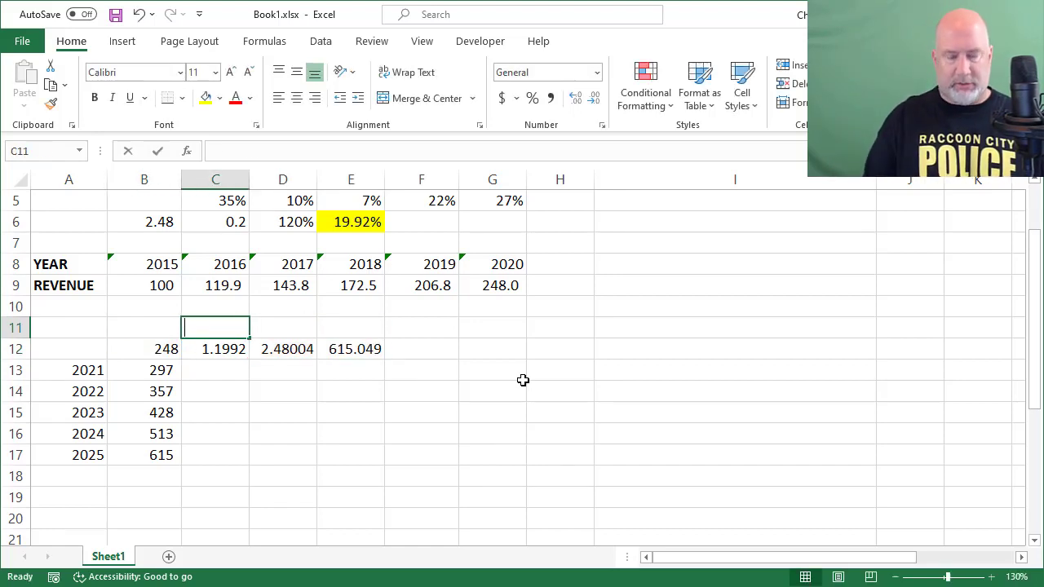
text(=FORMULATEXT()
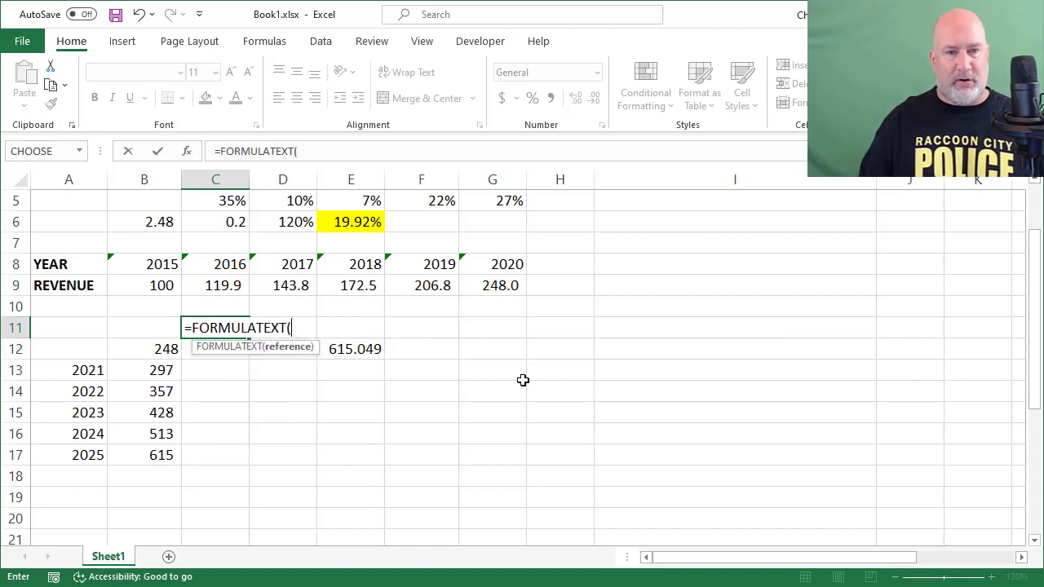
key(Return)
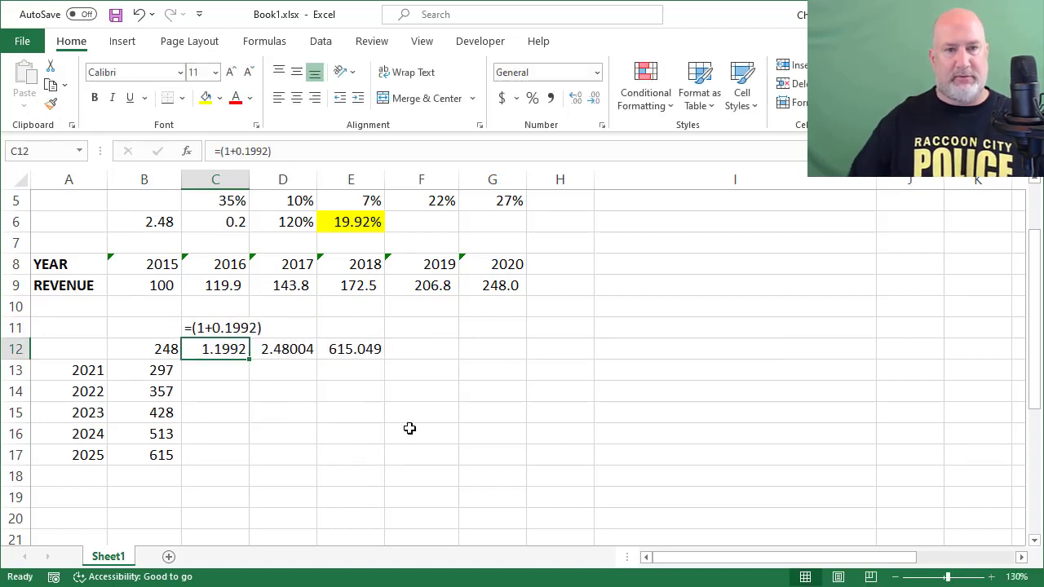
click(215, 327)
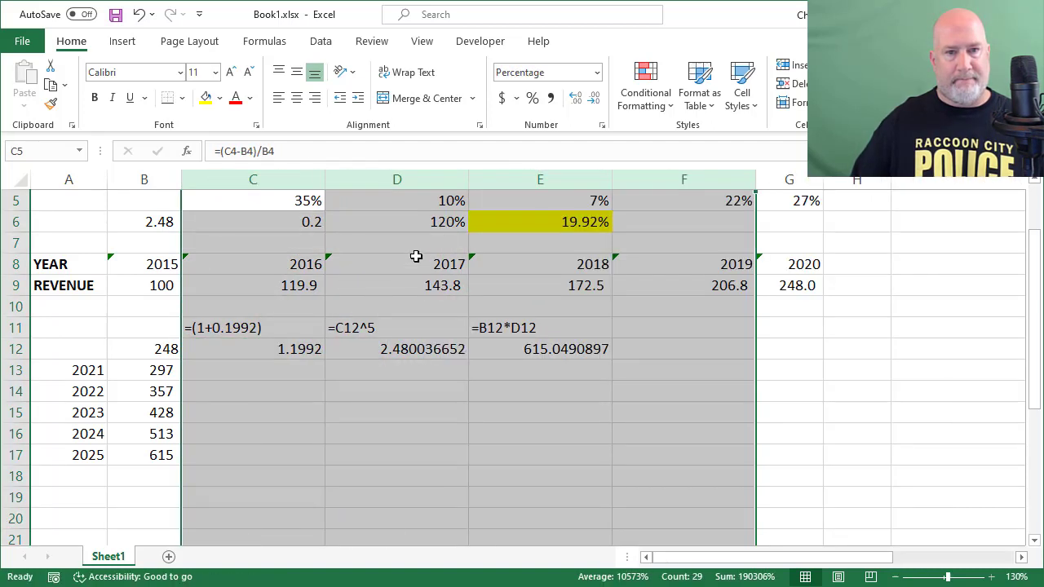
click(252, 348)
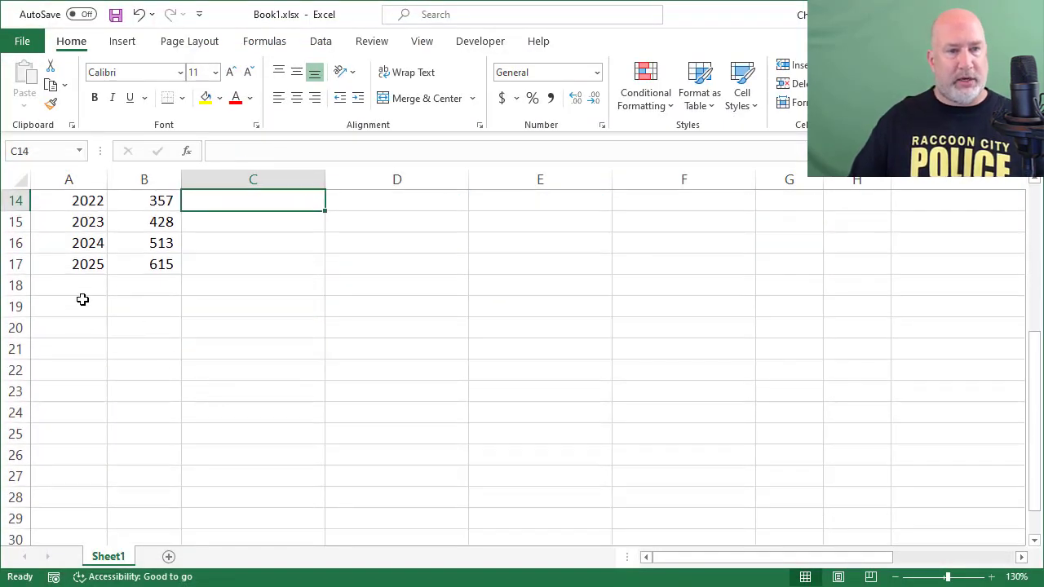
Step: Enter May 2019 with 2592 and fill monthly dates down to May-20
text(May-19)
click(145, 306)
text(2592)
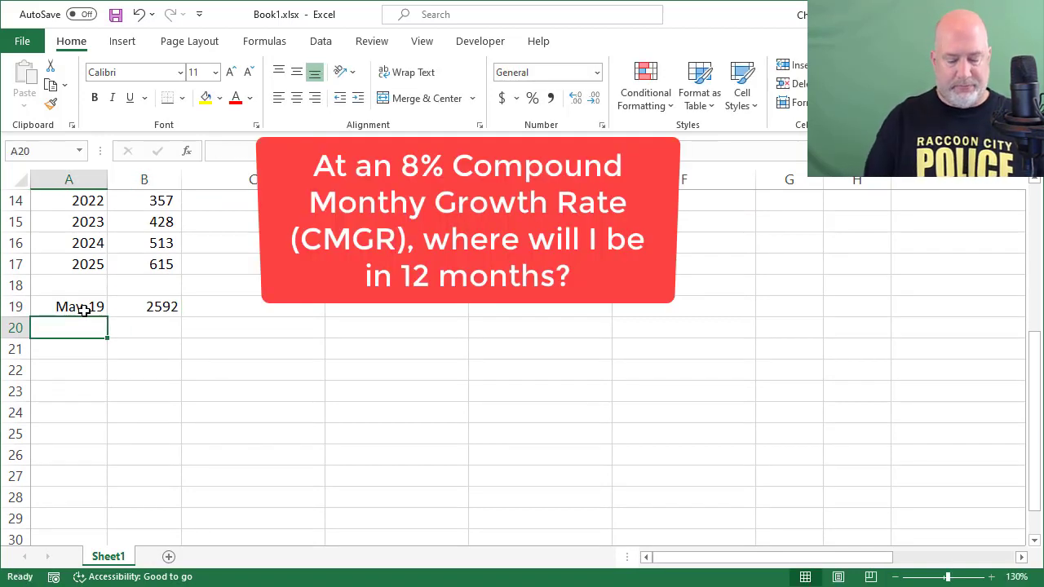
click(68, 306)
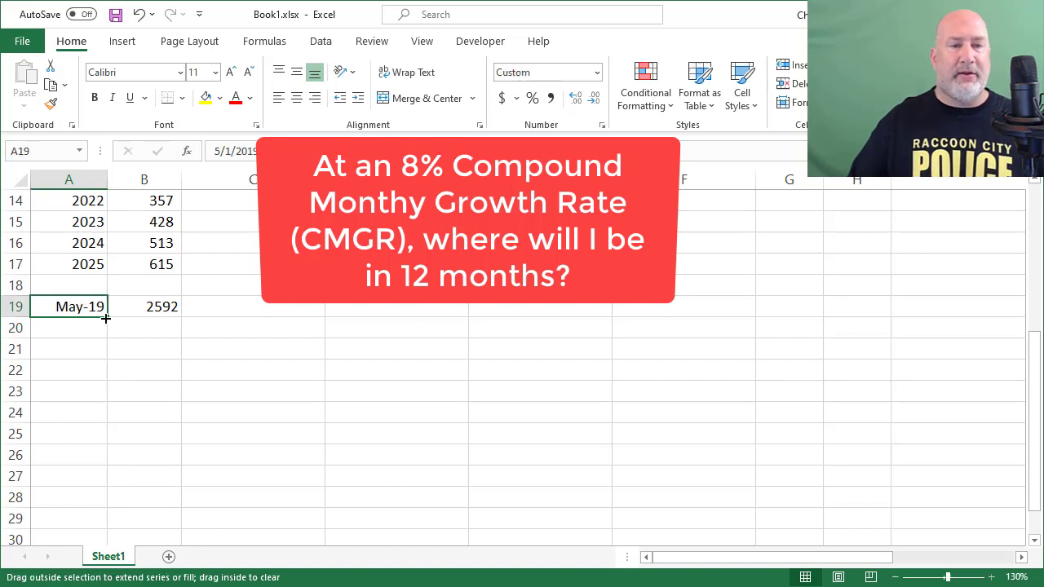
drag(105, 318, 102, 507)
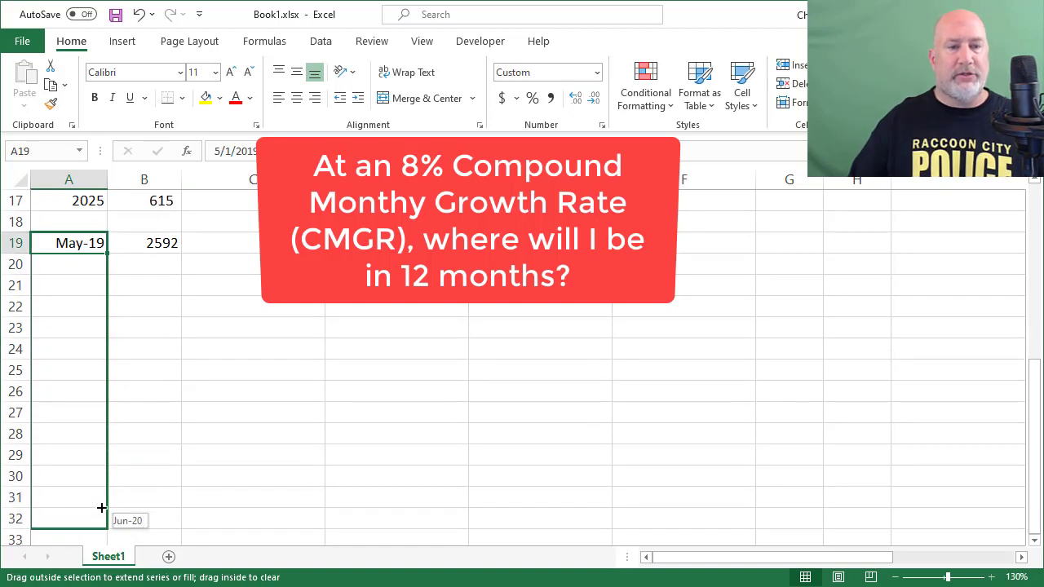
scroll(up, 3)
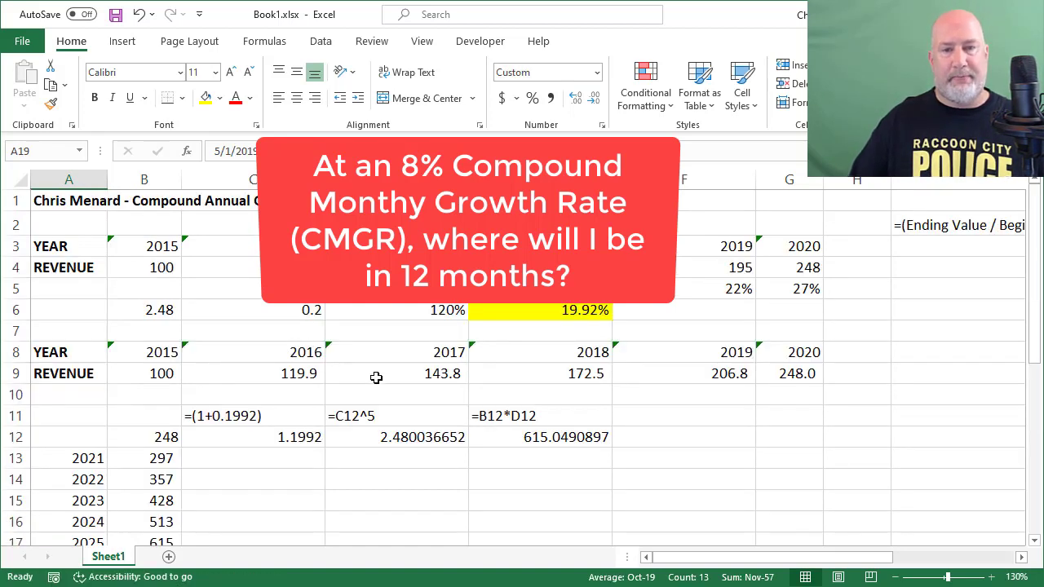
mouse_move(561, 319)
text(=)
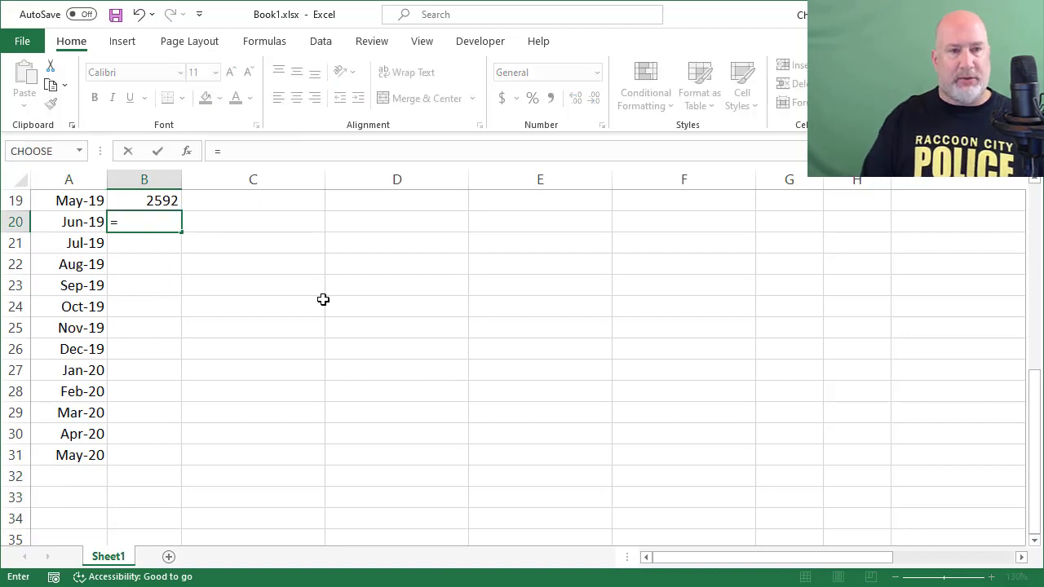
Step: Compound 2592 by 8% monthly (=B19+(B19*.08)) through May-20, showing 6,527.1 with one decimal
click(144, 201)
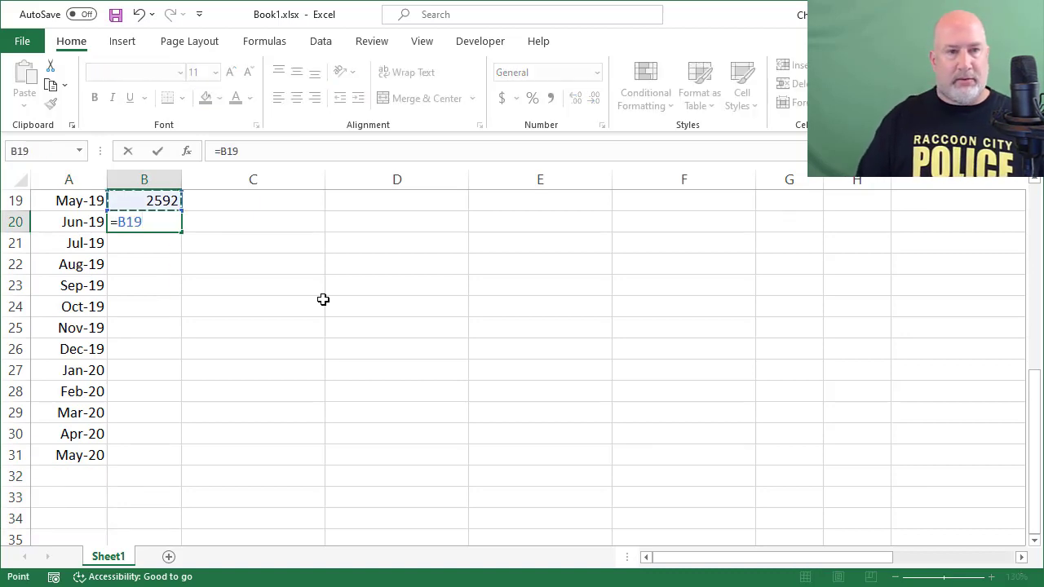
text(+(B19)
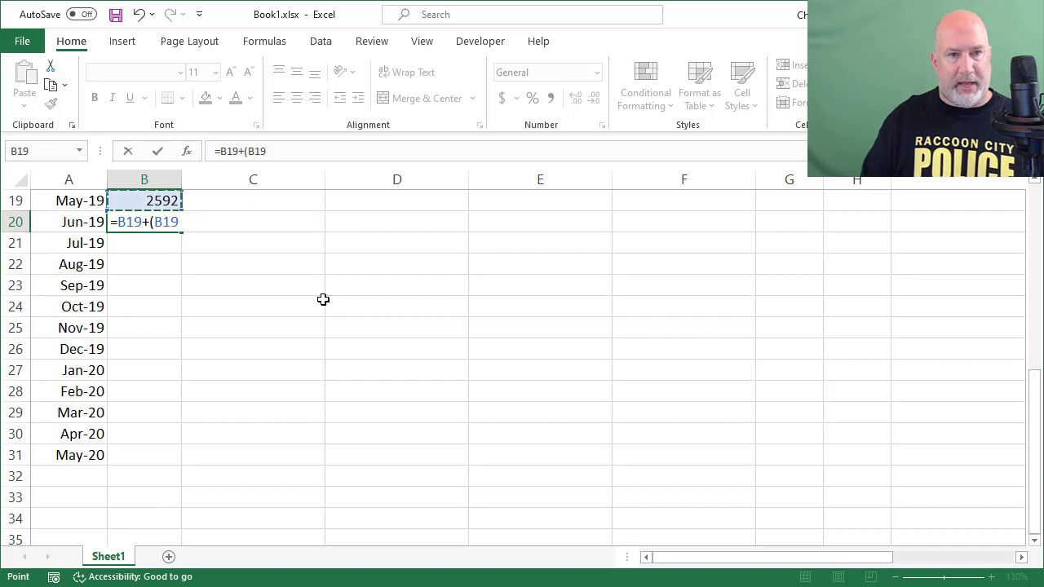
text(*)
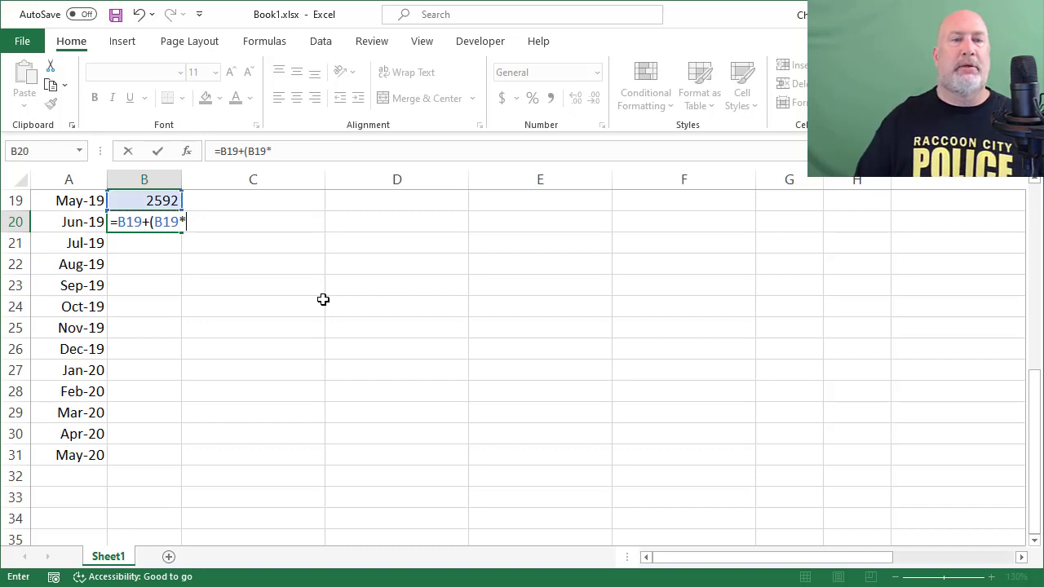
text(.08))
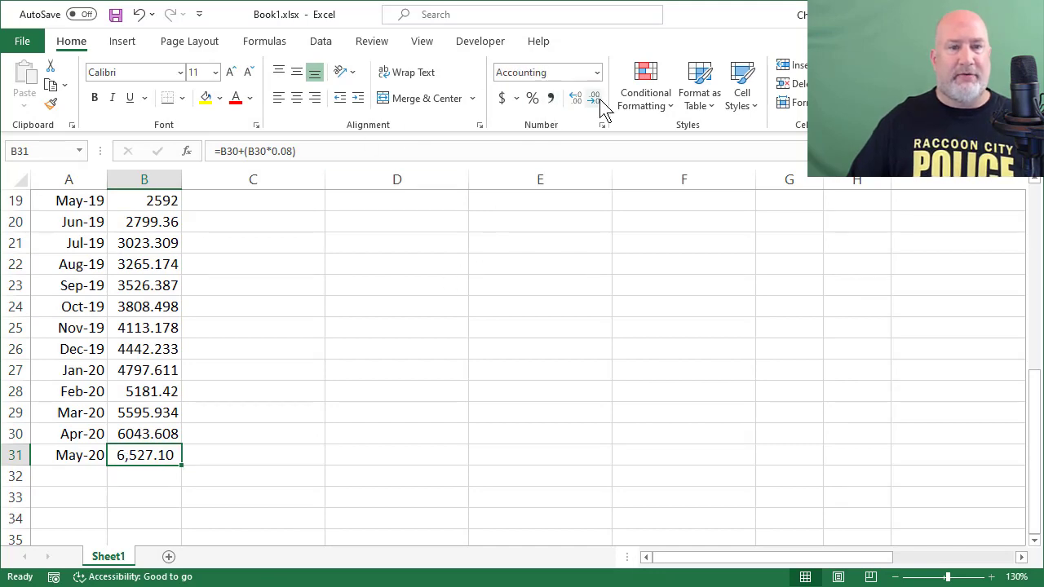
click(594, 97)
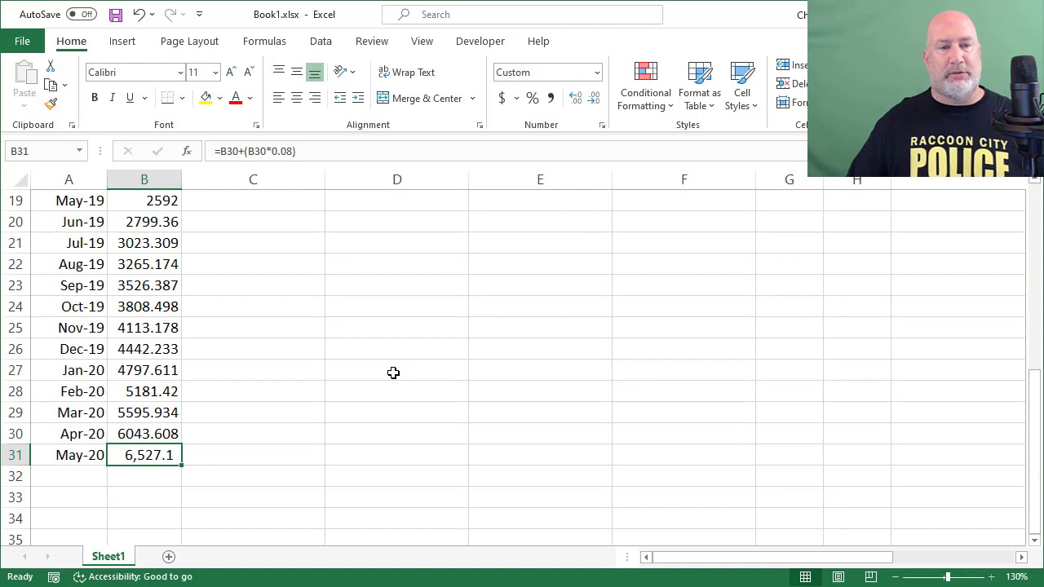
click(252, 391)
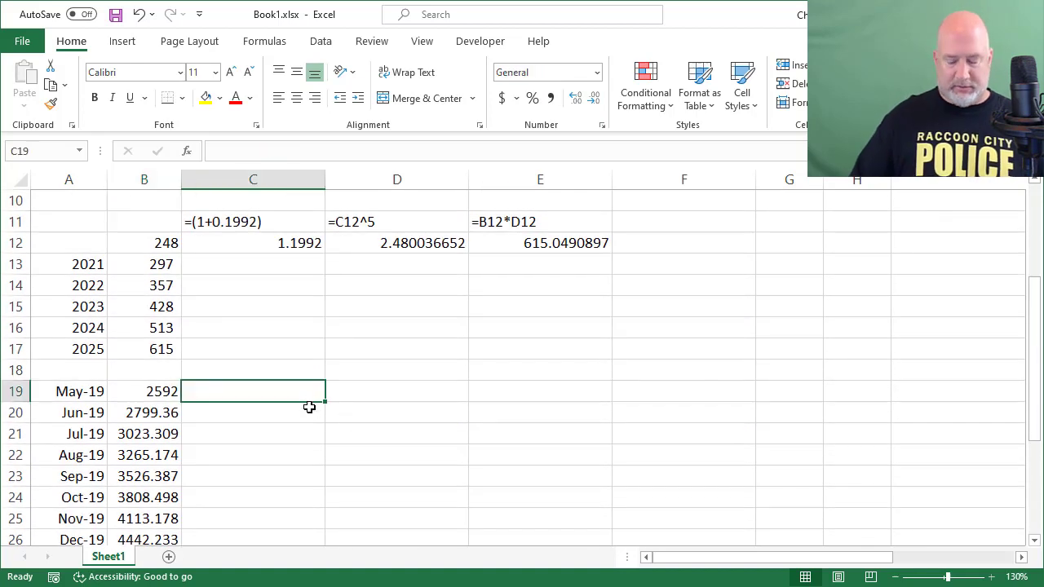
Step: Enter =B19*(1.08^12) in C19 to get 6527.096943 directly from 2592
text(=B19)
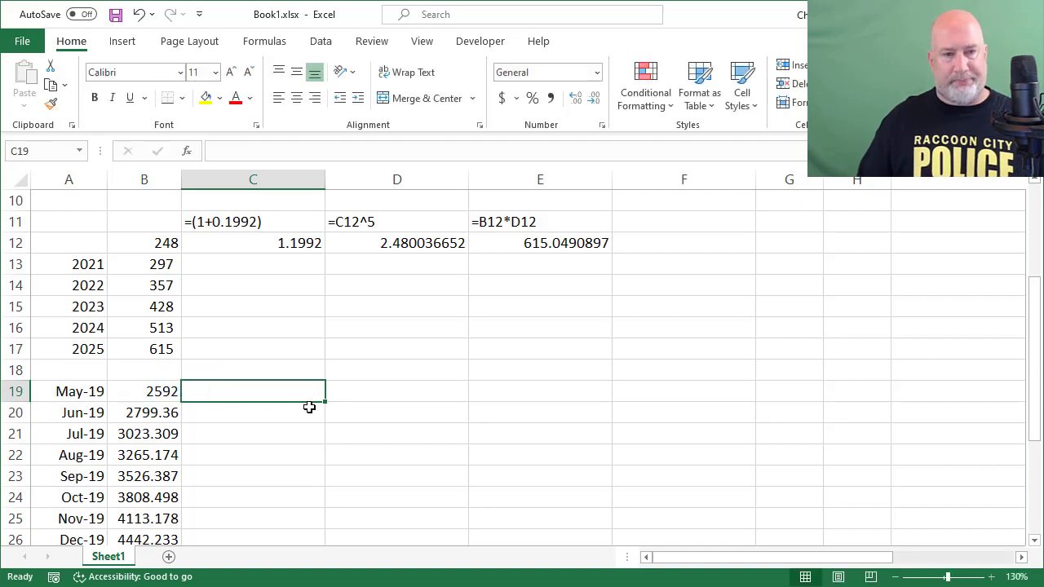
text(=)
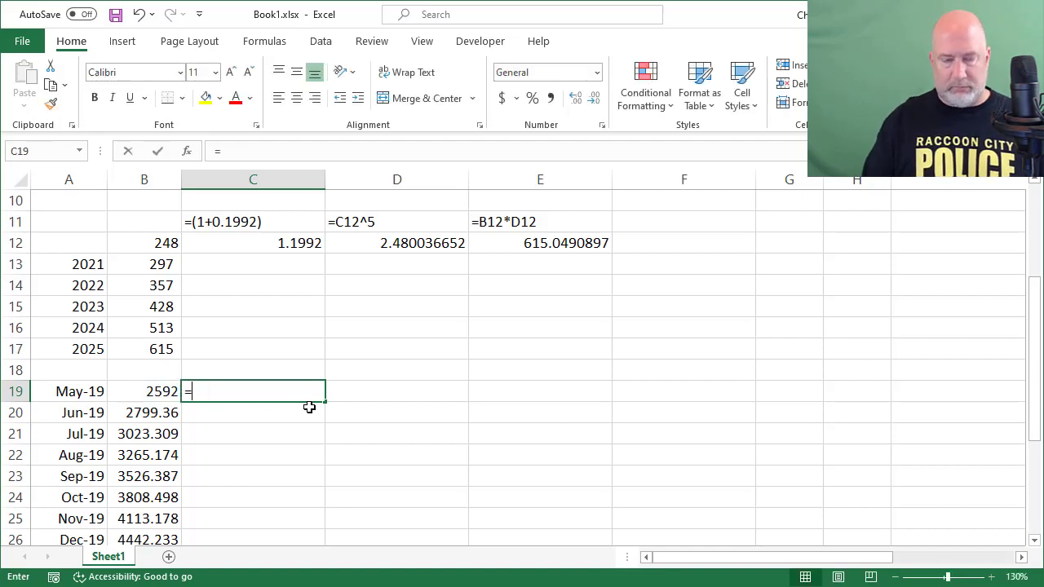
click(144, 391)
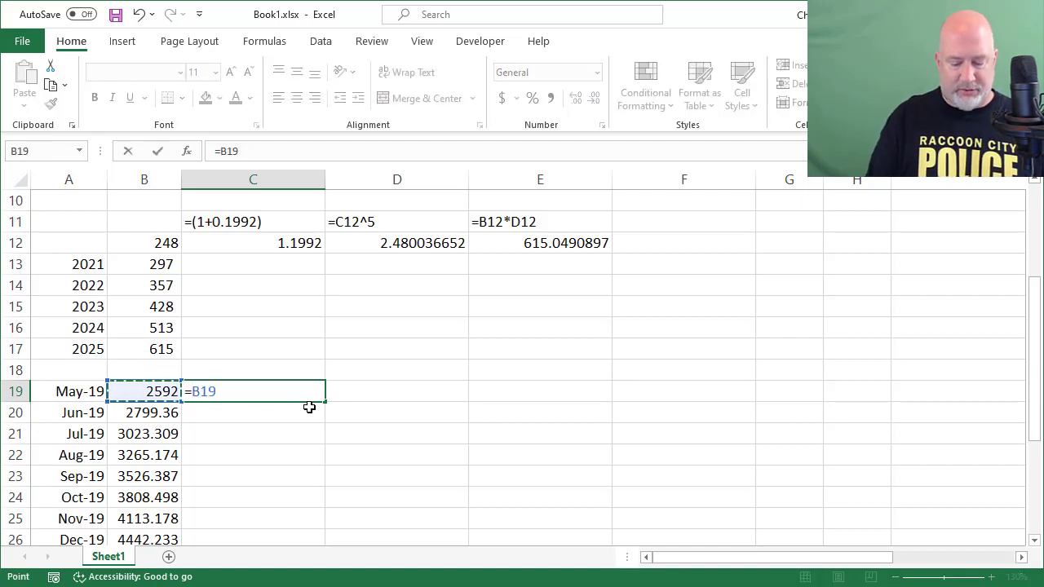
text(^)
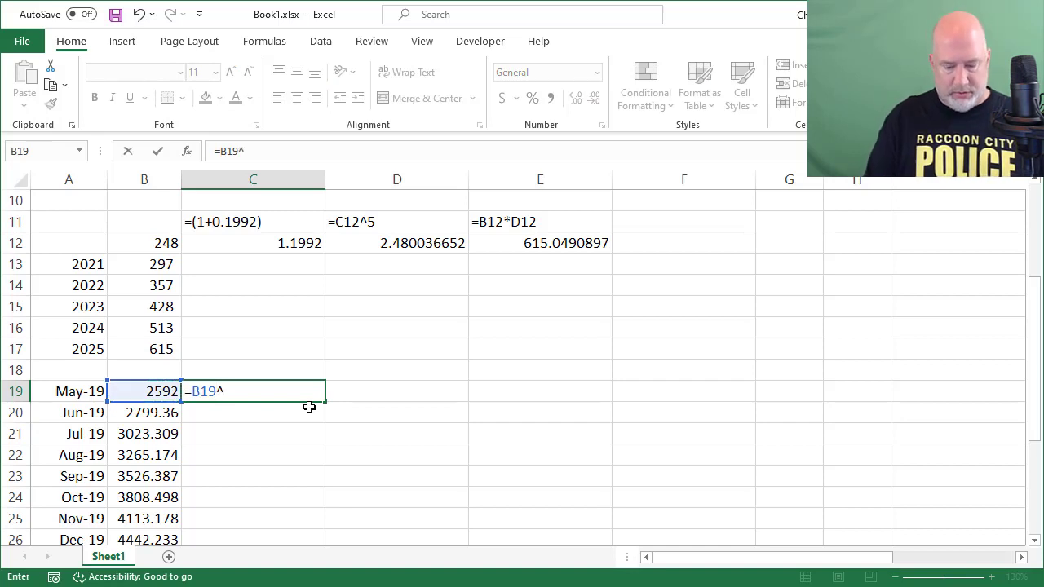
text(()
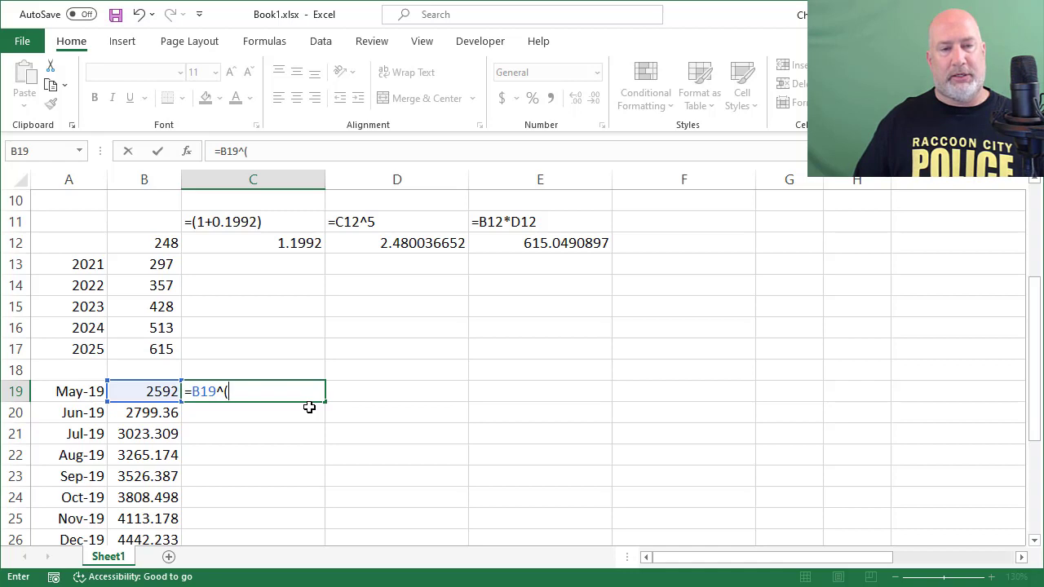
text(1.08)
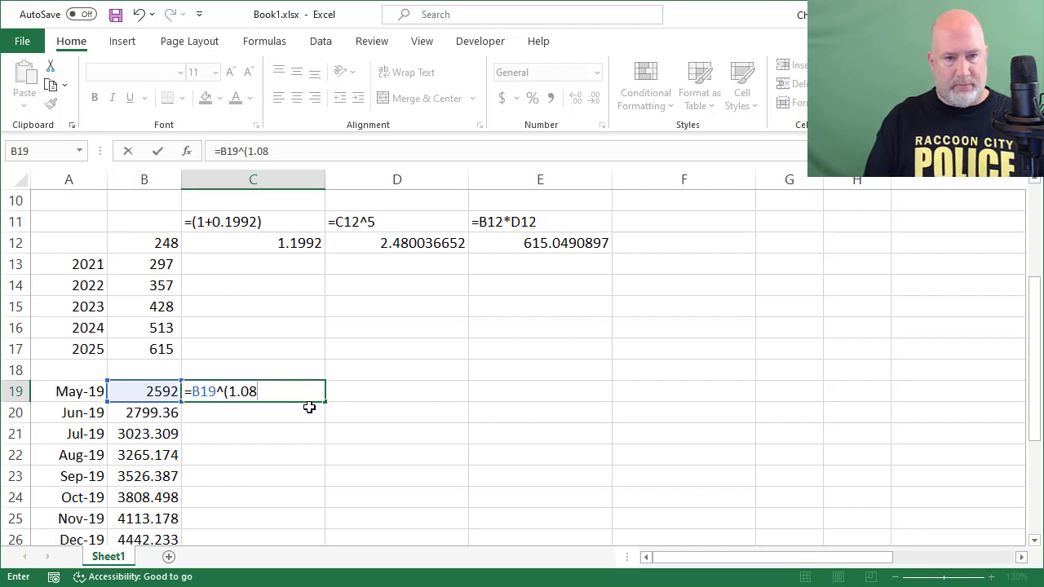
text(^12)
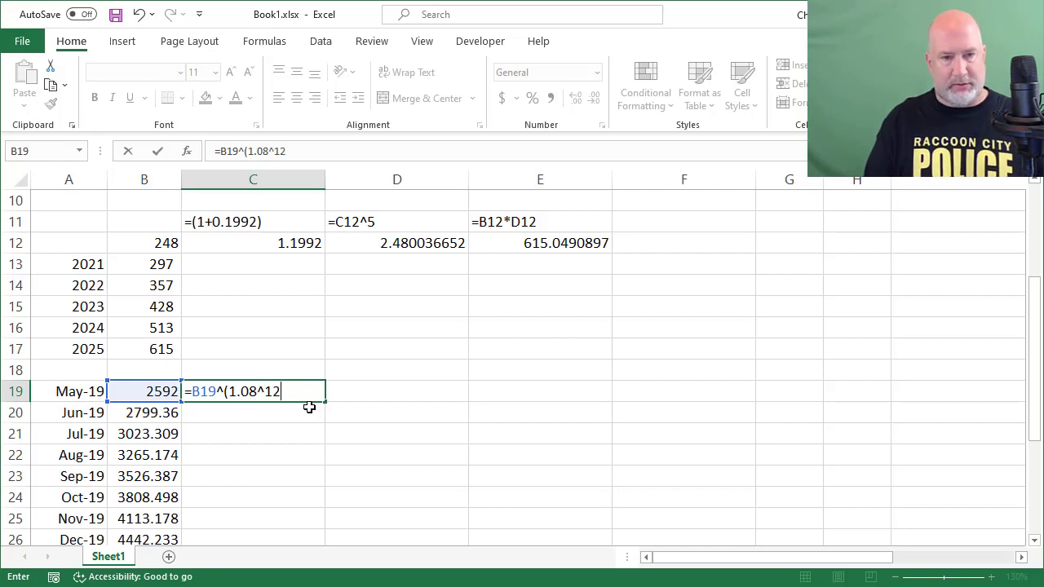
text())
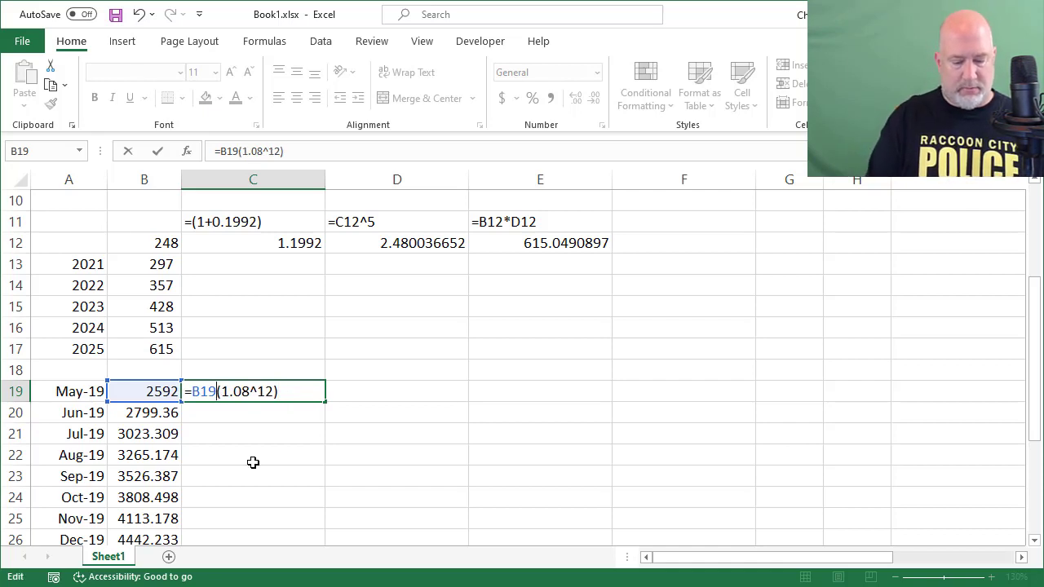
text(*)
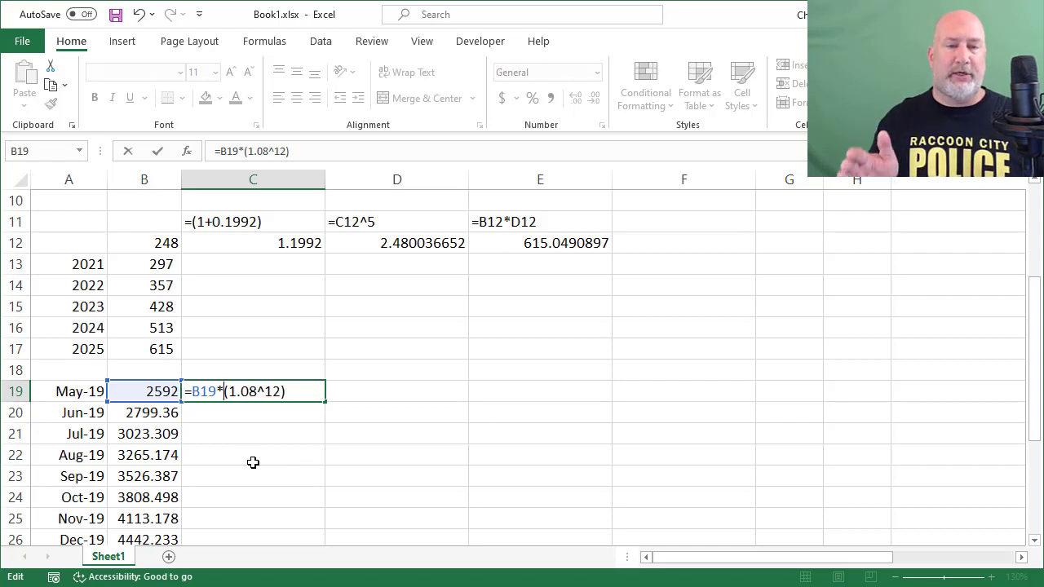
key(Return)
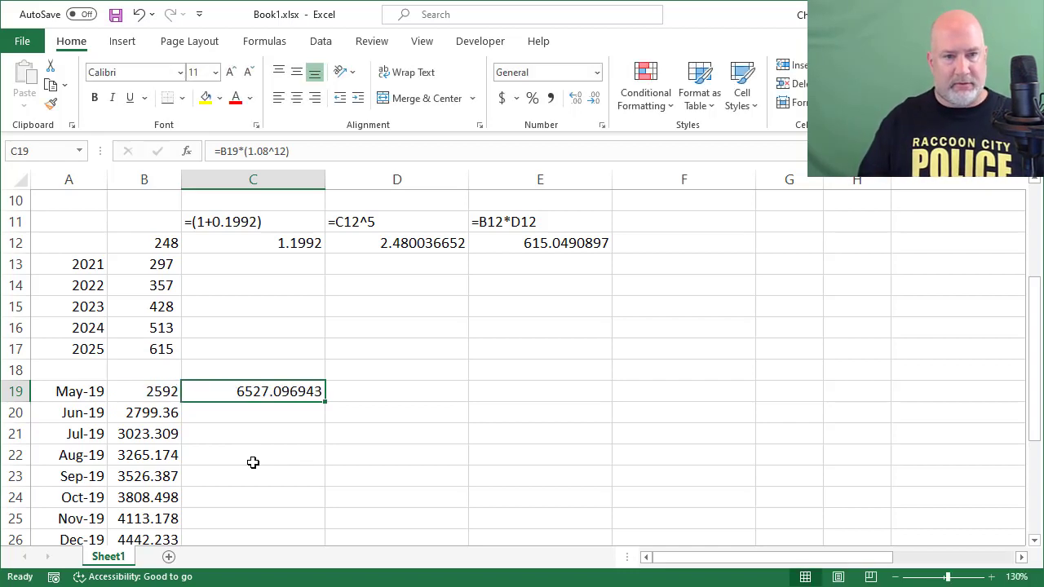
scroll(down, 3)
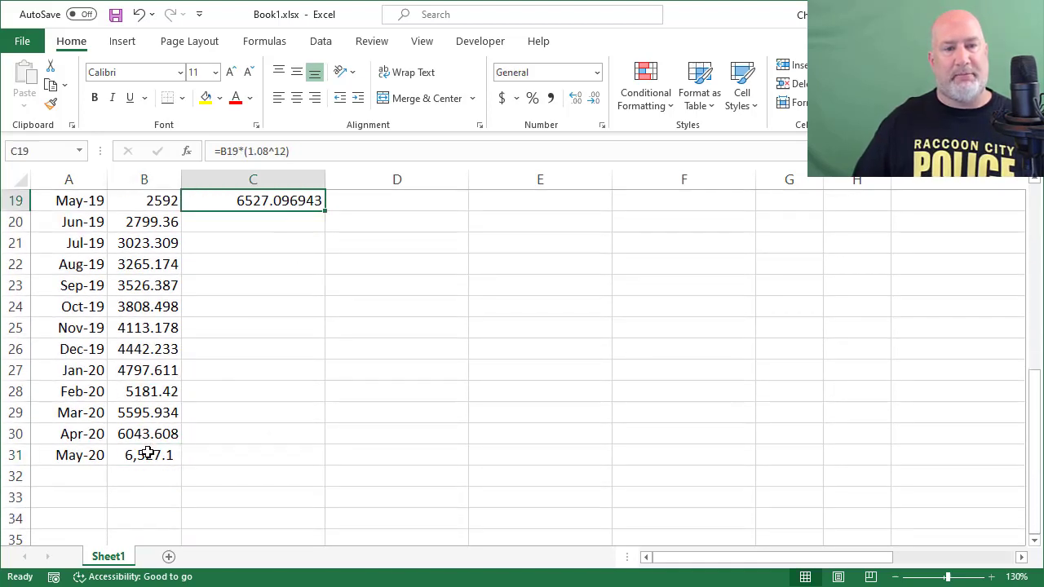
scroll(up, 3)
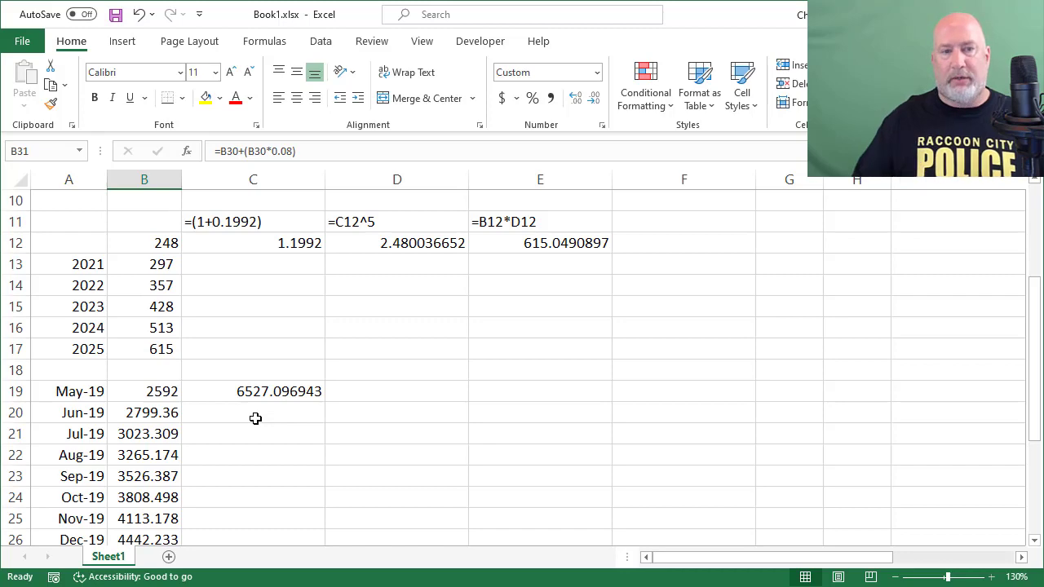
scroll(up, 3)
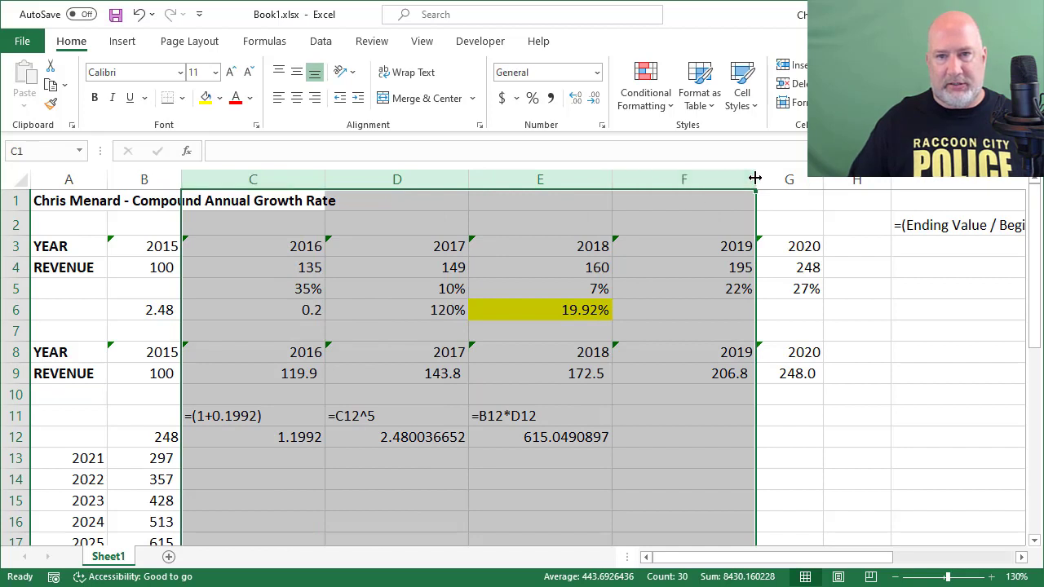
Step: Narrow columns C–F and set the copied table's 2016–2019 revenues to 600, 400, 325, 275
drag(755, 179, 322, 179)
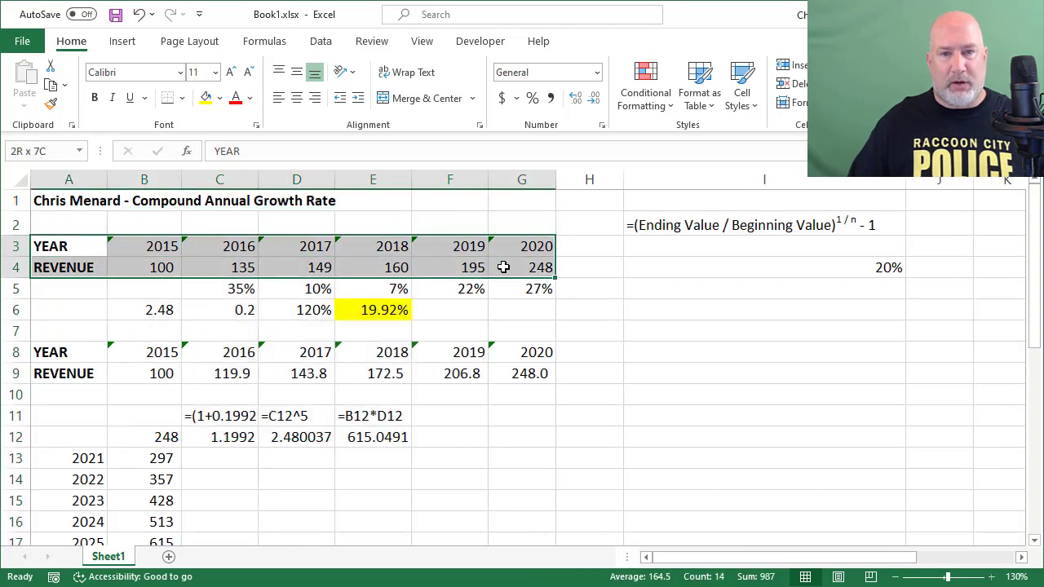
scroll(down, 3)
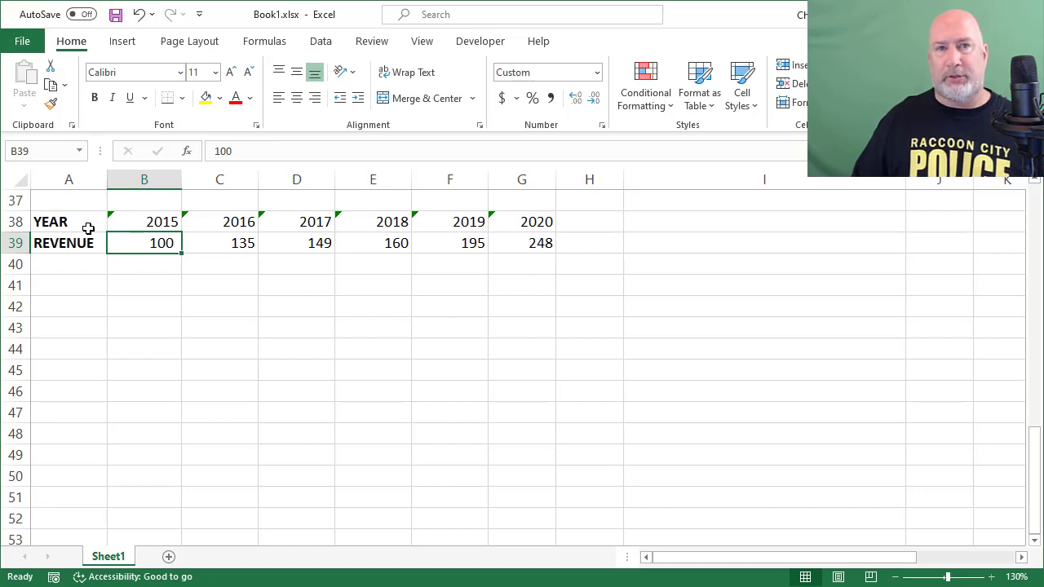
click(219, 243)
text(600)
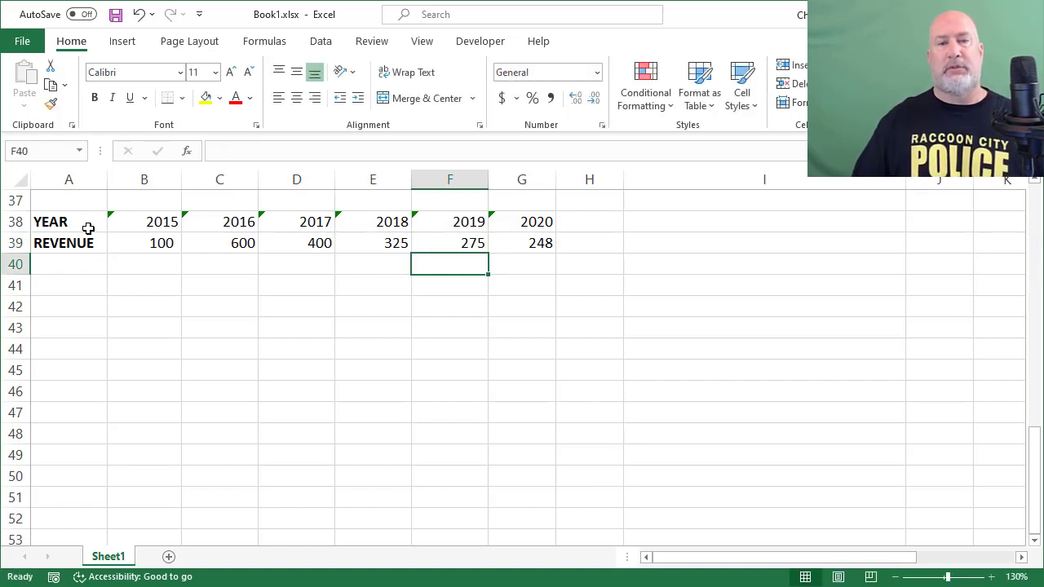
Step: Compare the uneven revenues: 100 in 2015, 600 in 2016, 275 in 2019, 248 in 2020
click(145, 243)
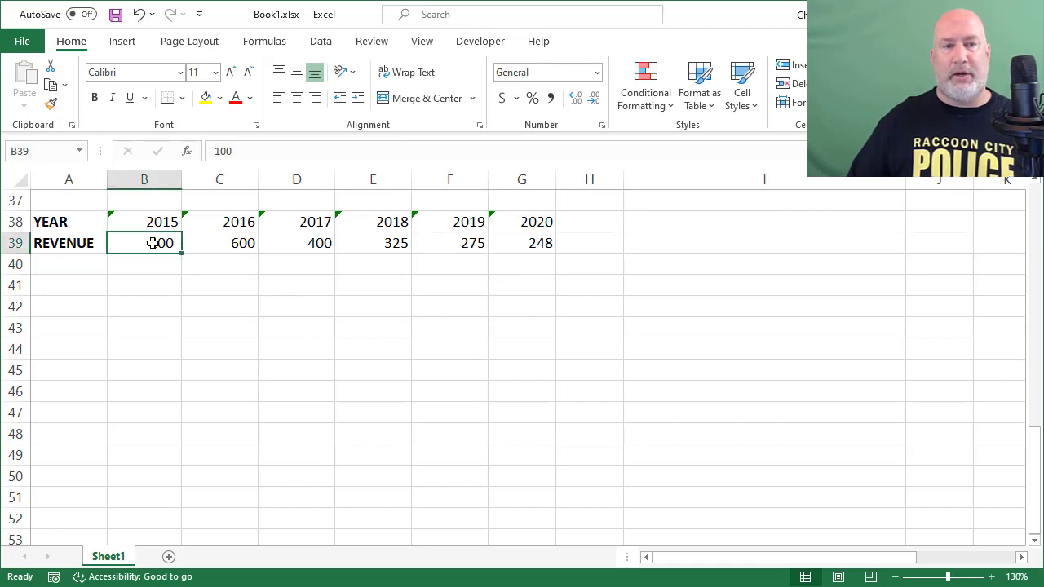
click(522, 242)
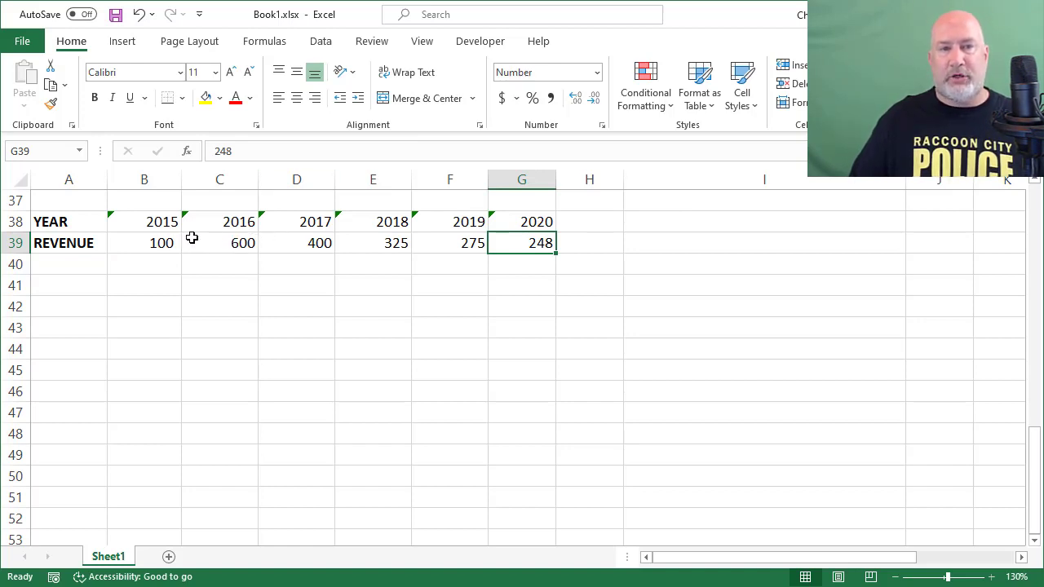
click(219, 243)
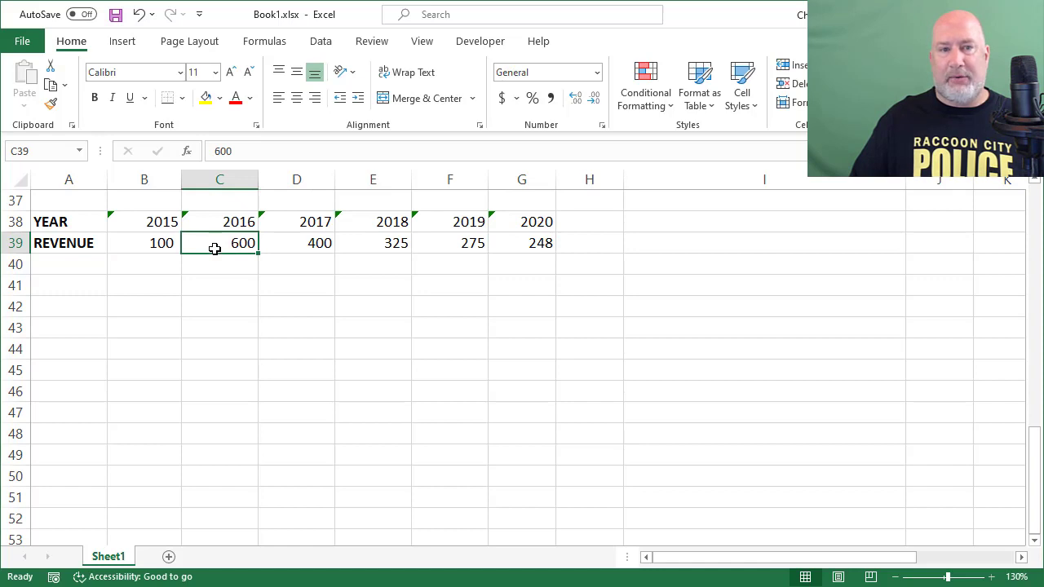
click(450, 242)
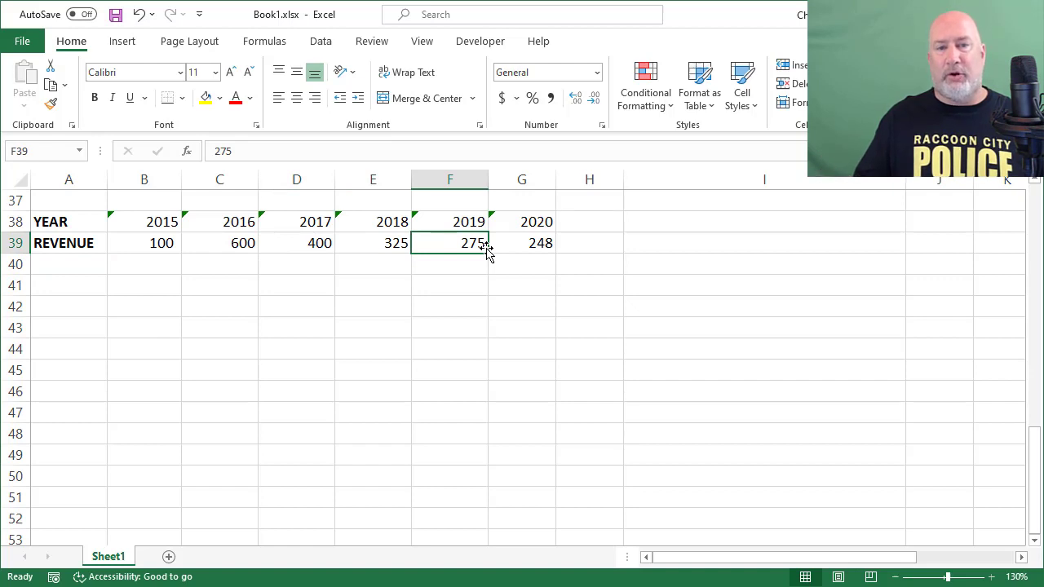
click(219, 242)
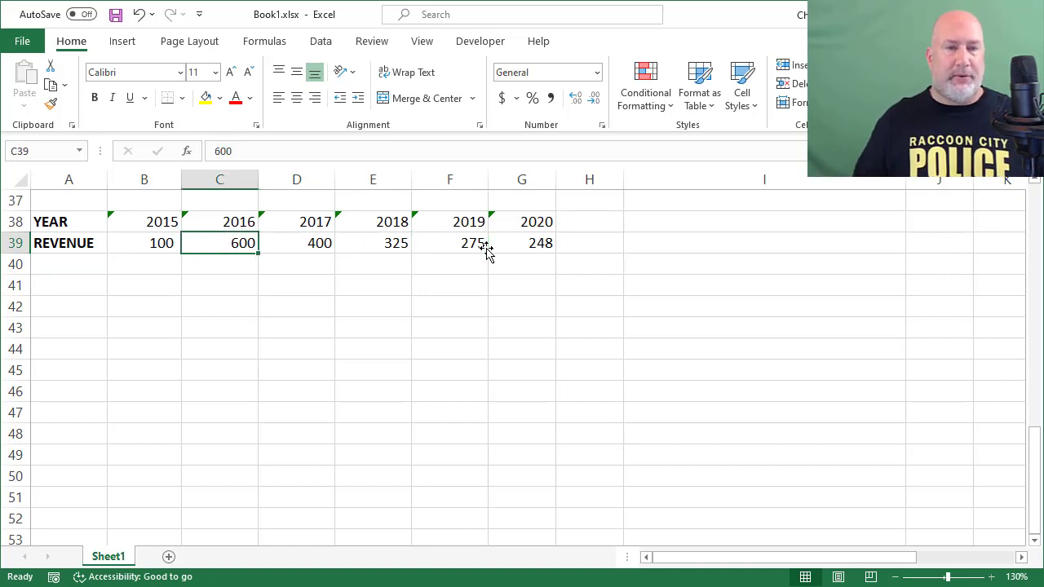
mouse_move(485, 247)
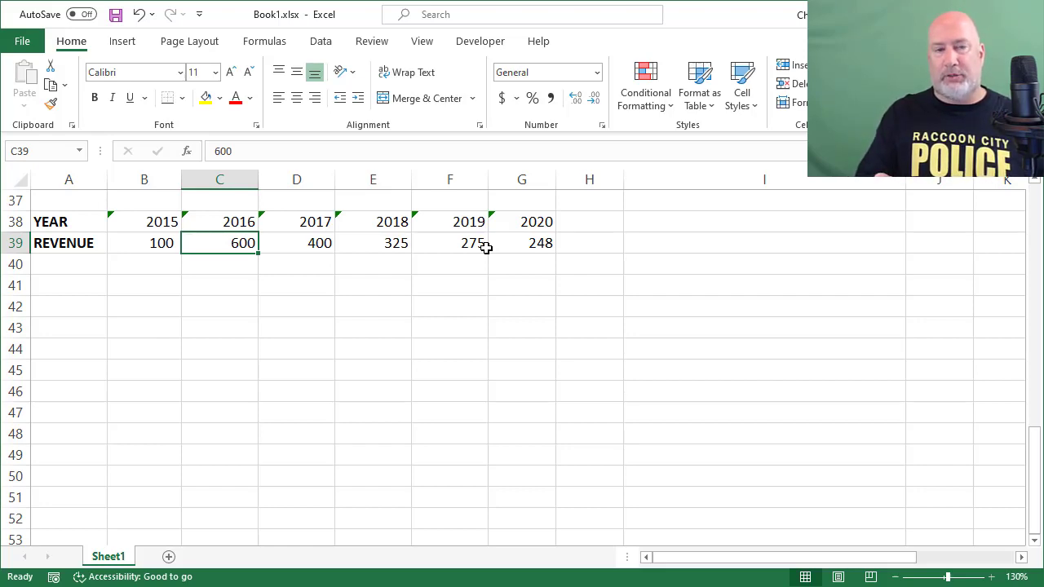
click(145, 221)
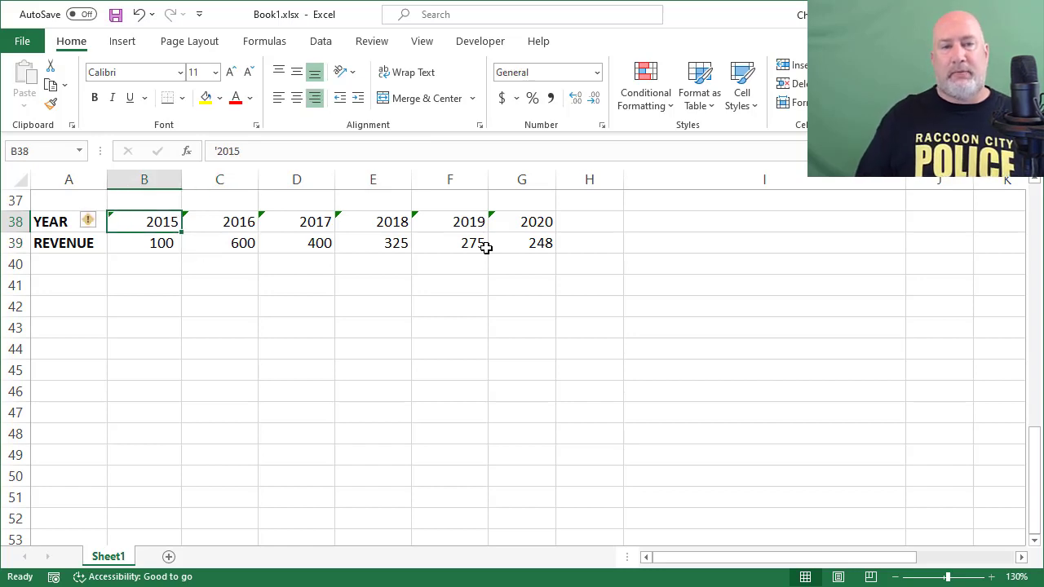
click(220, 243)
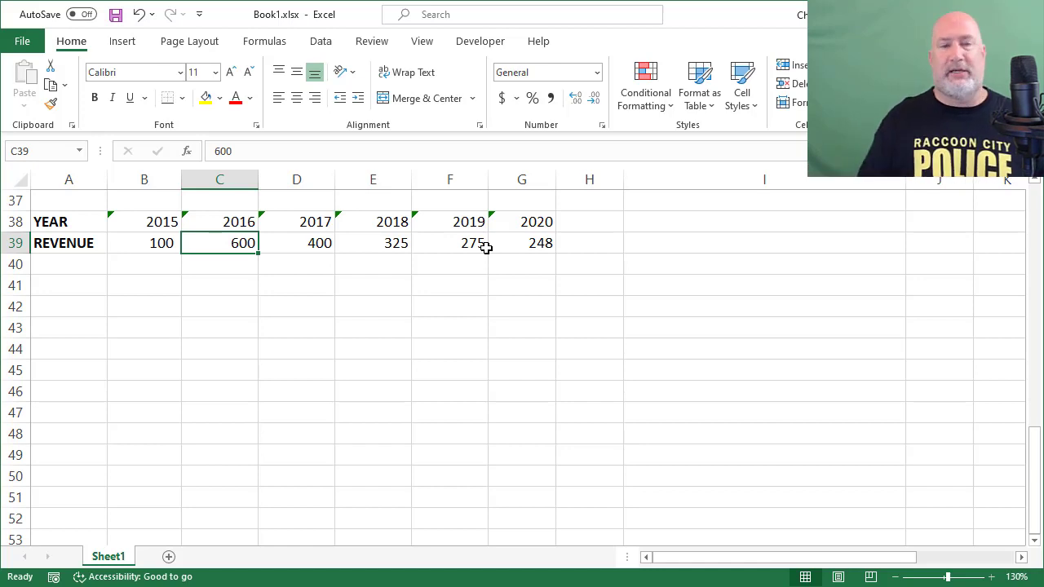
scroll(up, 3)
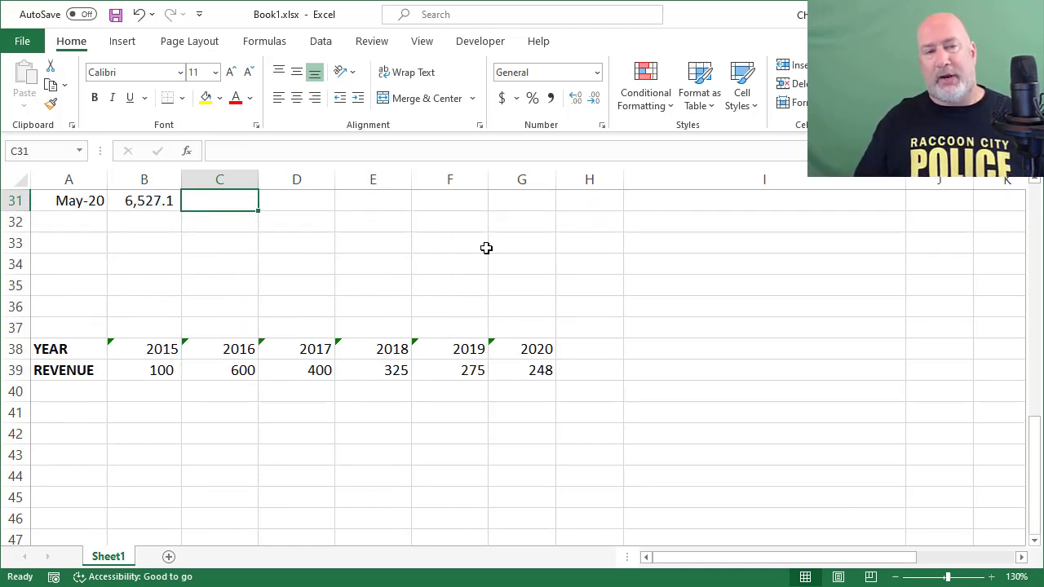
scroll(up, 3)
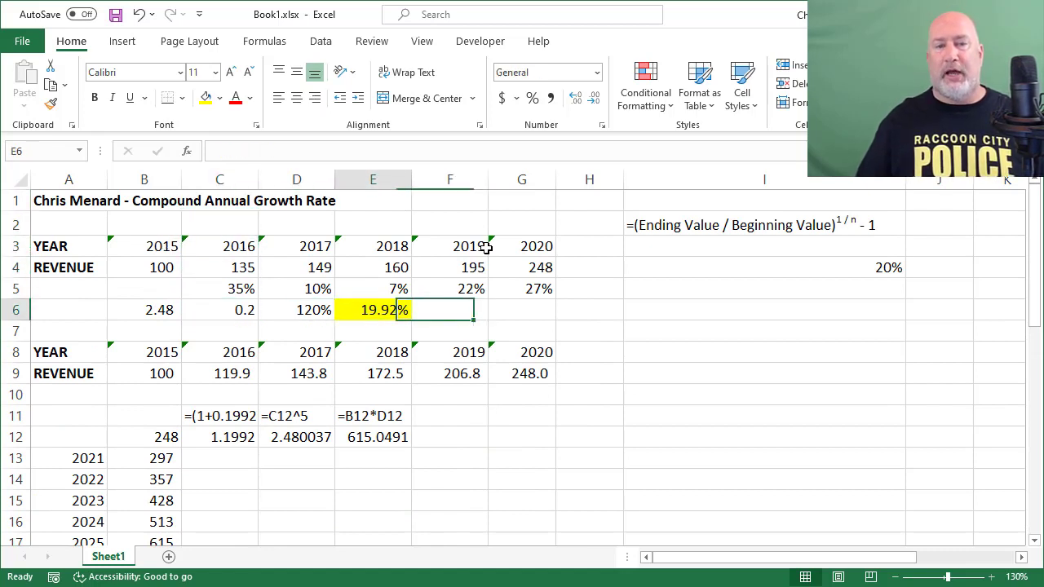
click(373, 310)
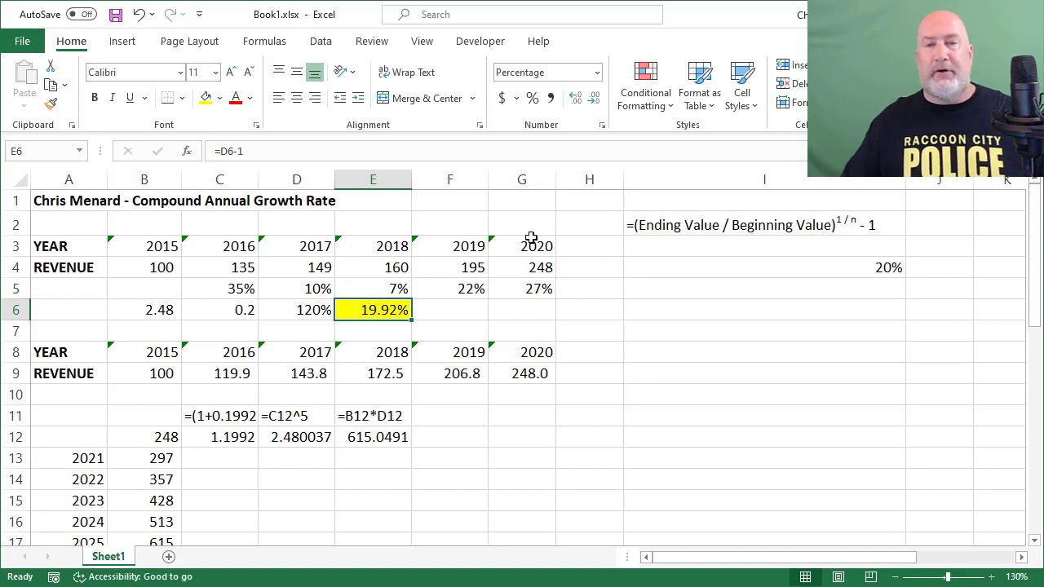
mouse_move(562, 244)
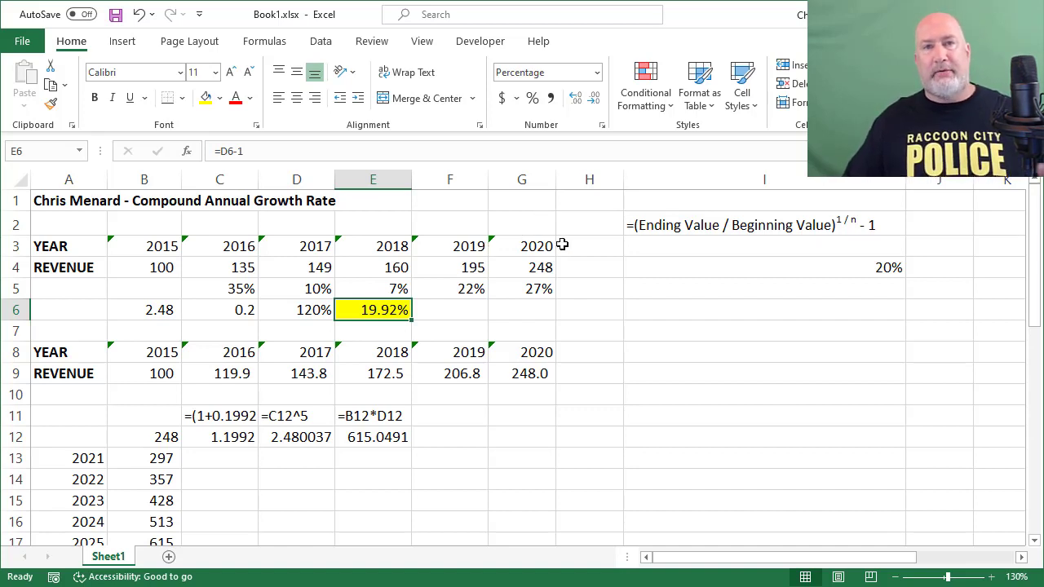